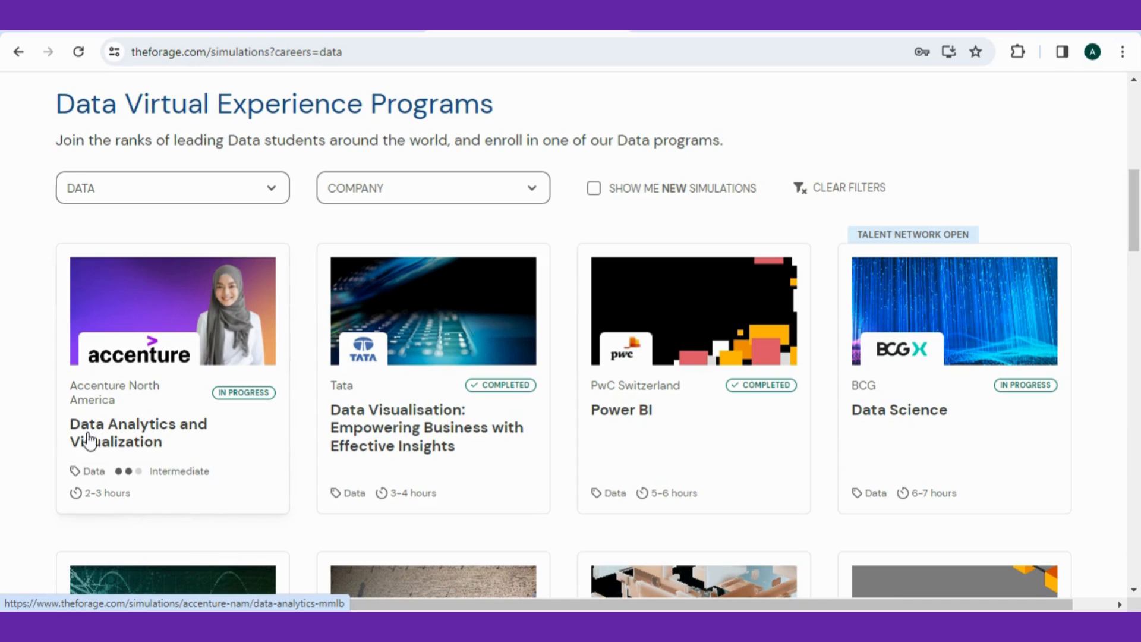
Open the Accenture Data Analytics and Visualization card and scroll to 'Tasks in this program'.
{"action": "left_click", "coordinate": [138, 433]}
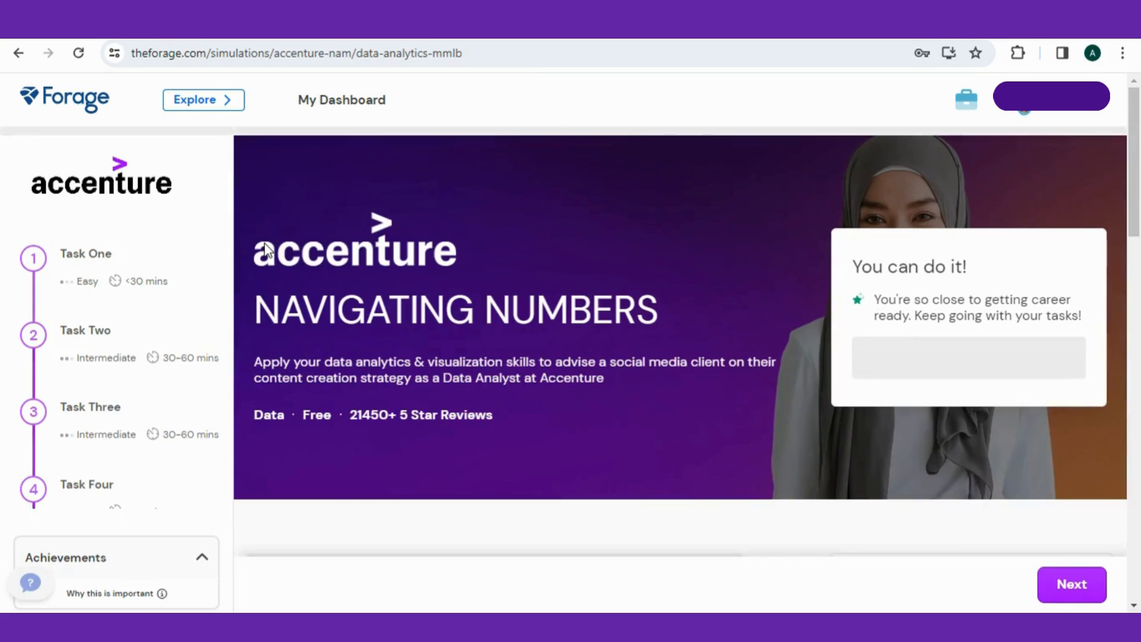
{"action": "scroll", "scroll_direction": "down", "scroll_amount": 3}
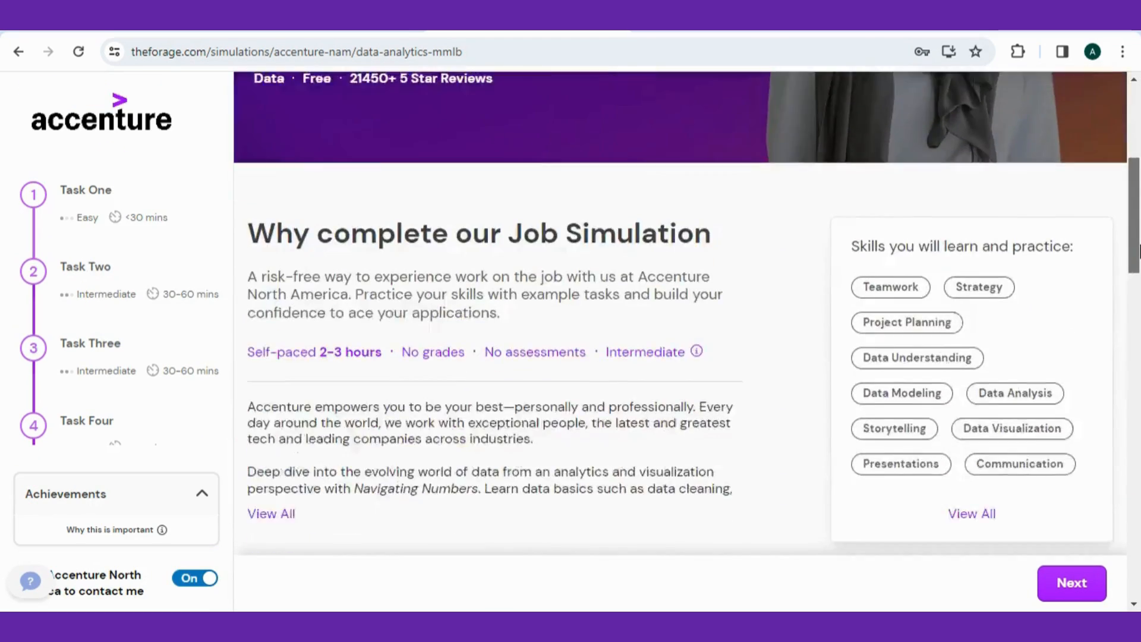
{"action": "scroll", "scroll_direction": "down", "scroll_amount": 3}
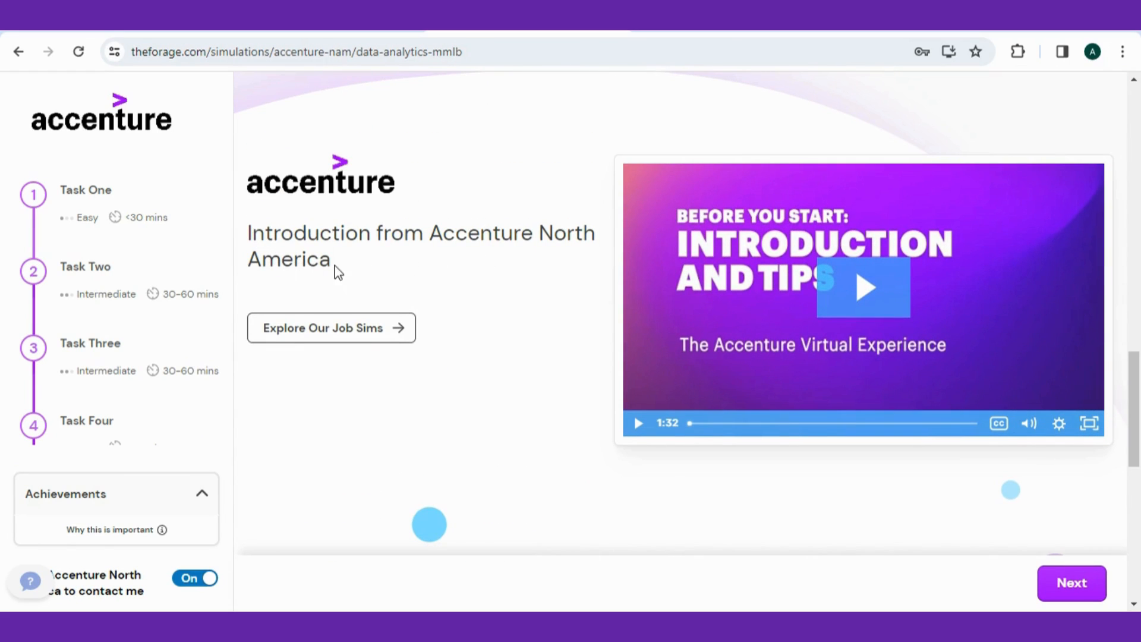
{"action": "scroll", "scroll_direction": "down", "scroll_amount": 3}
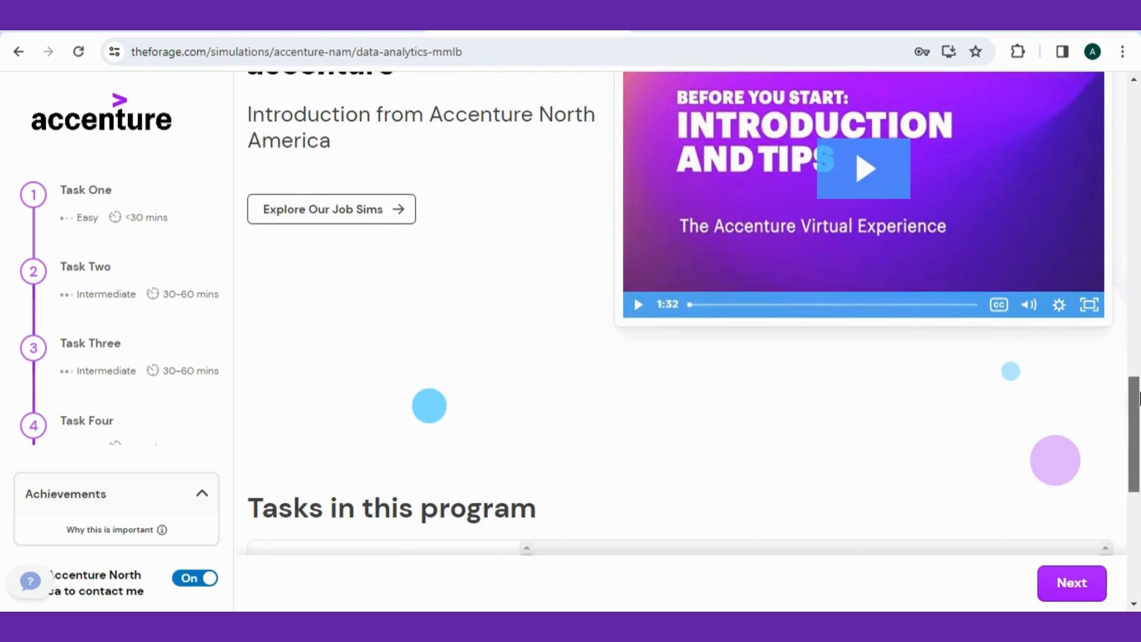
{"action": "scroll", "scroll_direction": "down", "scroll_amount": 3}
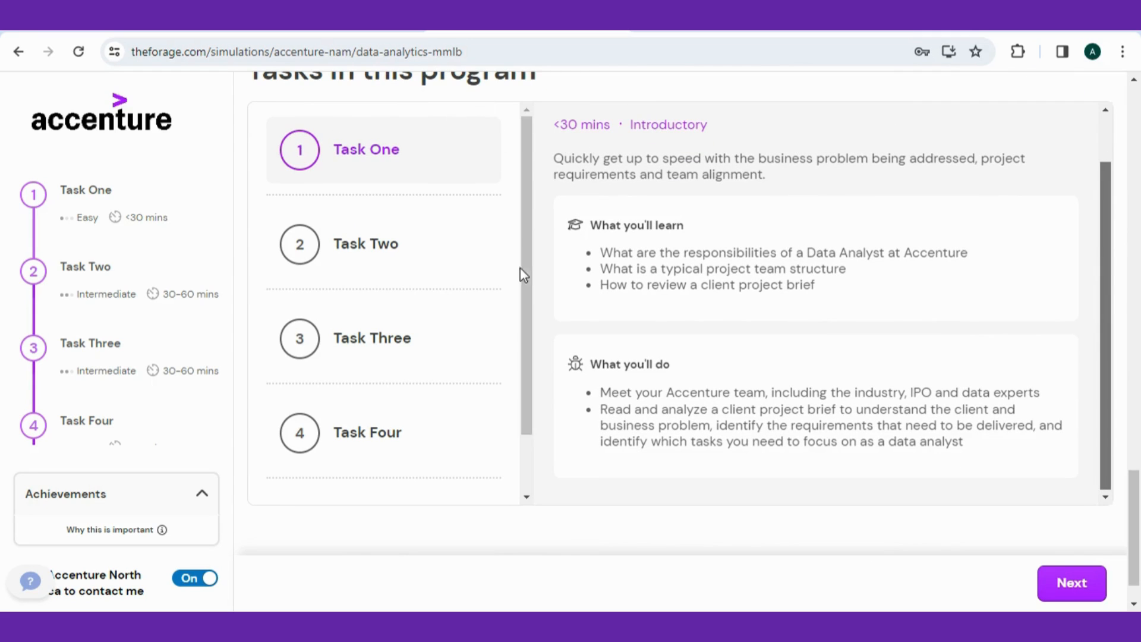
{"action": "mouse_move", "coordinate": [1003, 485]}
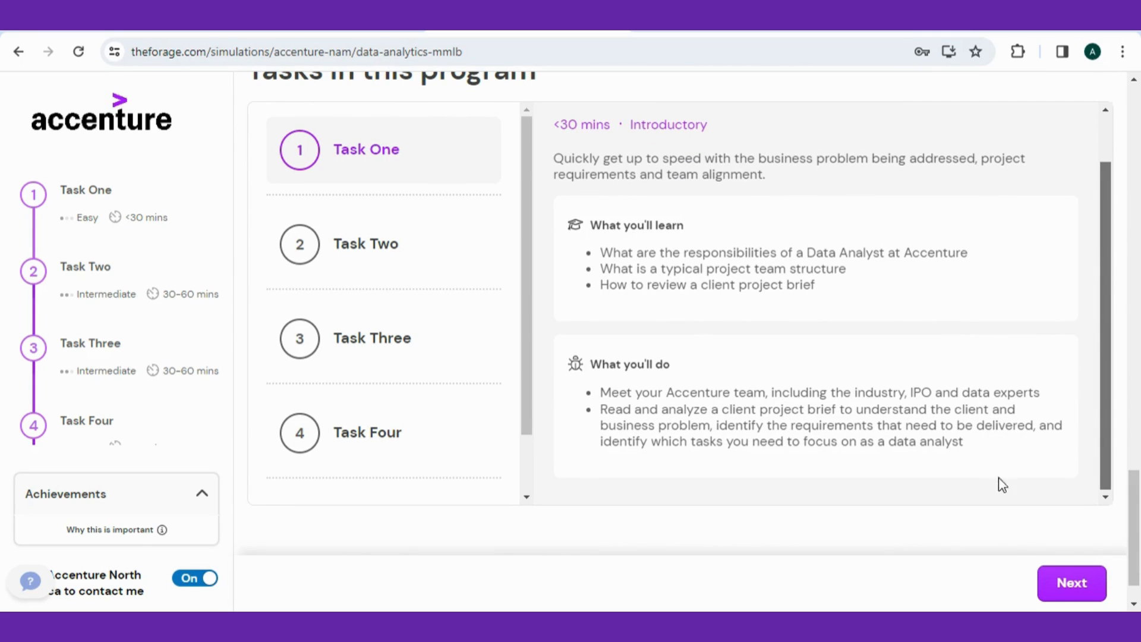
Advance through Task One's intro and data analyst roles pages to the Social Buzz brief.
{"action": "left_click", "coordinate": [1071, 583]}
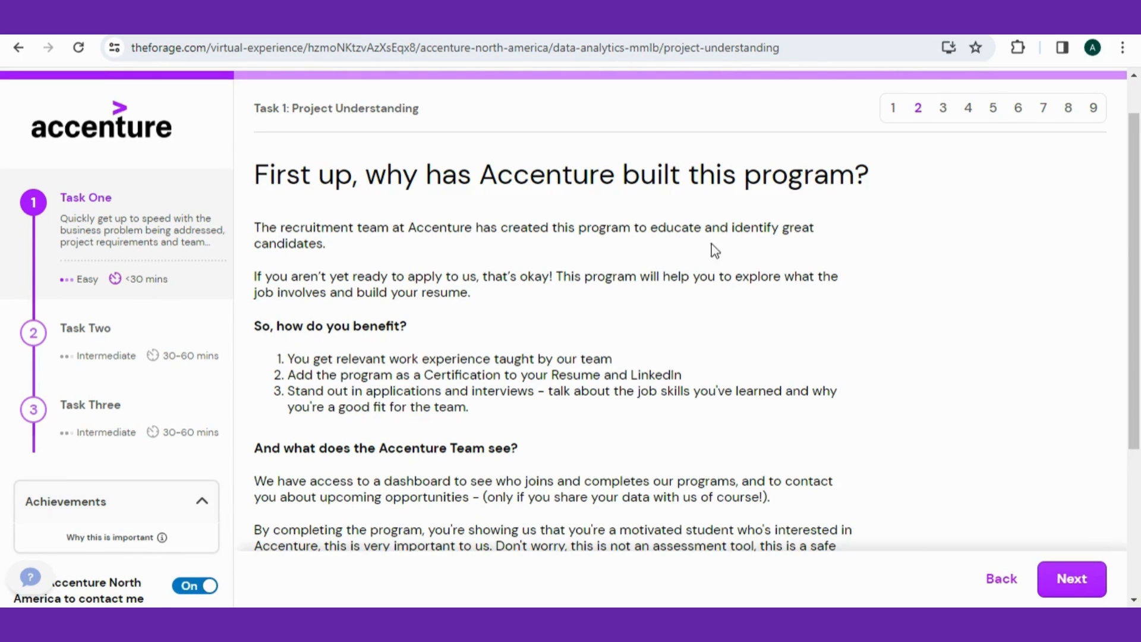
{"action": "scroll", "scroll_direction": "down", "scroll_amount": 3}
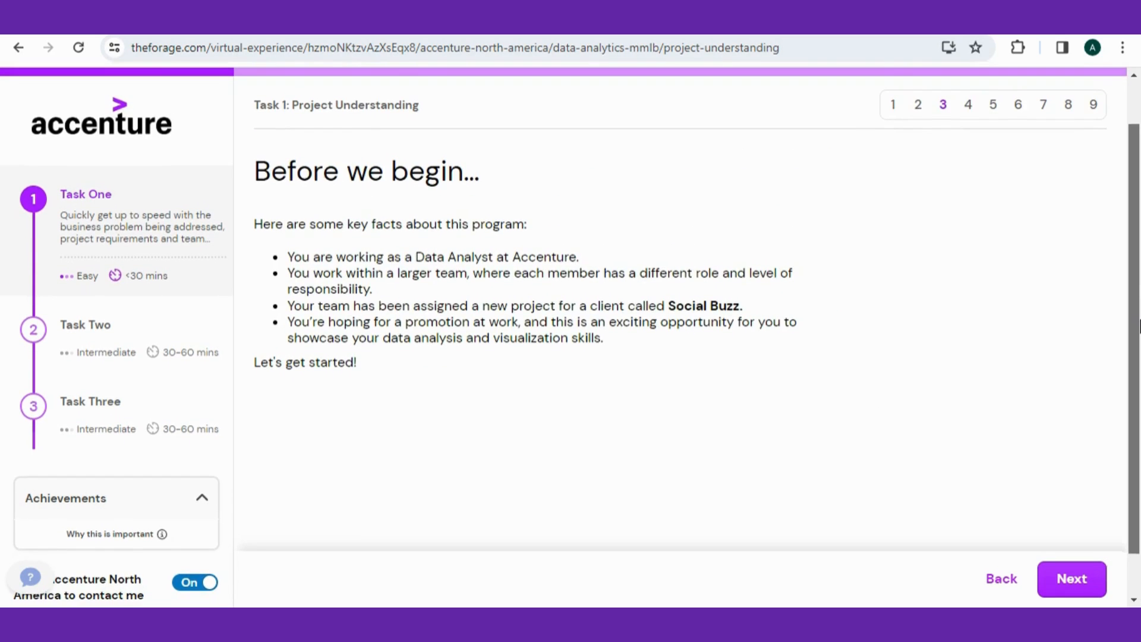
{"action": "mouse_move", "coordinate": [267, 264]}
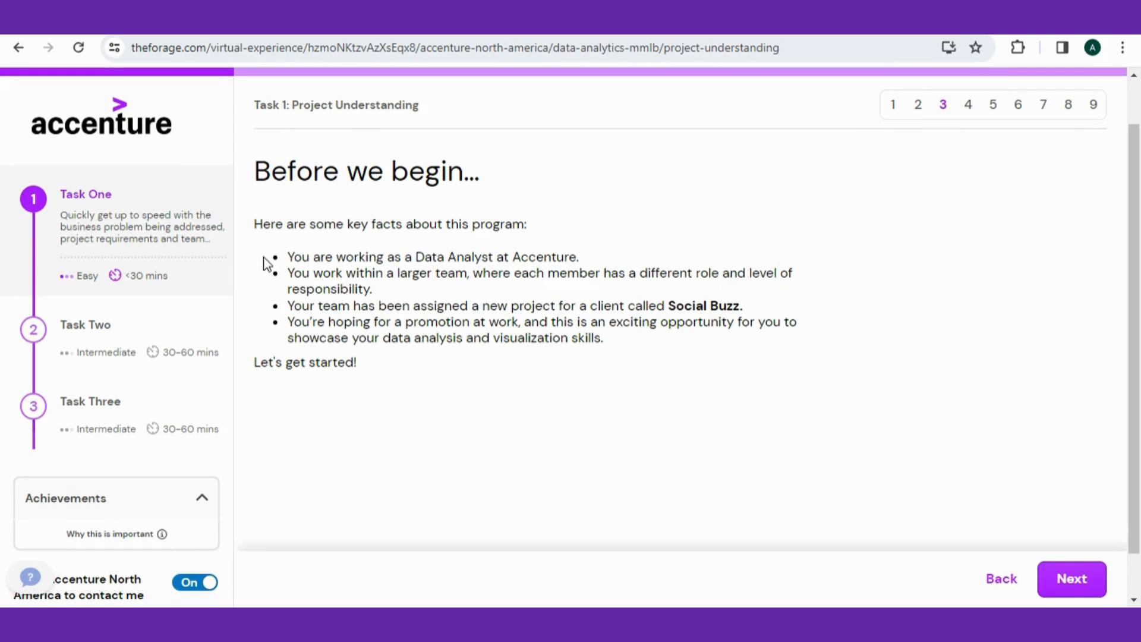
{"action": "mouse_move", "coordinate": [448, 257]}
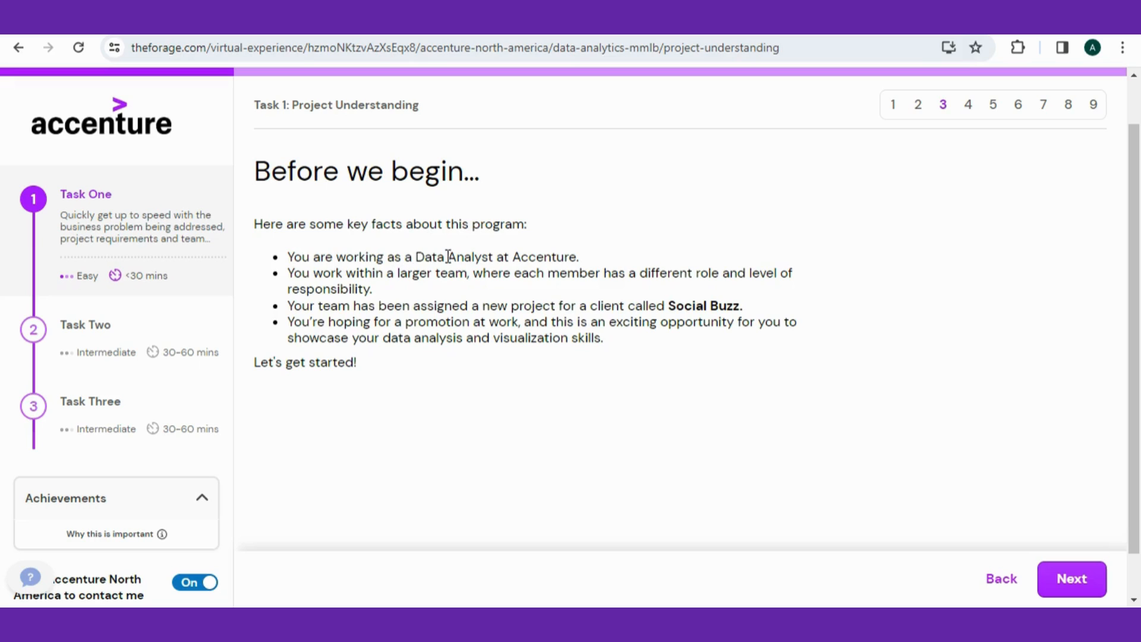
{"action": "mouse_move", "coordinate": [472, 277]}
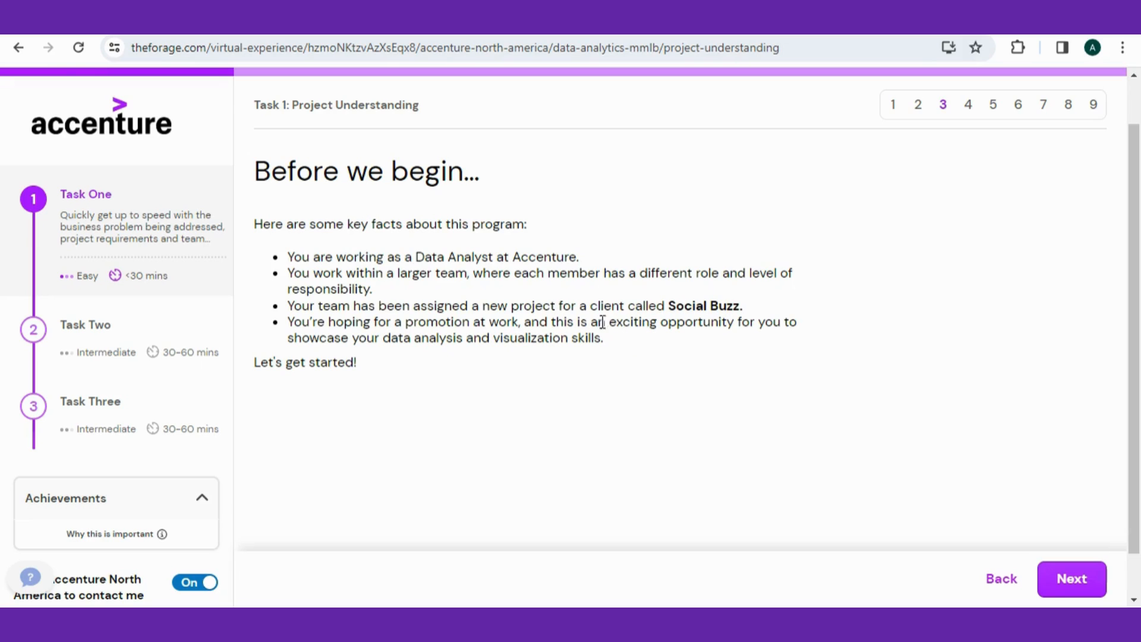
{"action": "left_click", "coordinate": [1071, 579]}
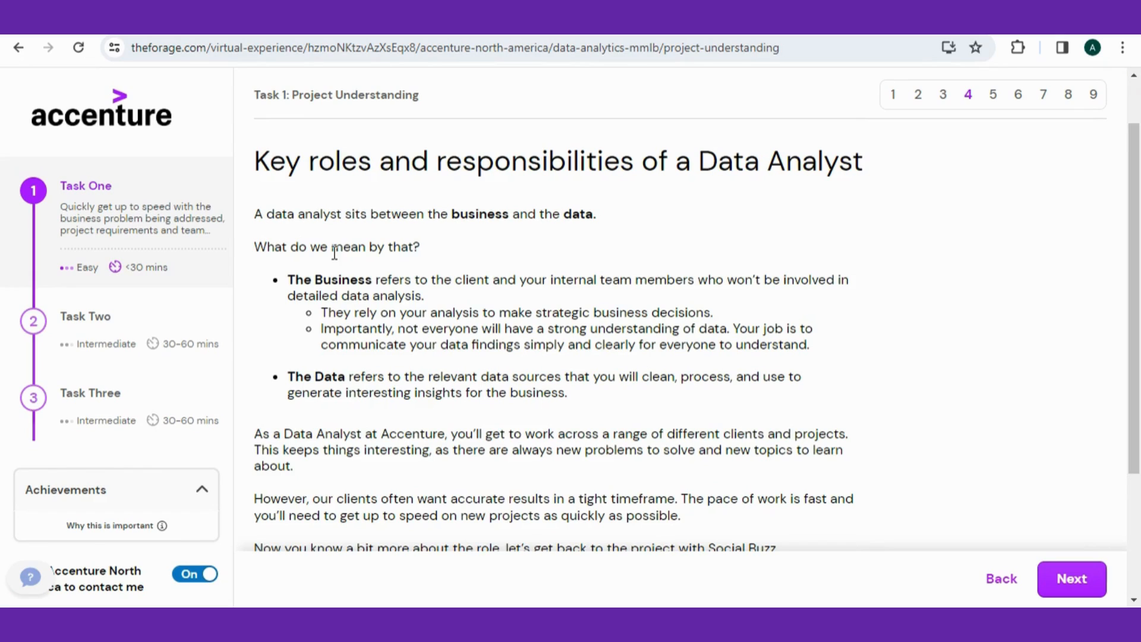
{"action": "mouse_move", "coordinate": [378, 238]}
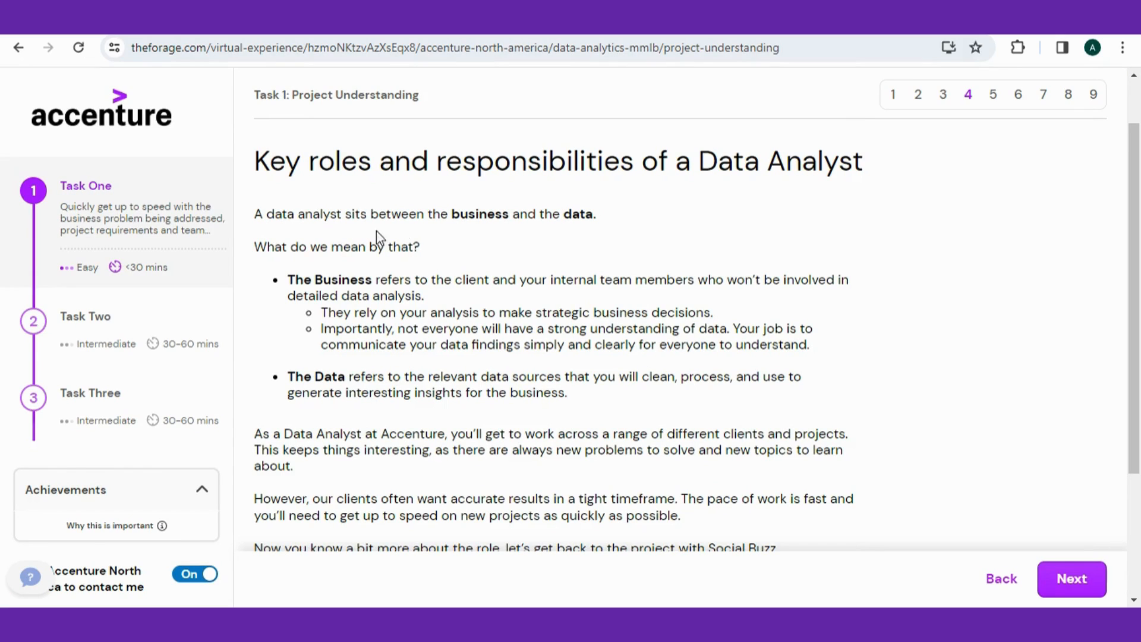
{"action": "mouse_move", "coordinate": [413, 286]}
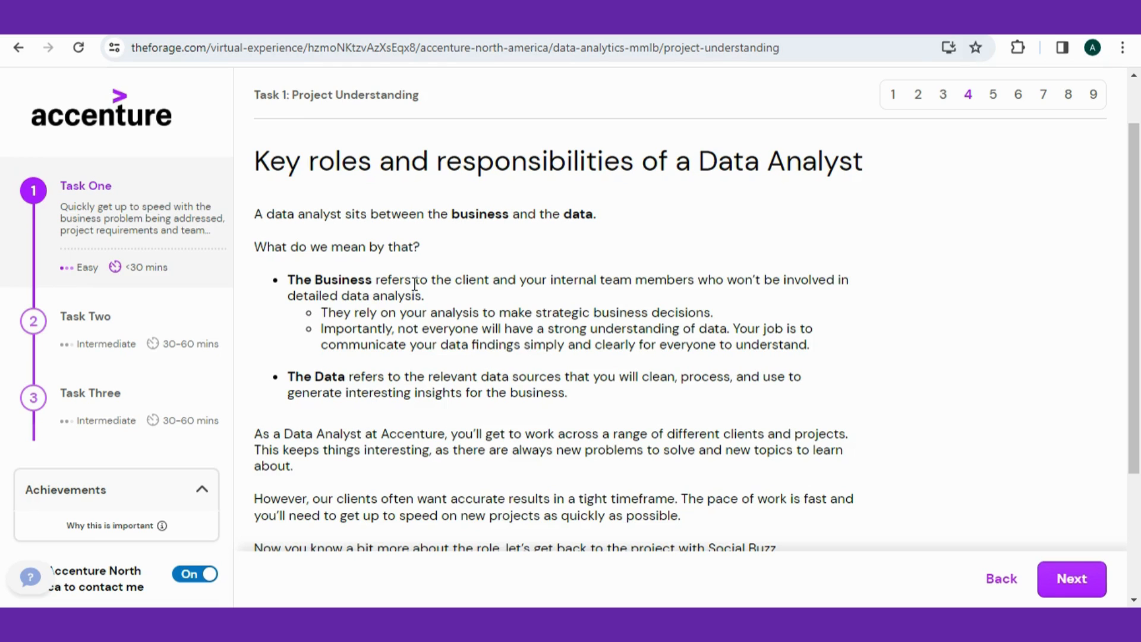
{"action": "scroll", "scroll_direction": "down", "scroll_amount": 3}
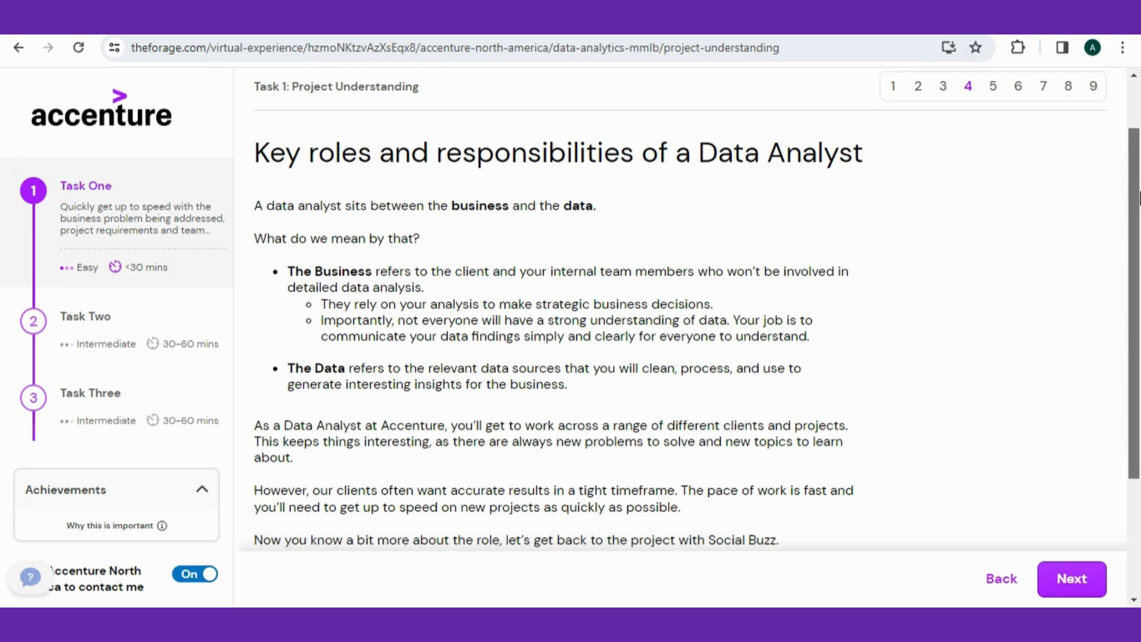
{"action": "scroll", "scroll_direction": "down", "scroll_amount": 3}
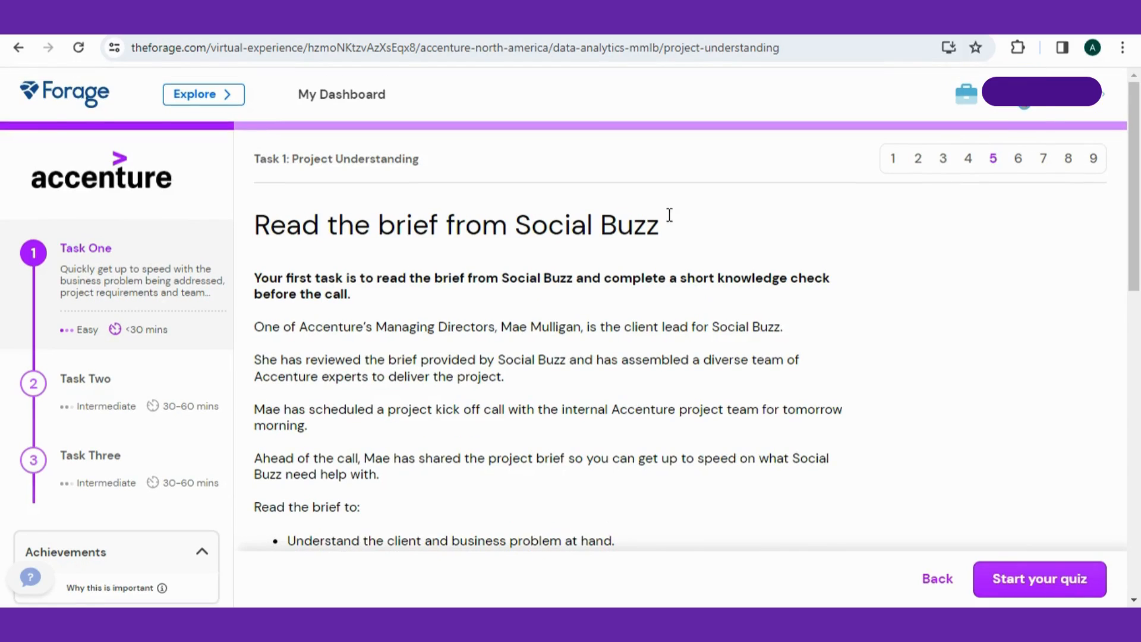
{"action": "scroll", "scroll_direction": "down", "scroll_amount": 3}
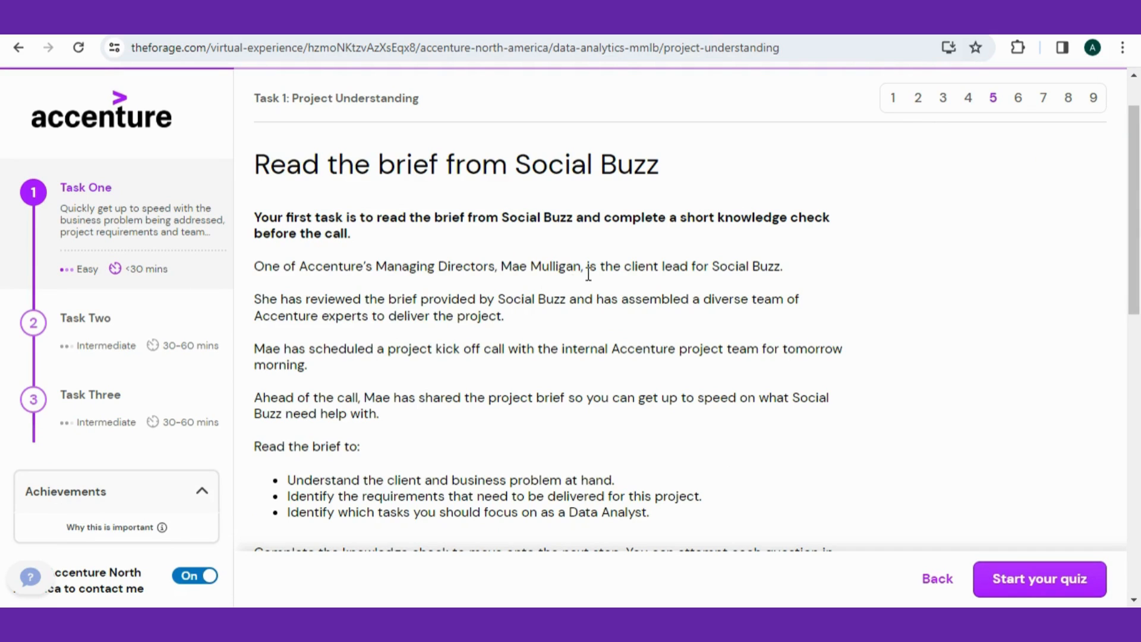
Start the brief's knowledge check, answer both questions correctly and continue to 'Meet your Accenture team'.
{"action": "left_click", "coordinate": [1039, 579]}
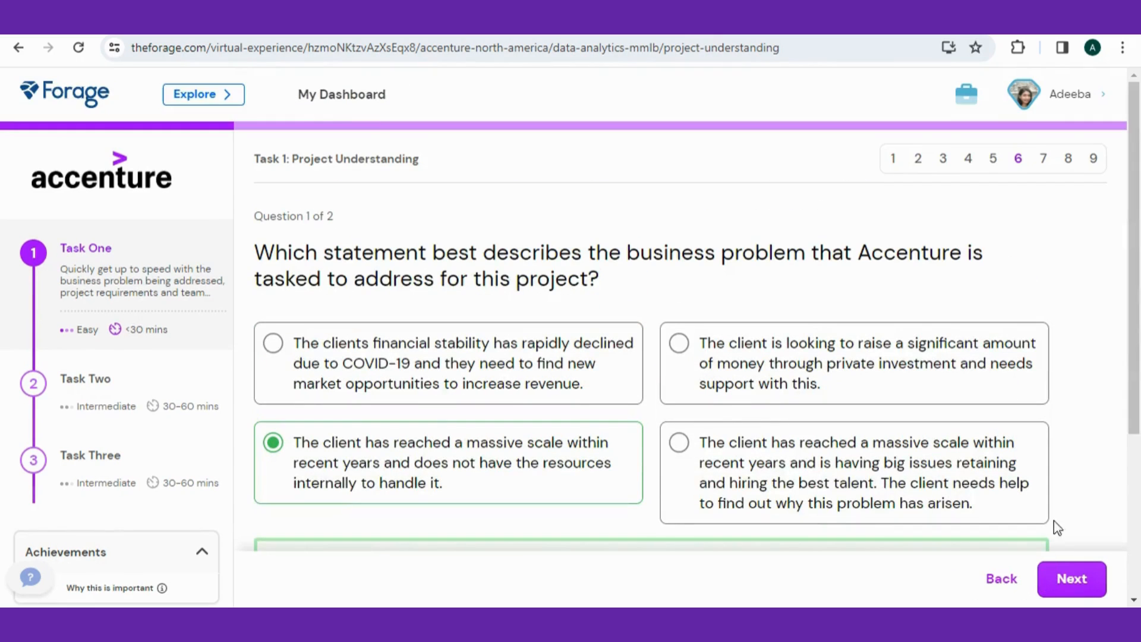
{"action": "scroll", "scroll_direction": "down", "scroll_amount": 3}
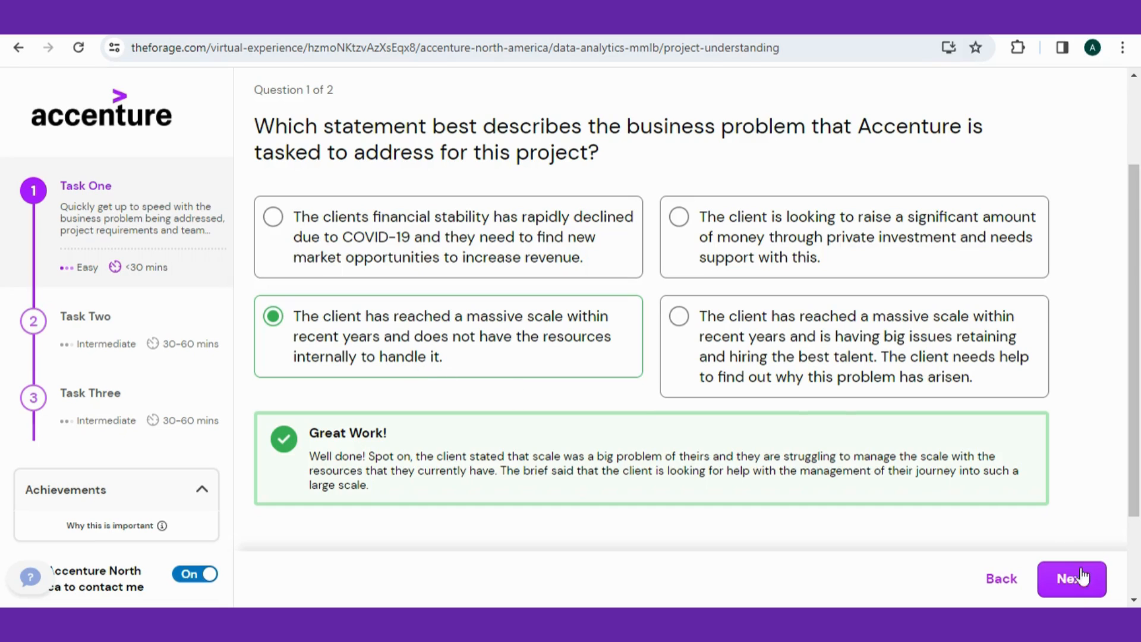
{"action": "left_click", "coordinate": [1072, 579]}
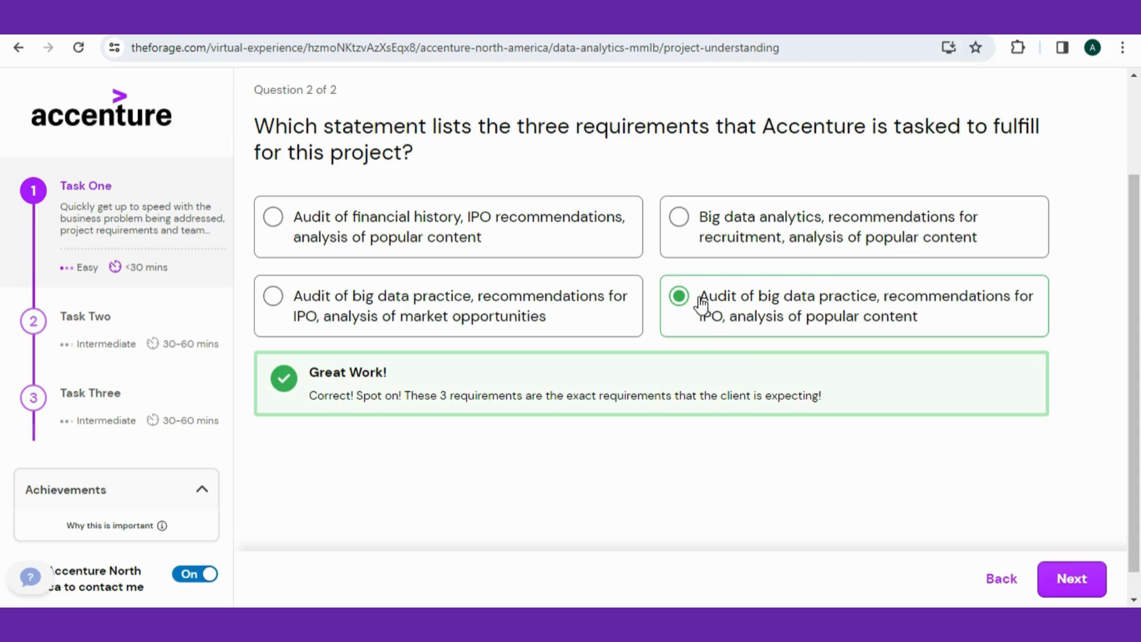
{"action": "mouse_move", "coordinate": [1039, 308]}
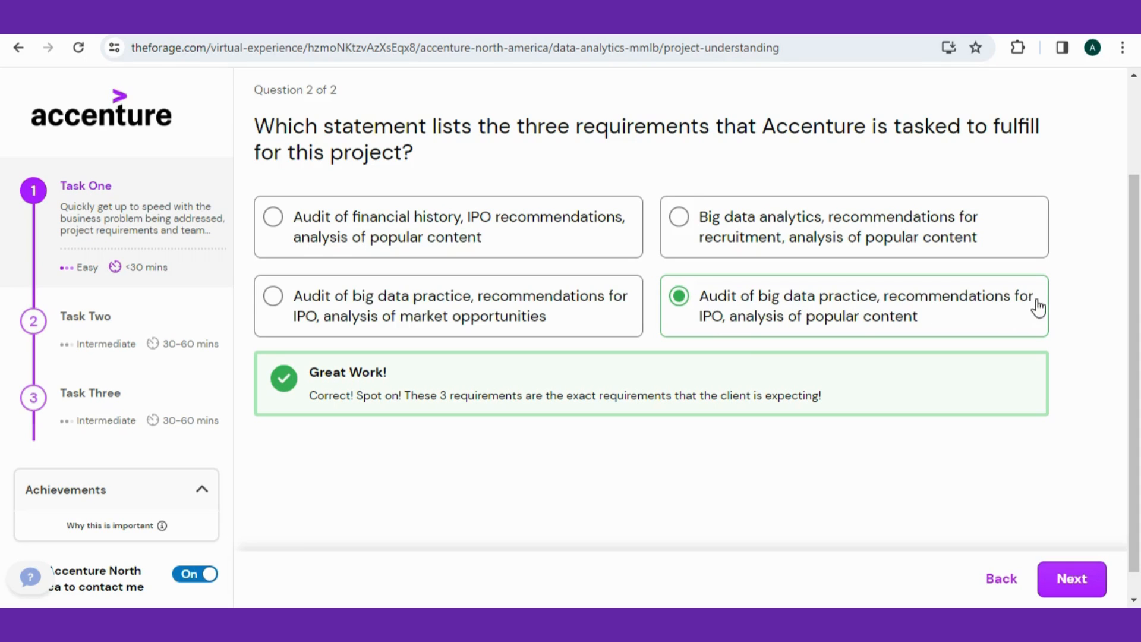
{"action": "mouse_move", "coordinate": [983, 436]}
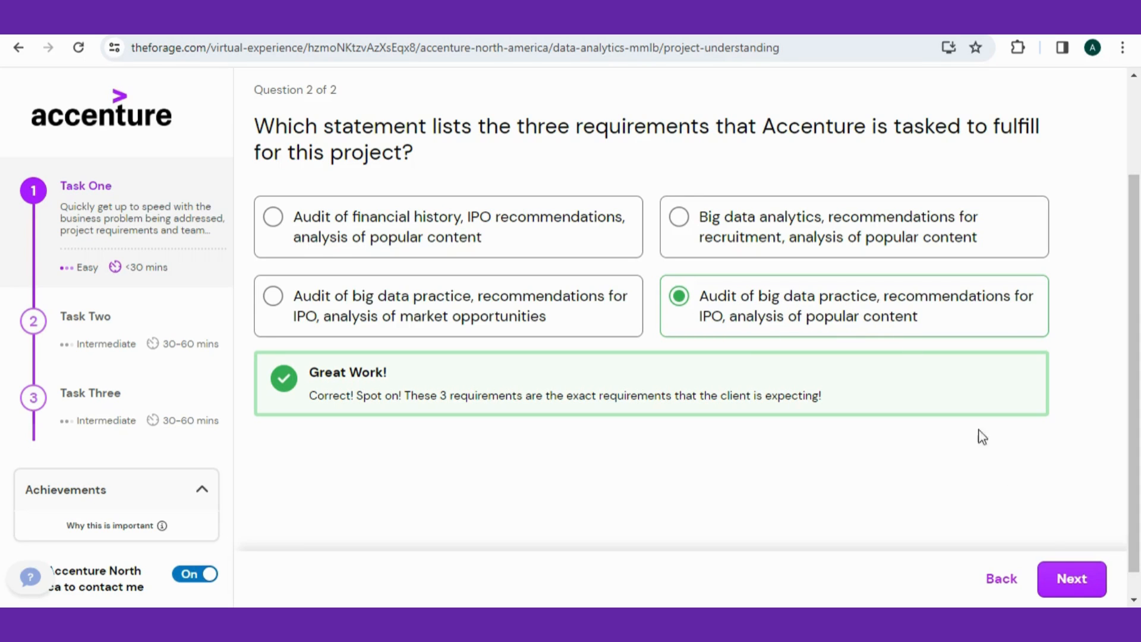
{"action": "left_click", "coordinate": [1071, 579]}
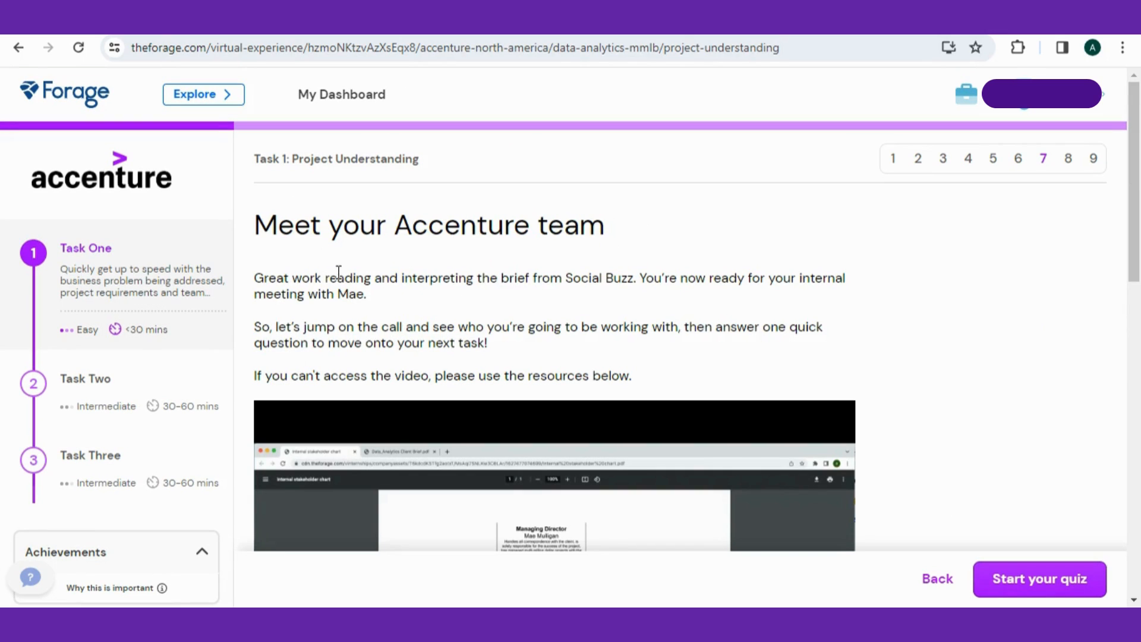
{"action": "mouse_move", "coordinate": [747, 283]}
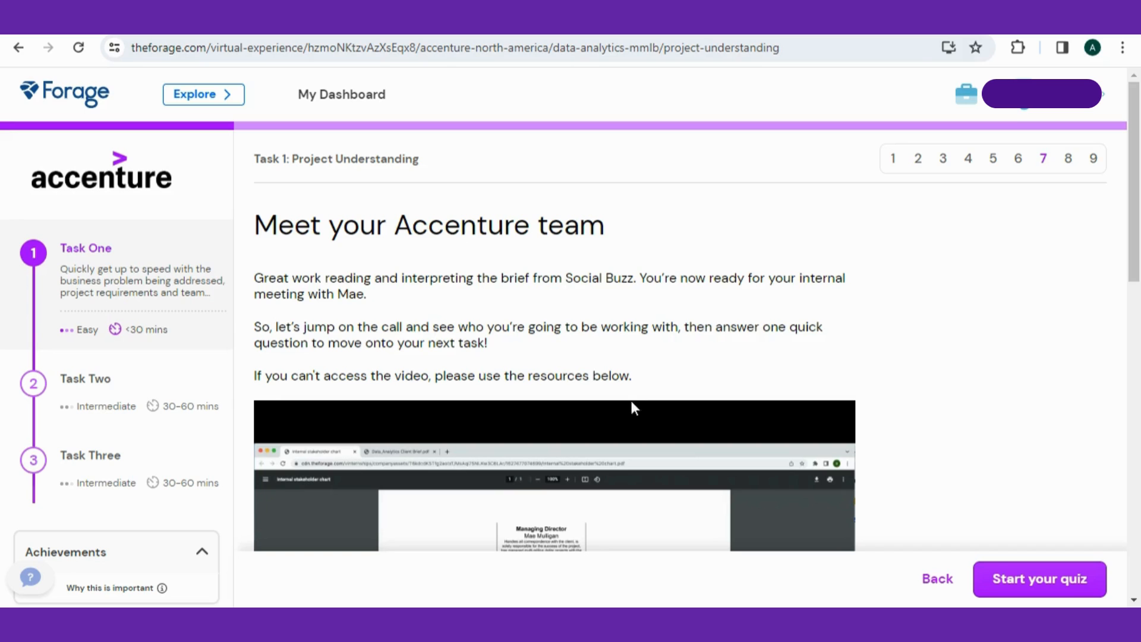
Review the answered data analyst question and mark Task One, Project Understanding, complete.
{"action": "scroll", "scroll_direction": "down", "scroll_amount": 3}
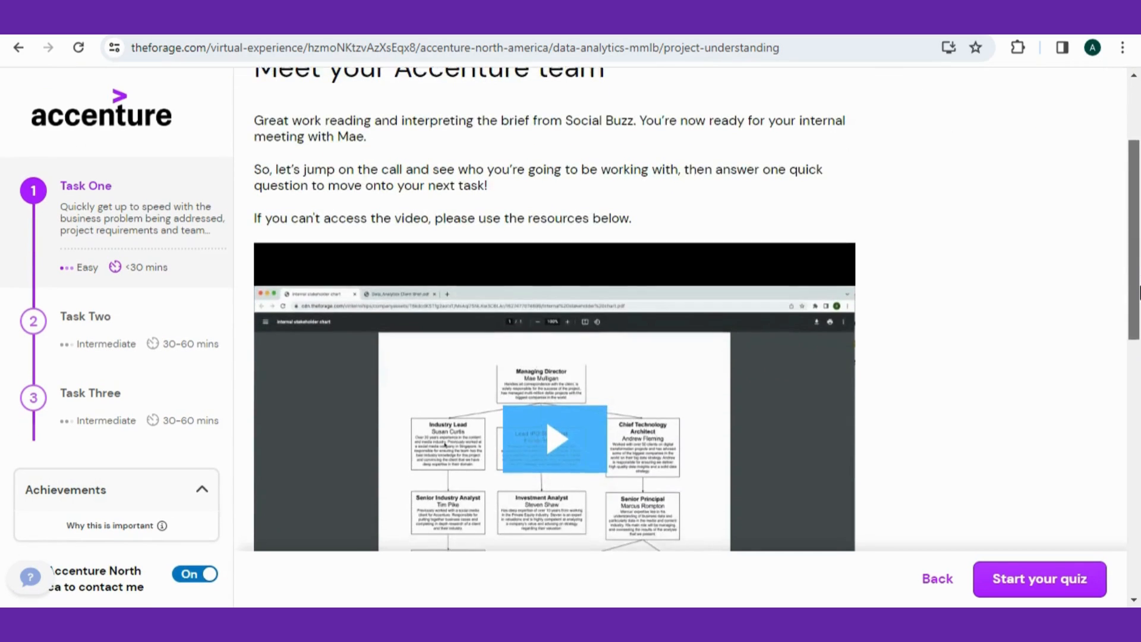
{"action": "scroll", "scroll_direction": "down", "scroll_amount": 3}
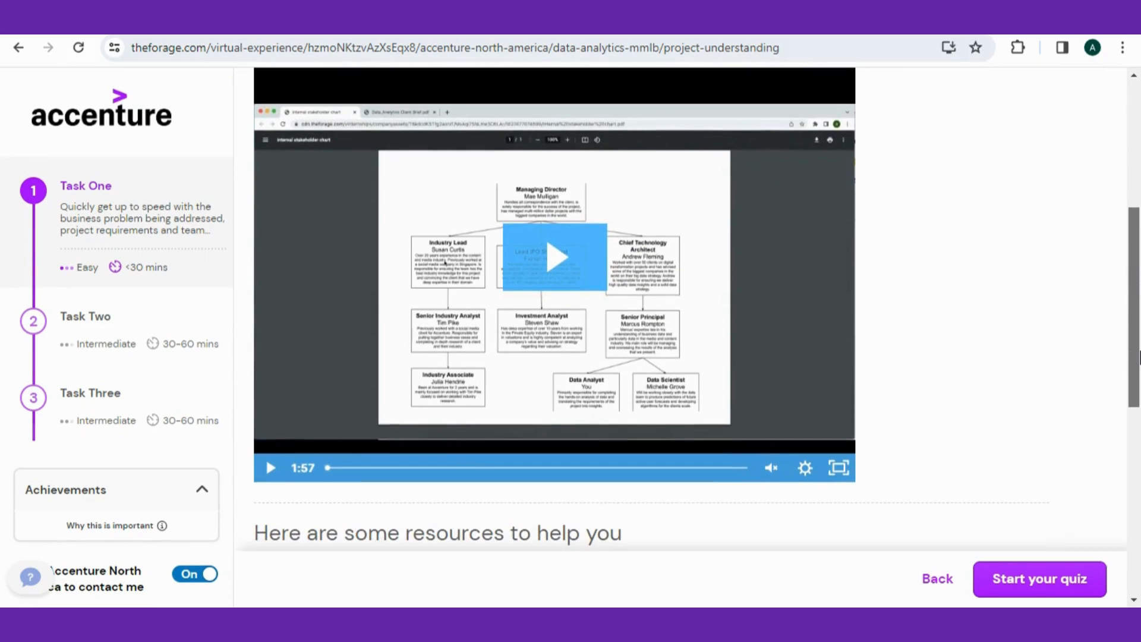
{"action": "mouse_move", "coordinate": [810, 312]}
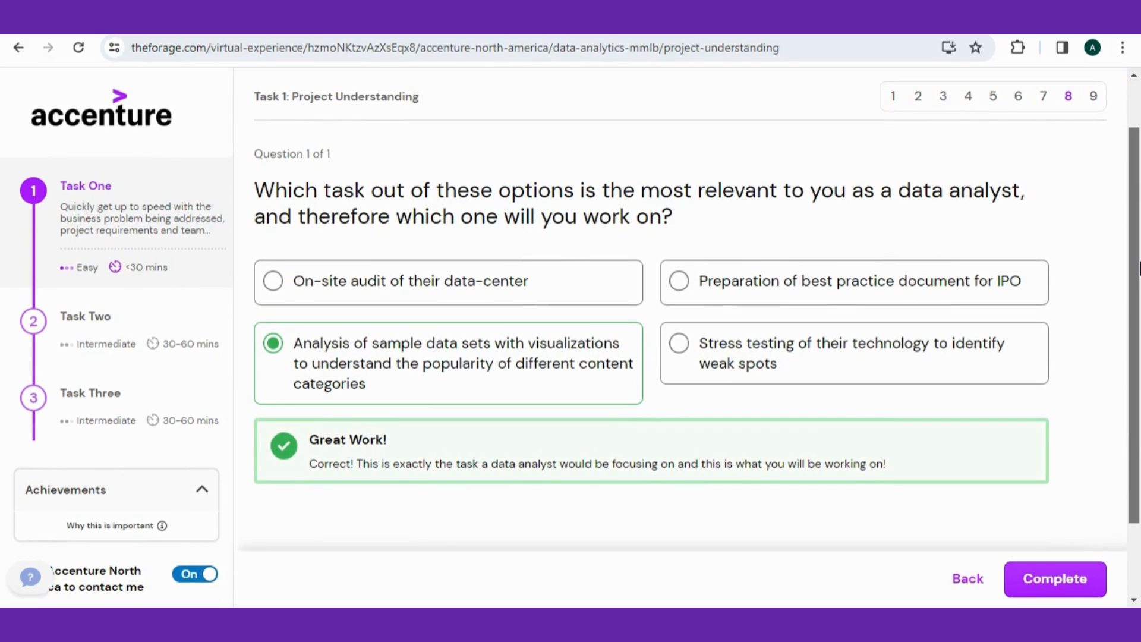
{"action": "mouse_move", "coordinate": [757, 213]}
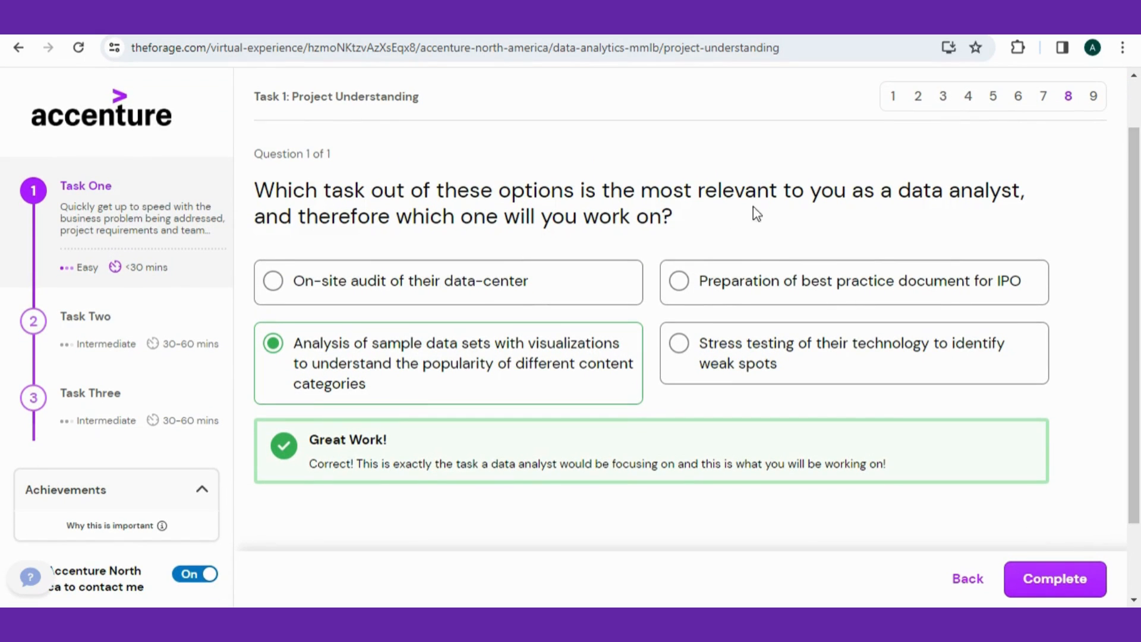
{"action": "mouse_move", "coordinate": [387, 355]}
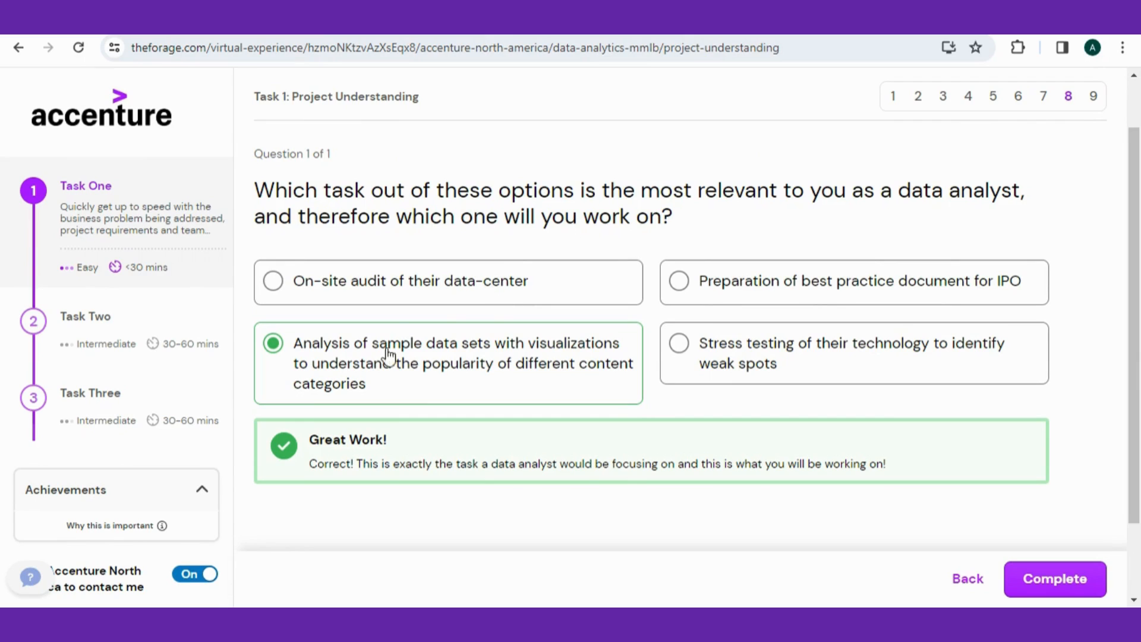
{"action": "mouse_move", "coordinate": [535, 381]}
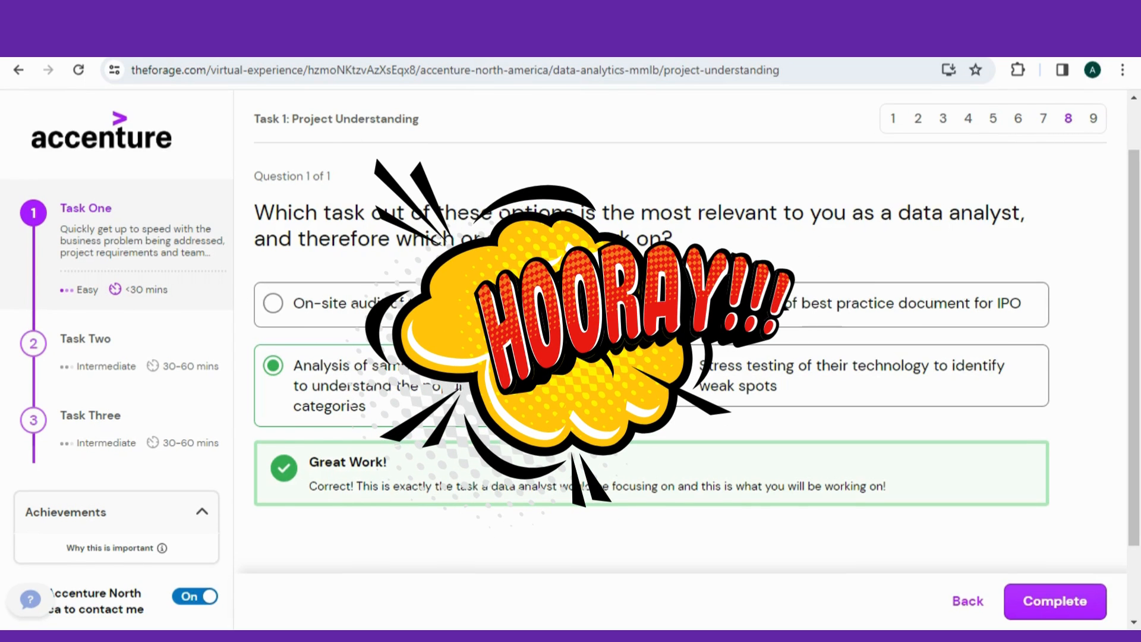
{"action": "left_click", "coordinate": [1054, 602]}
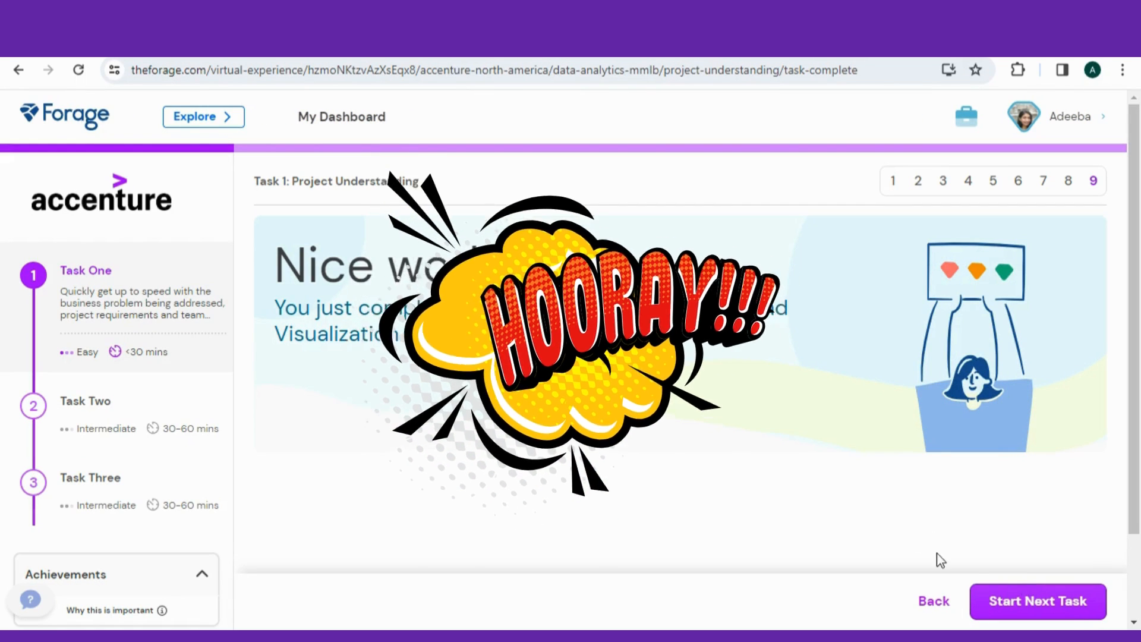
Start Task Two, Data Cleaning & Modeling, and read its overview through to 'Let's dive into the data'.
{"action": "left_click", "coordinate": [1037, 600]}
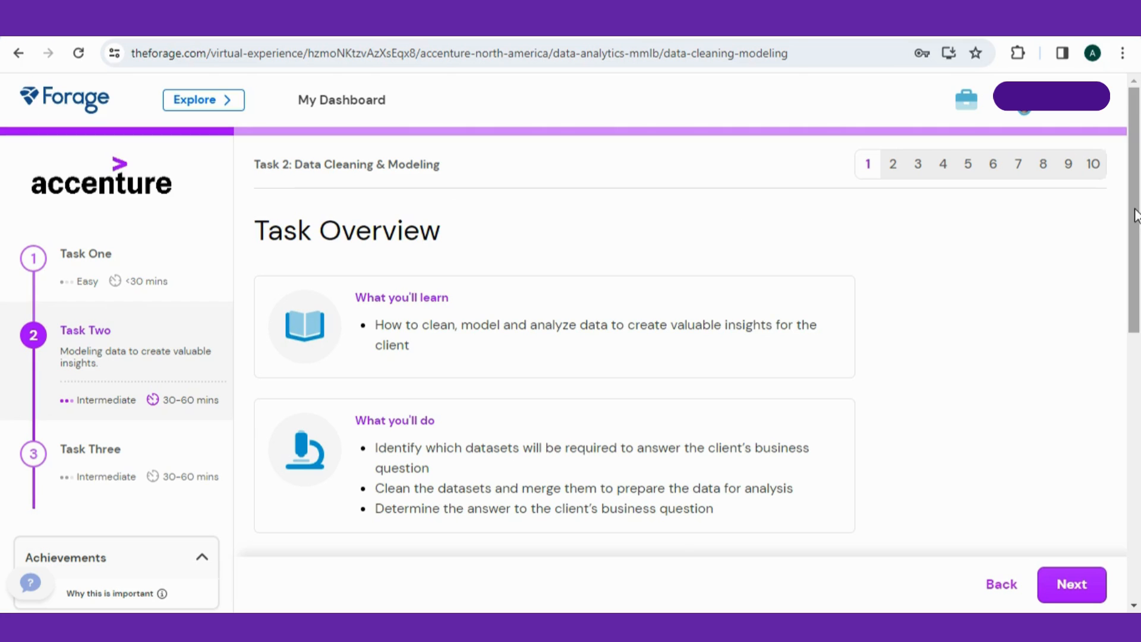
{"action": "scroll", "scroll_direction": "down", "scroll_amount": 3}
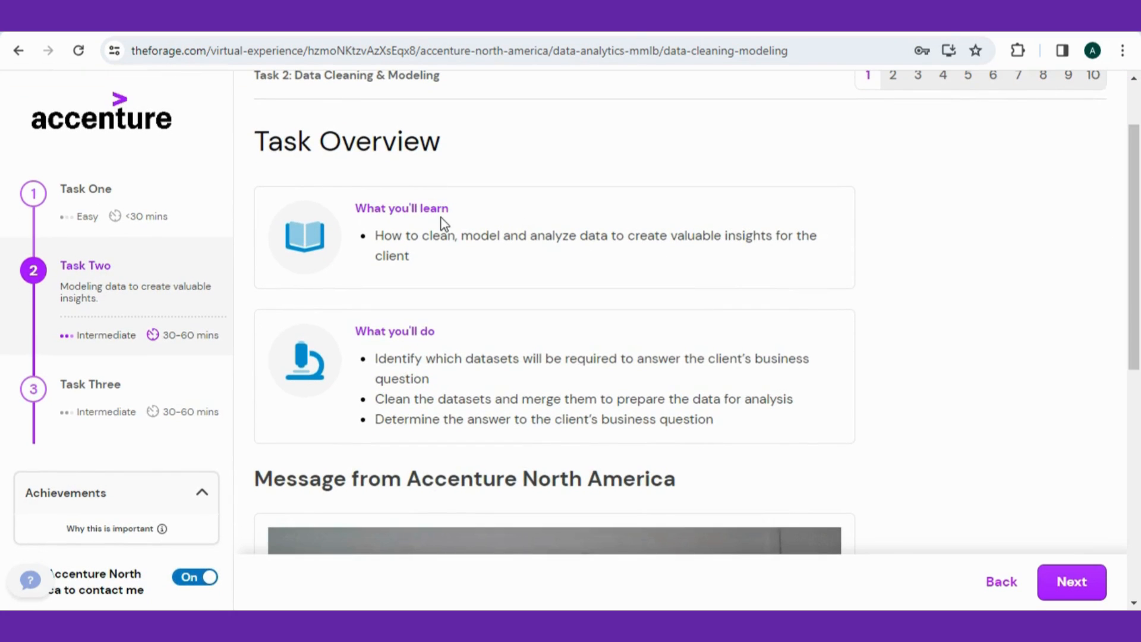
{"action": "scroll", "scroll_direction": "down", "scroll_amount": 3}
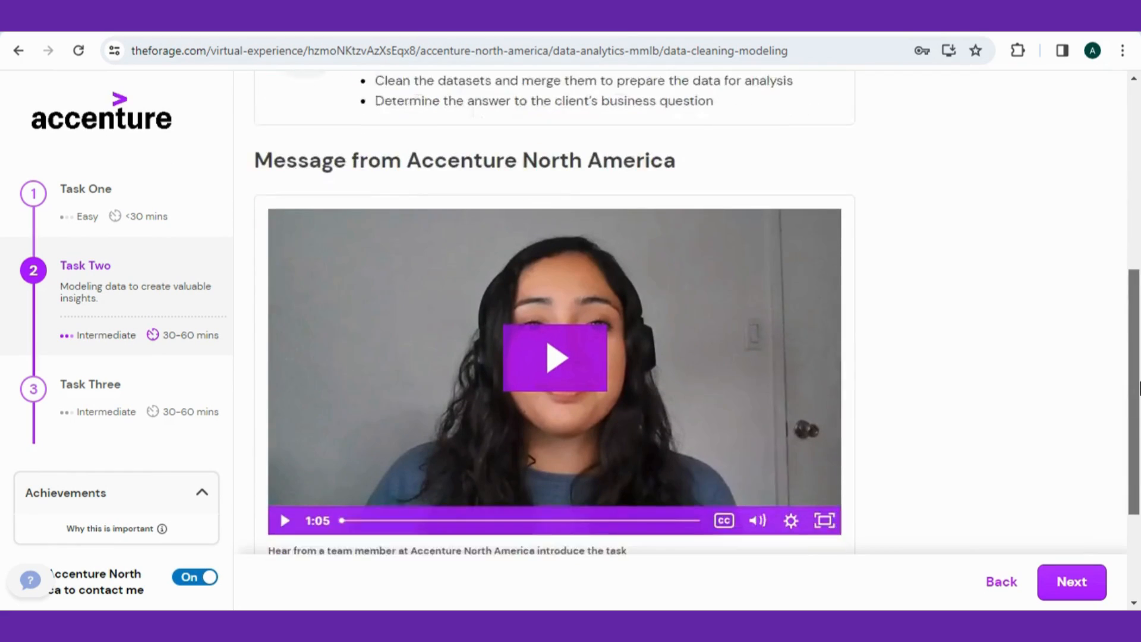
{"action": "scroll", "scroll_direction": "down", "scroll_amount": 3}
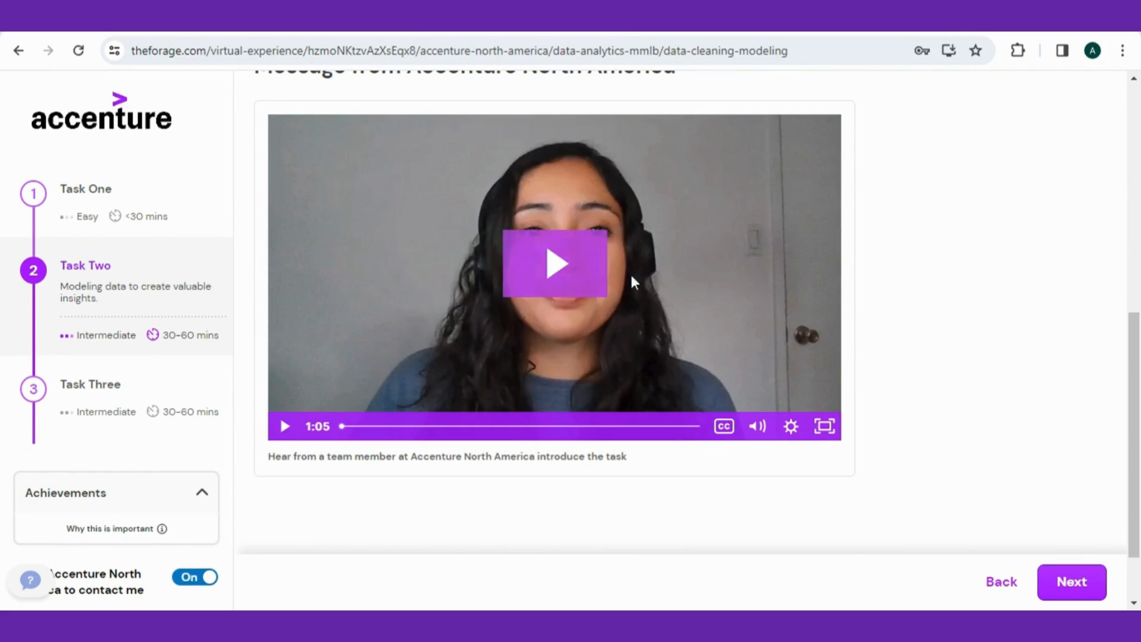
{"action": "scroll", "scroll_direction": "down", "scroll_amount": 3}
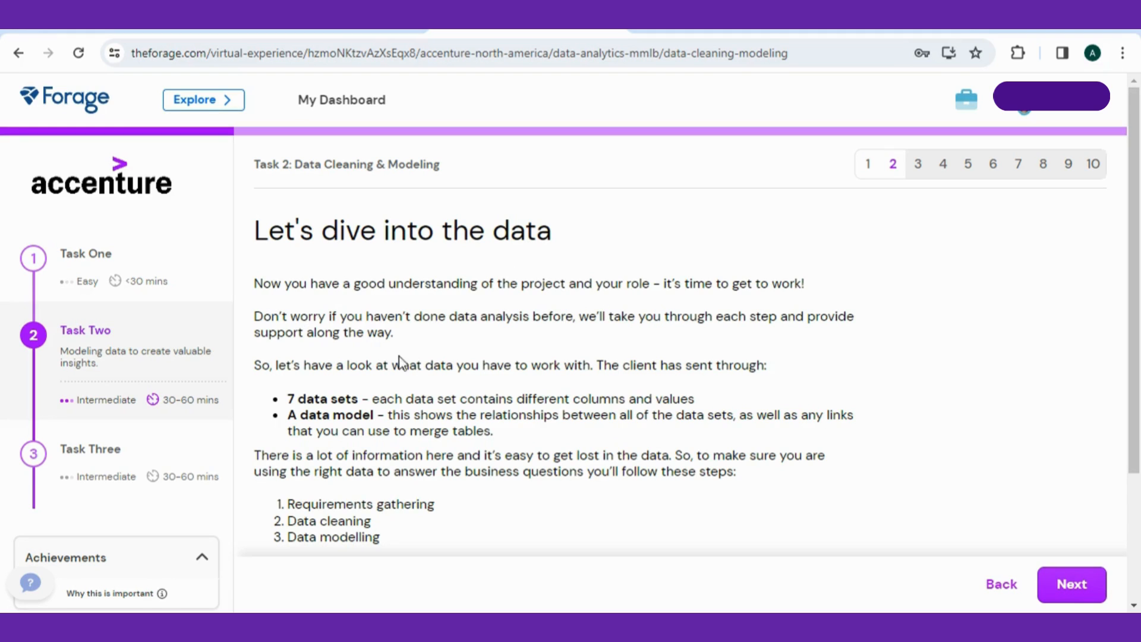
{"action": "mouse_move", "coordinate": [343, 427]}
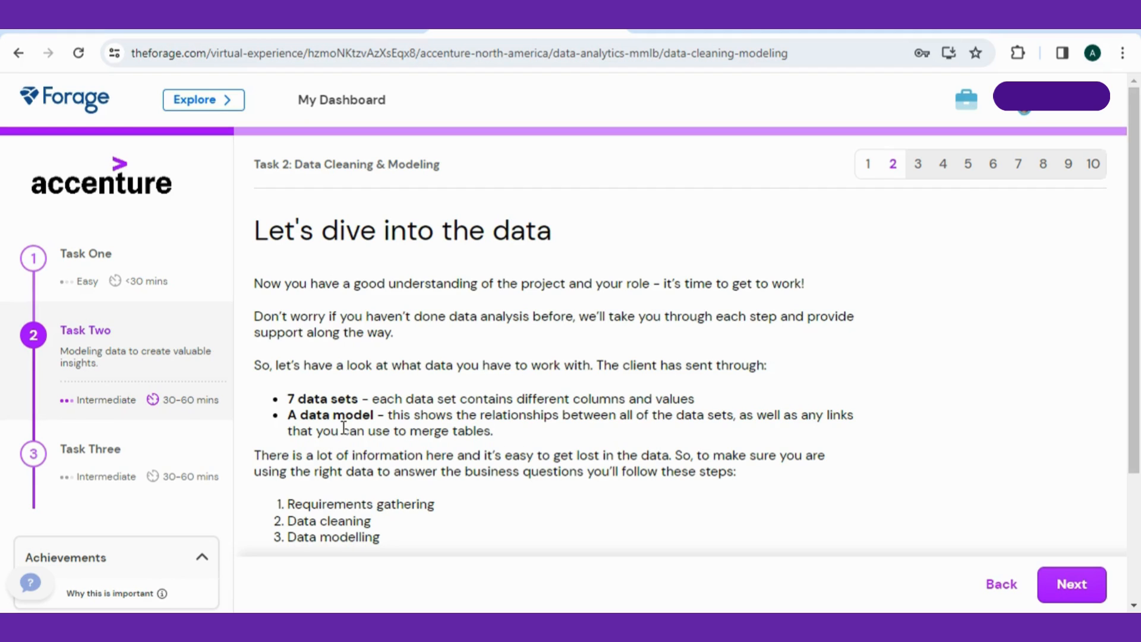
{"action": "scroll", "scroll_direction": "down", "scroll_amount": 3}
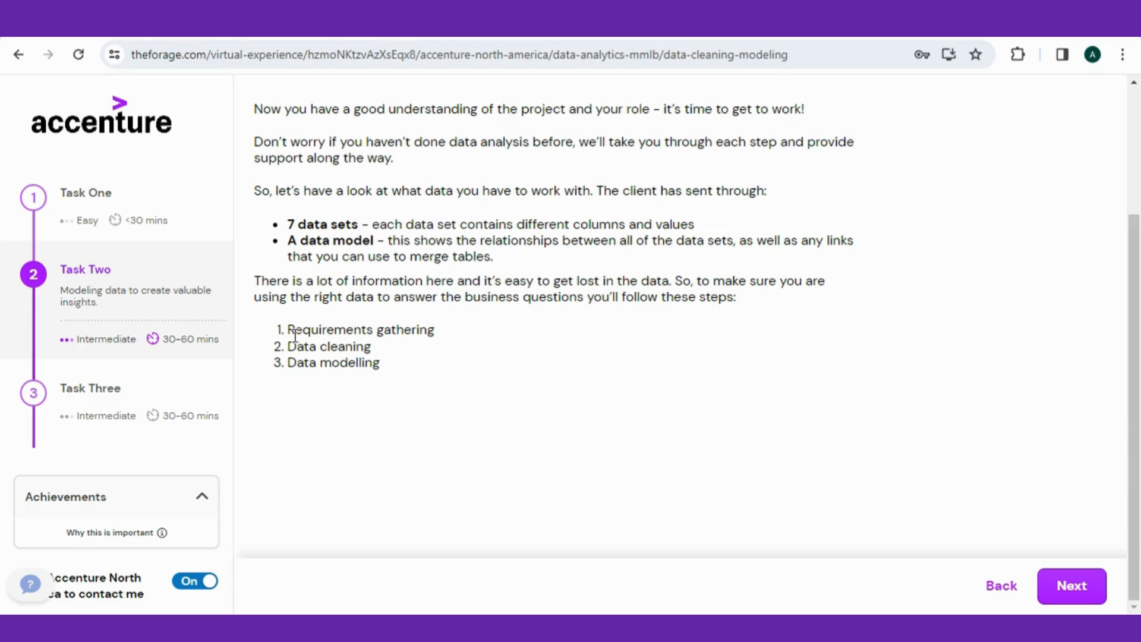
{"action": "mouse_move", "coordinate": [860, 467]}
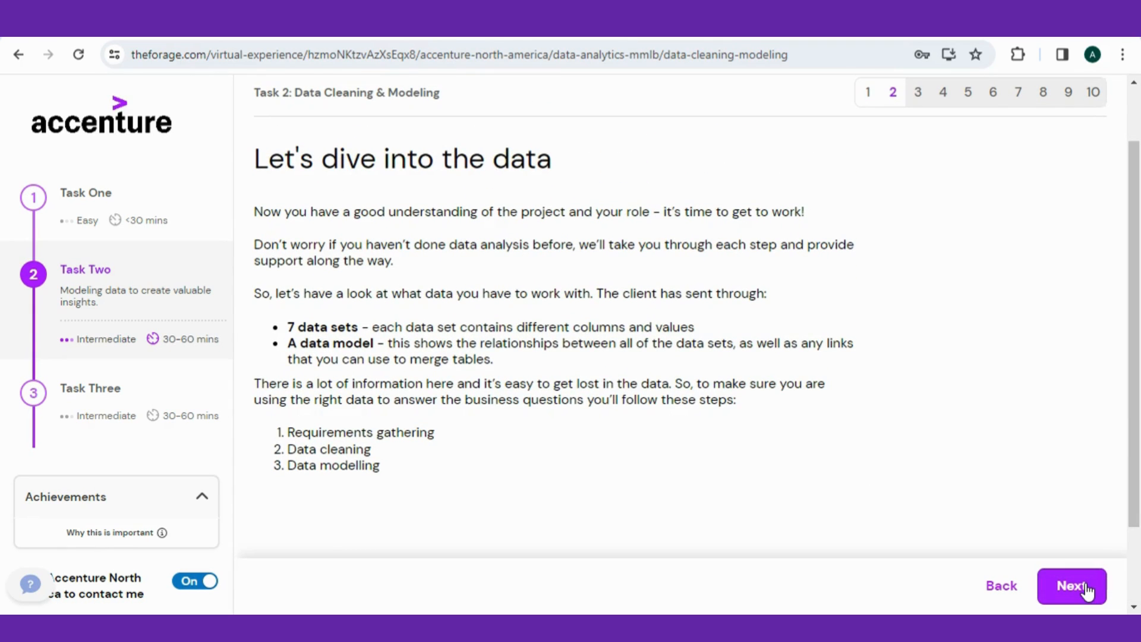
Read the requirements gathering and data model page and start the quiz on required data sets.
{"action": "left_click", "coordinate": [1071, 586]}
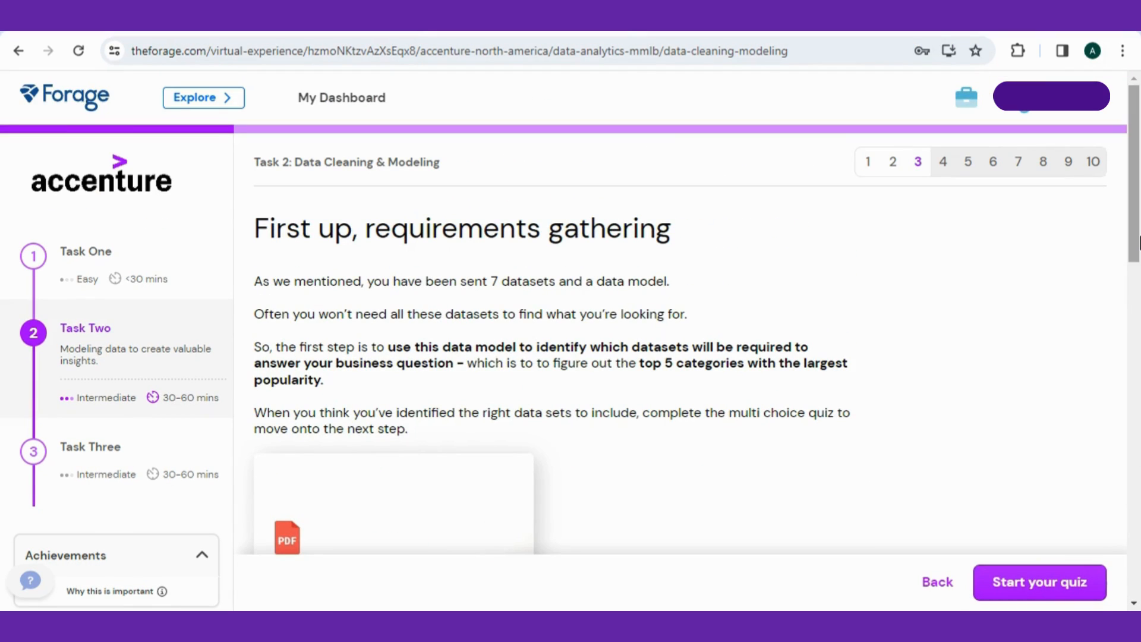
{"action": "scroll", "scroll_direction": "down", "scroll_amount": 3}
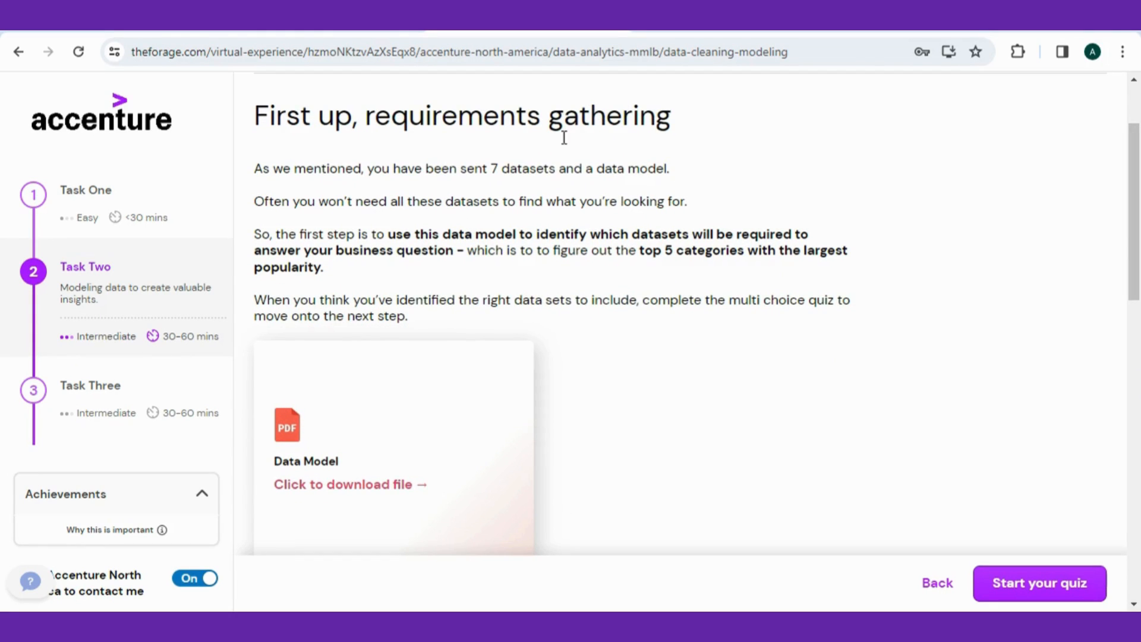
{"action": "mouse_move", "coordinate": [515, 229]}
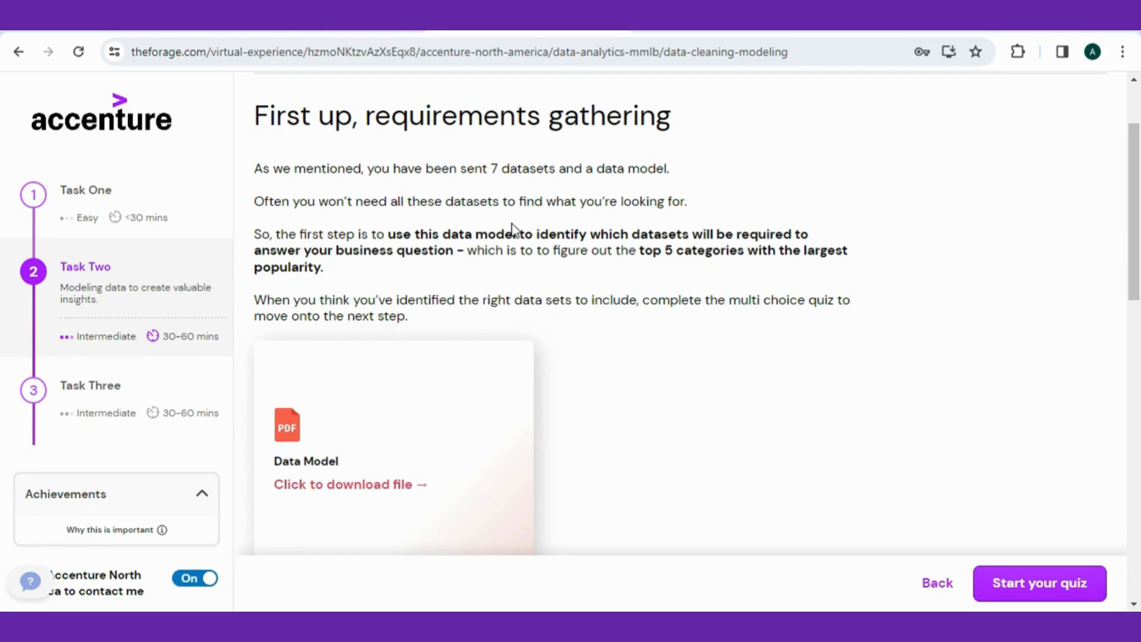
{"action": "mouse_move", "coordinate": [832, 245]}
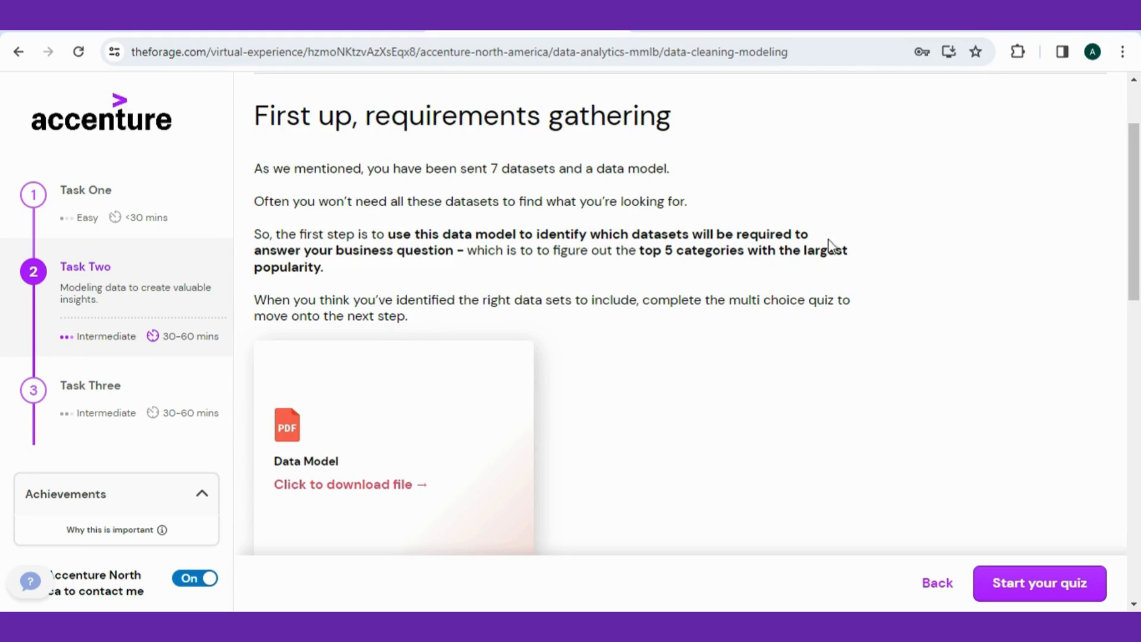
{"action": "scroll", "scroll_direction": "down", "scroll_amount": 3}
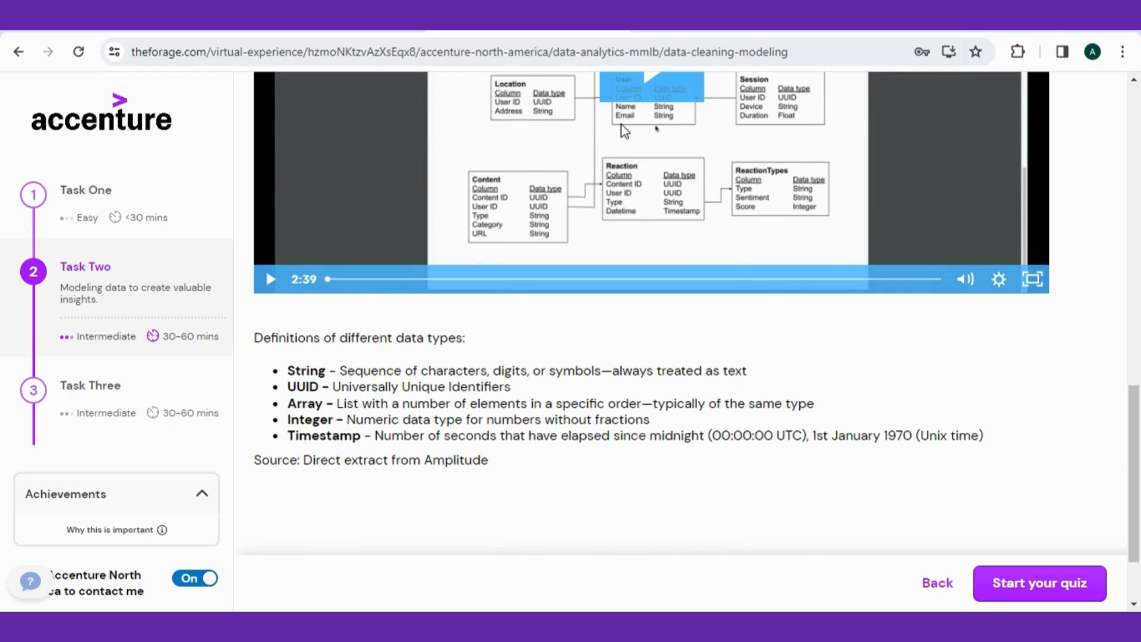
{"action": "left_click", "coordinate": [1038, 583]}
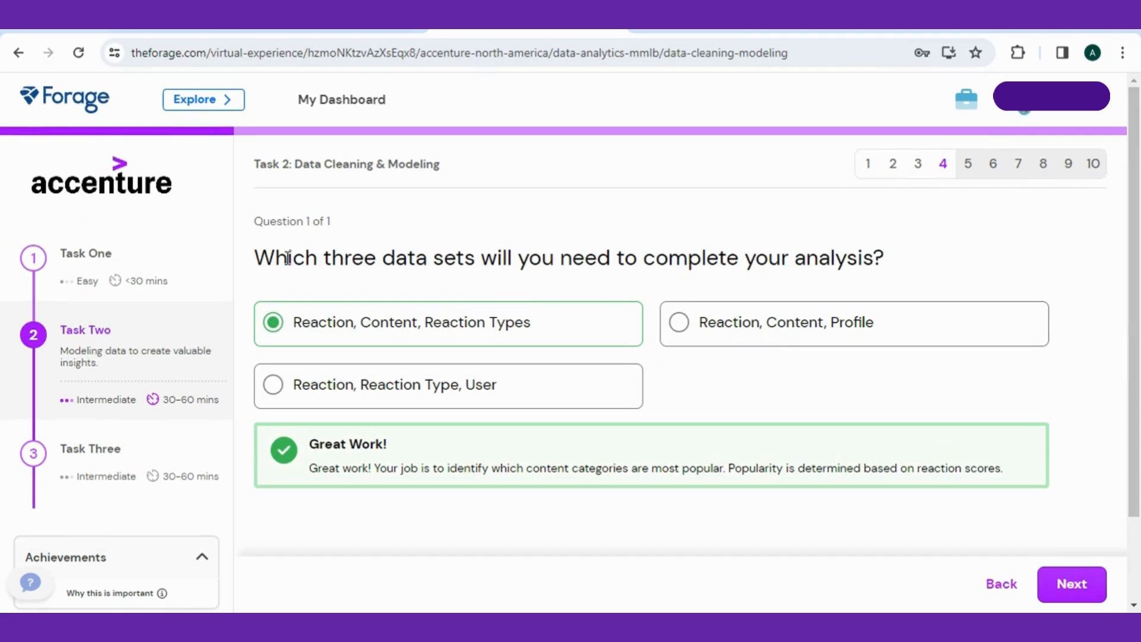
{"action": "mouse_move", "coordinate": [710, 258]}
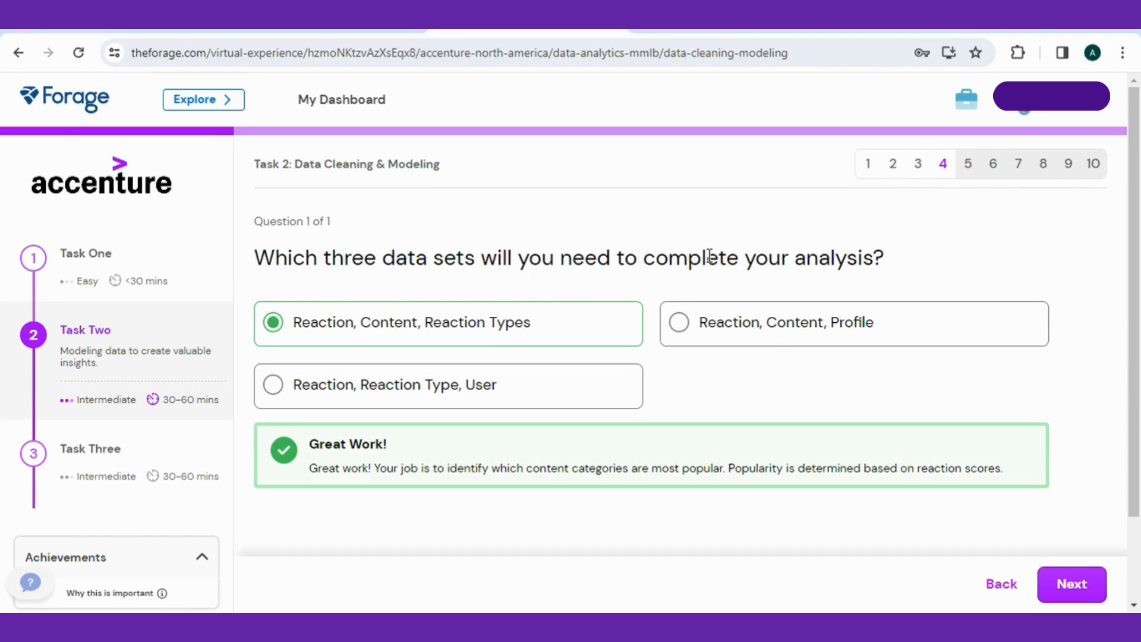
{"action": "mouse_move", "coordinate": [354, 443]}
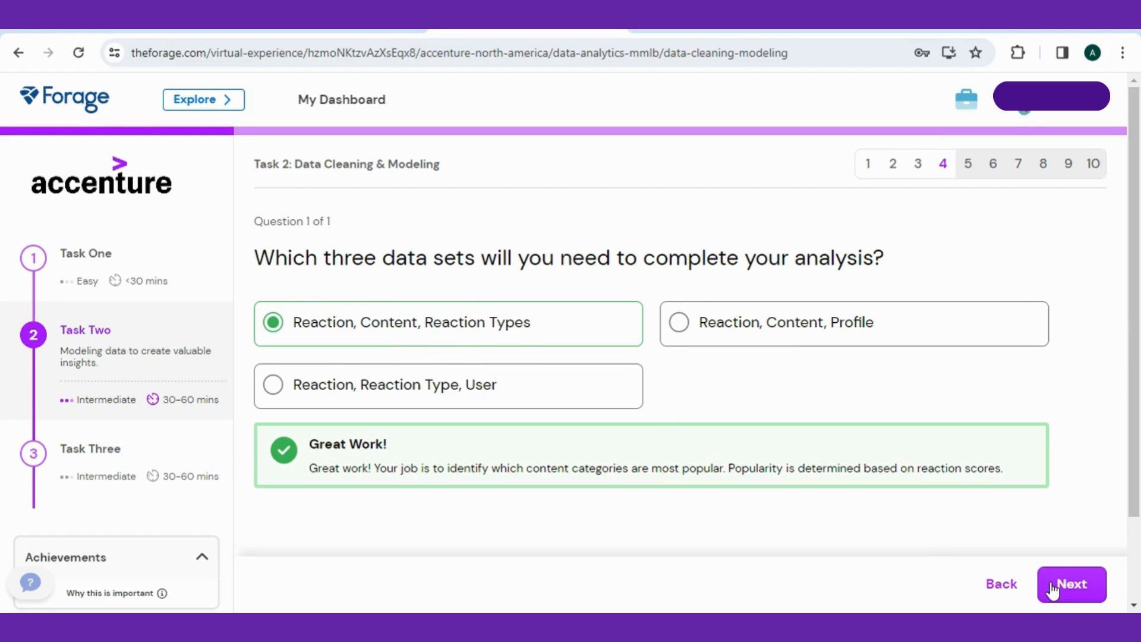
Continue past the data sets explanation to the Data Cleaning page with the three downloads.
{"action": "left_click", "coordinate": [1071, 584]}
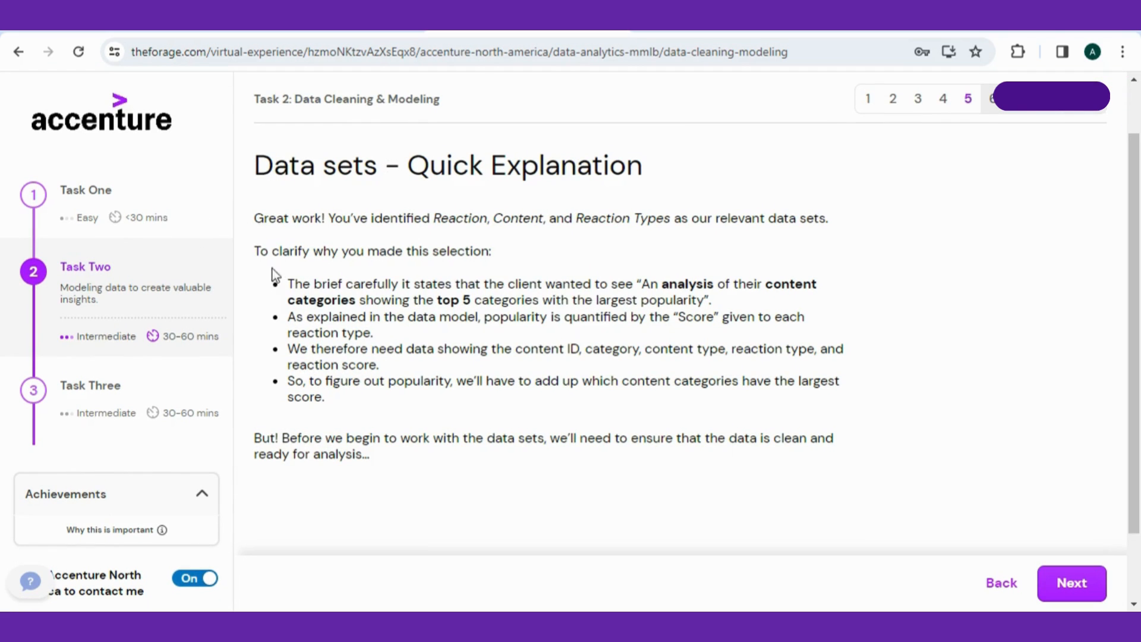
{"action": "left_click", "coordinate": [1071, 582]}
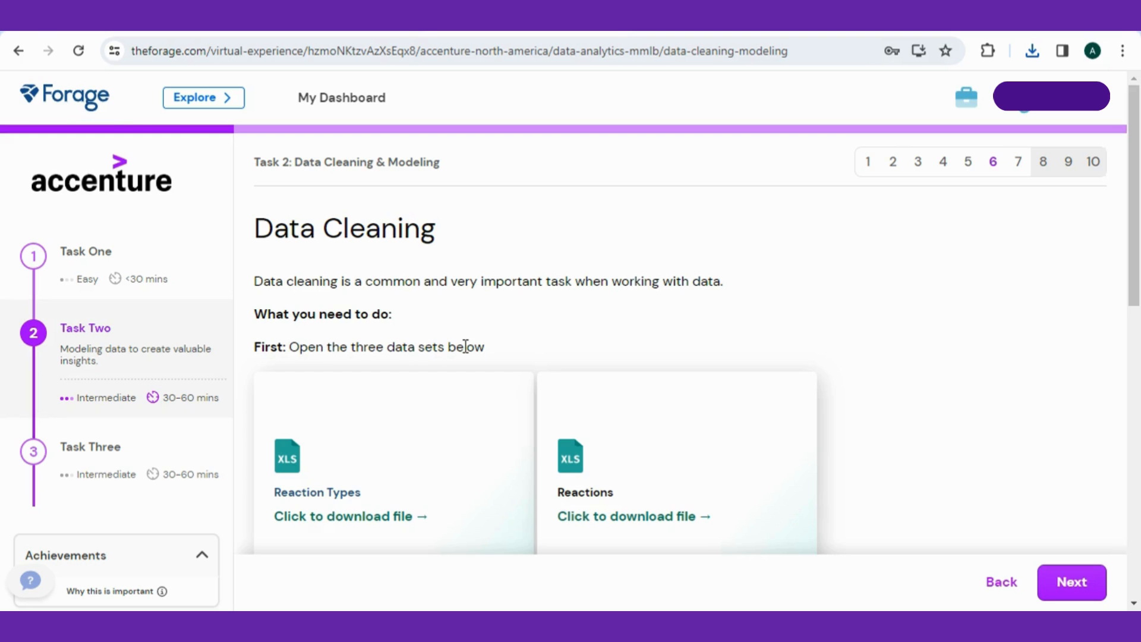
Download the Reaction Types data set and read the cleaning instructions below.
{"action": "scroll", "scroll_direction": "down", "scroll_amount": 3}
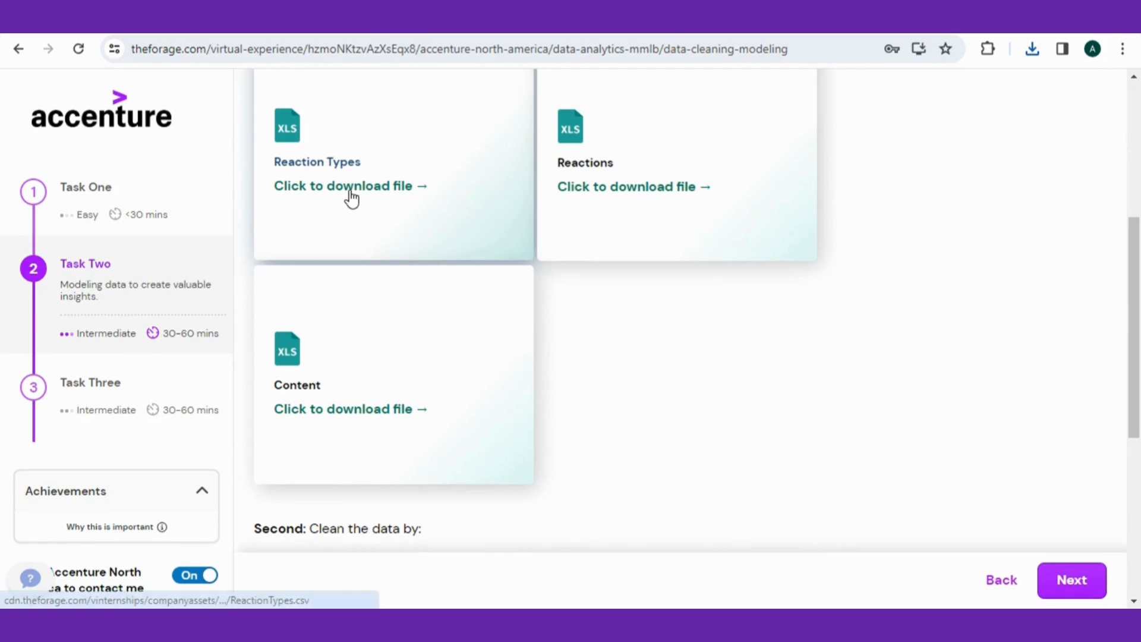
{"action": "left_click", "coordinate": [350, 186]}
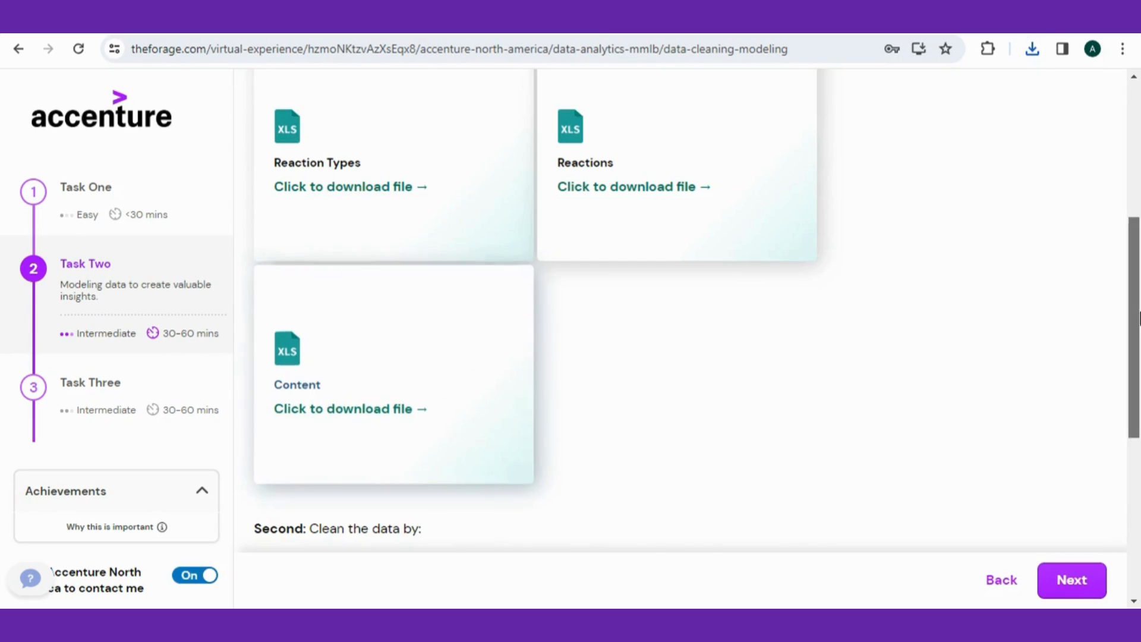
{"action": "scroll", "scroll_direction": "down", "scroll_amount": 3}
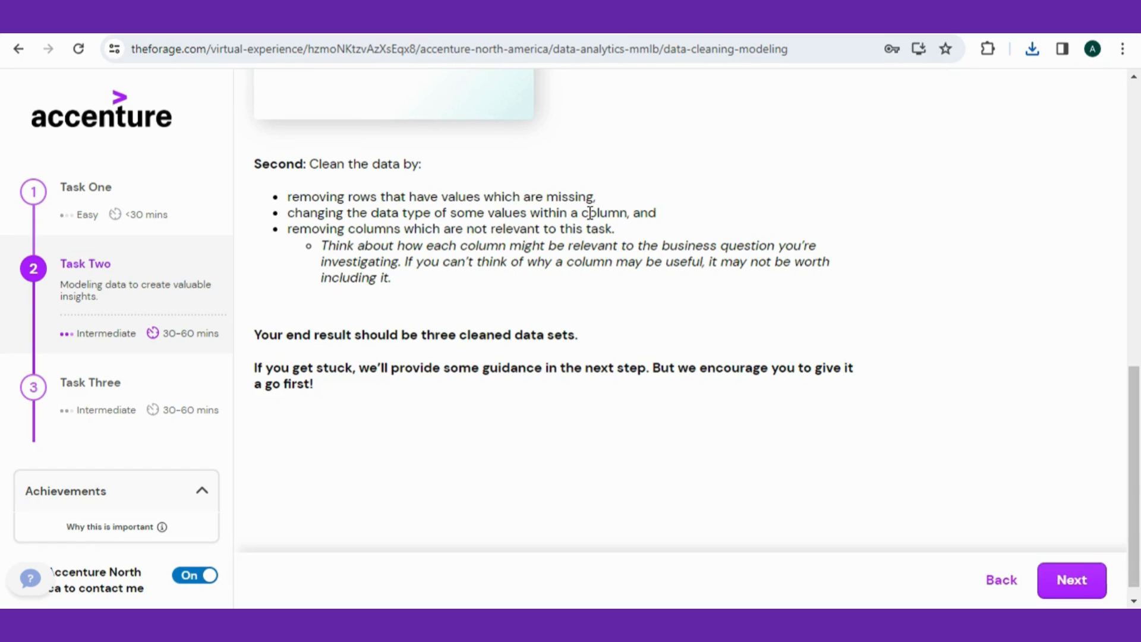
{"action": "mouse_move", "coordinate": [586, 229]}
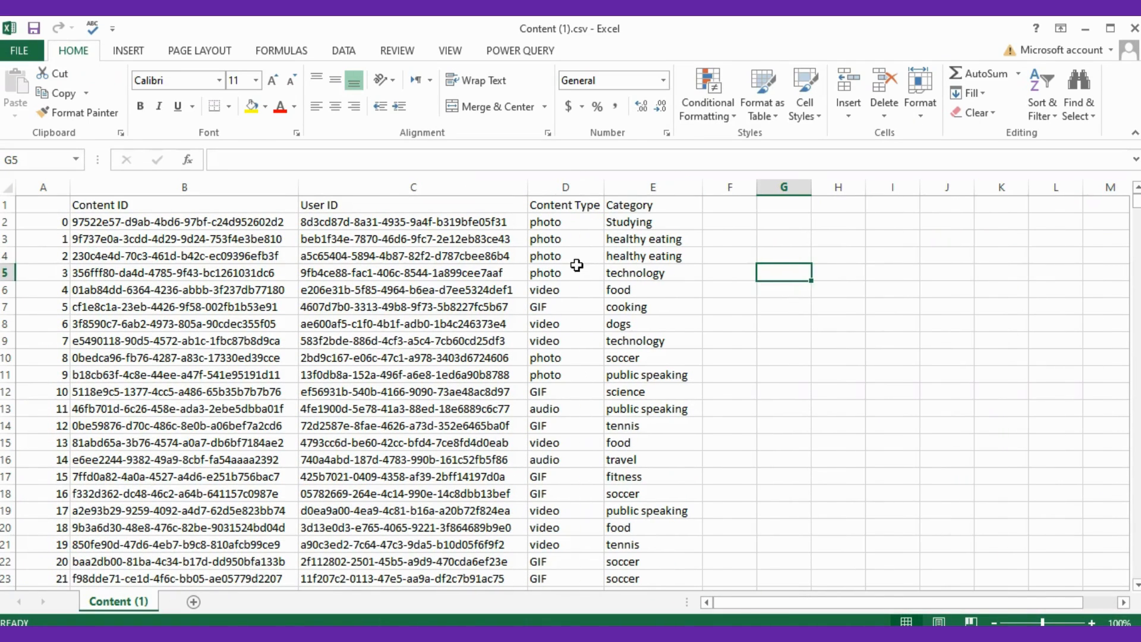
Filter every column of the sheet and inspect the Category values for stray quotation marks.
{"action": "left_click", "coordinate": [10, 192]}
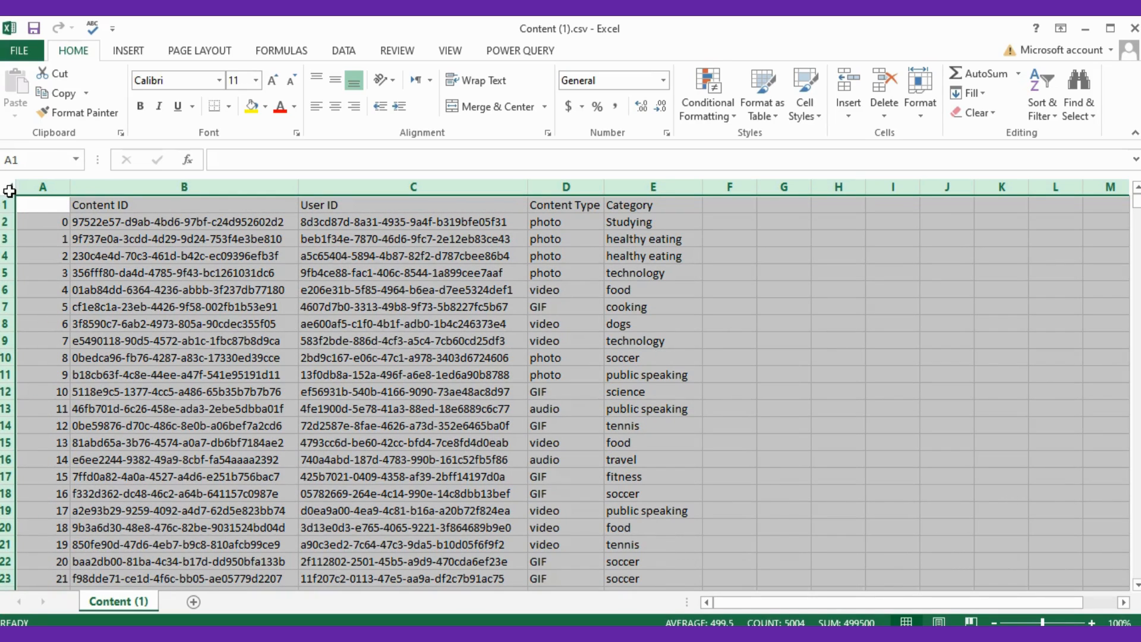
{"action": "left_click", "coordinate": [343, 50]}
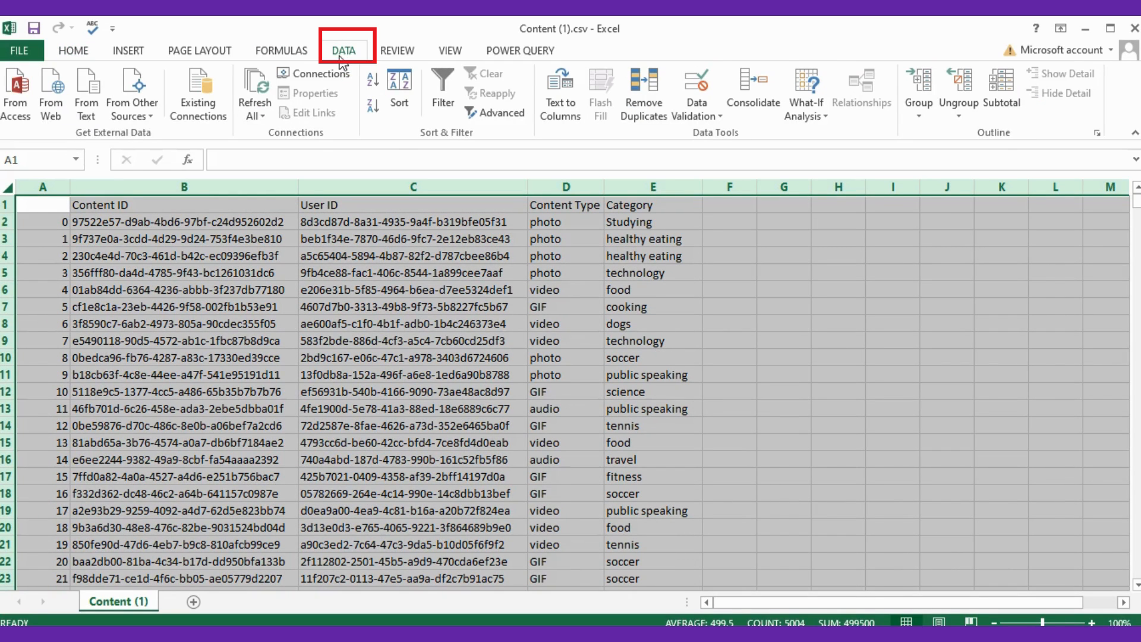
{"action": "left_click", "coordinate": [442, 87]}
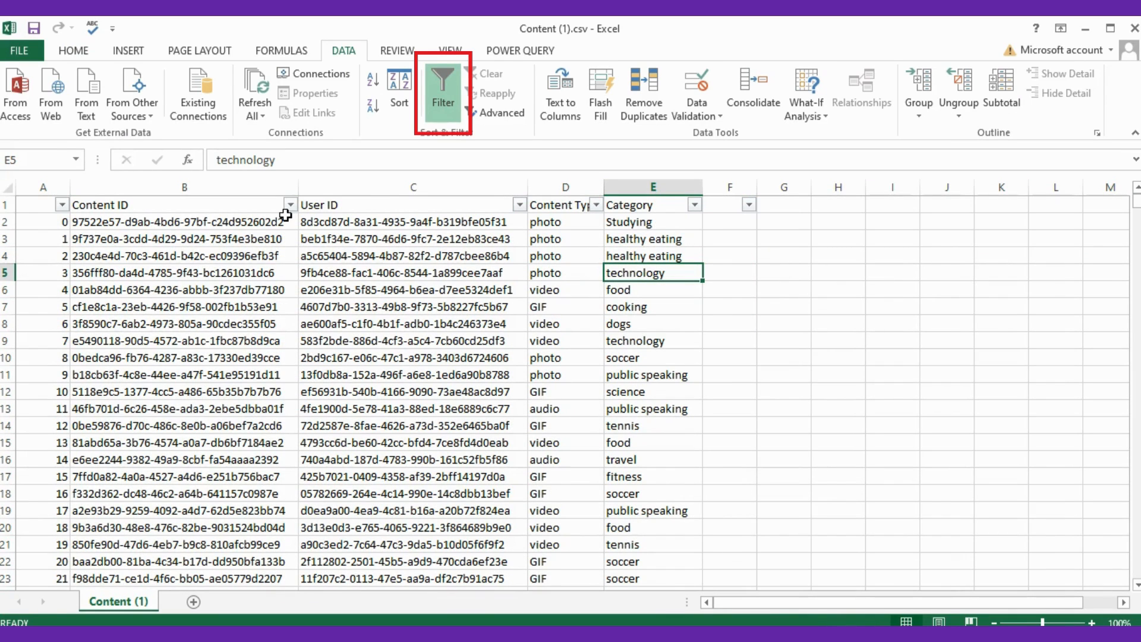
{"action": "left_click", "coordinate": [291, 204]}
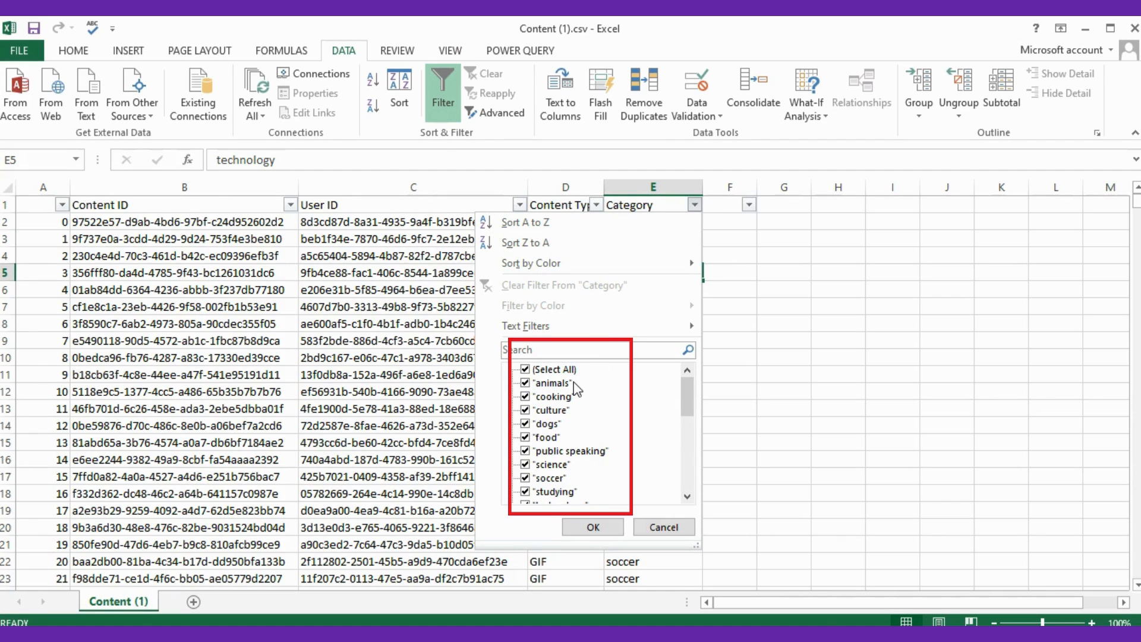
{"action": "mouse_move", "coordinate": [589, 395]}
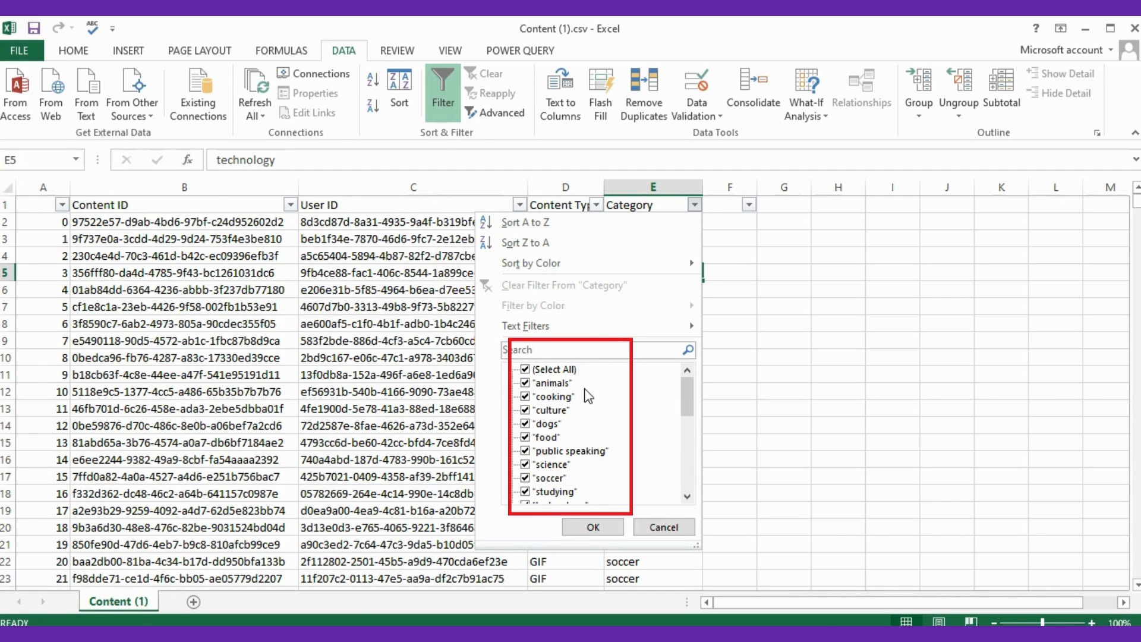
{"action": "scroll", "scroll_direction": "down", "scroll_amount": 3}
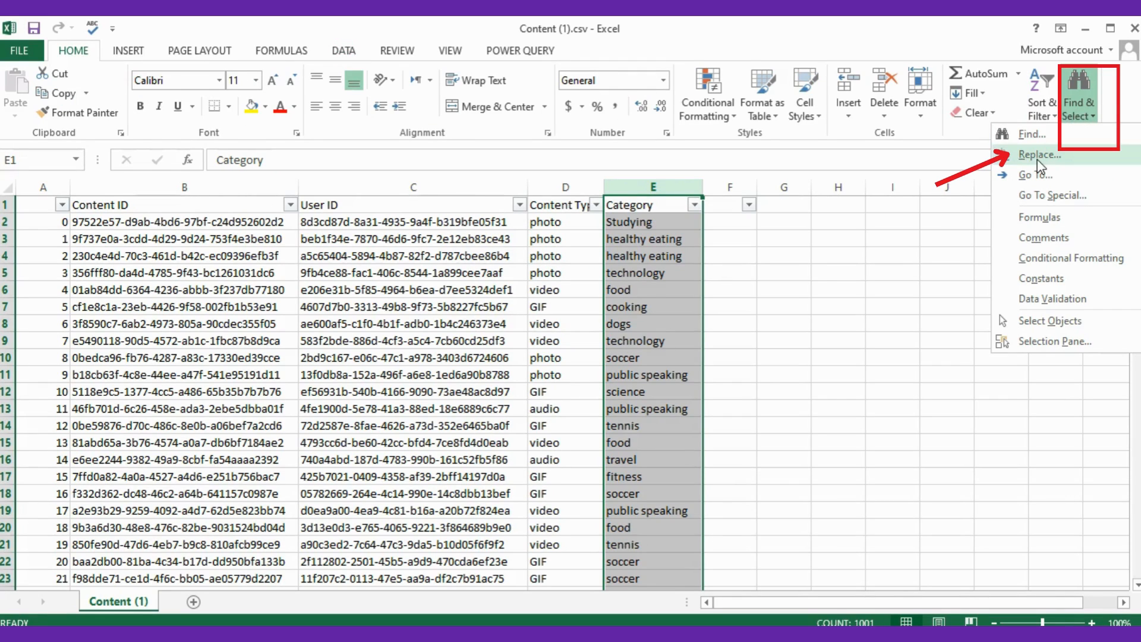
Find all cells containing a quotation mark via Find & Replace.
{"action": "left_click", "coordinate": [1039, 155]}
{"action": "type", "text": "\""}
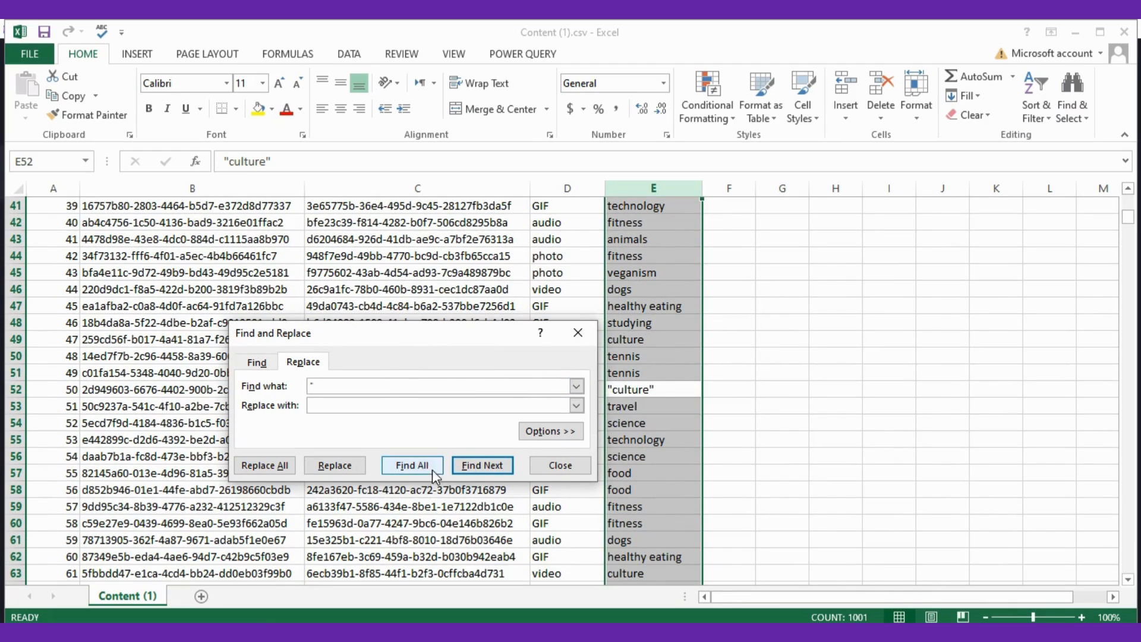
{"action": "left_click", "coordinate": [264, 465]}
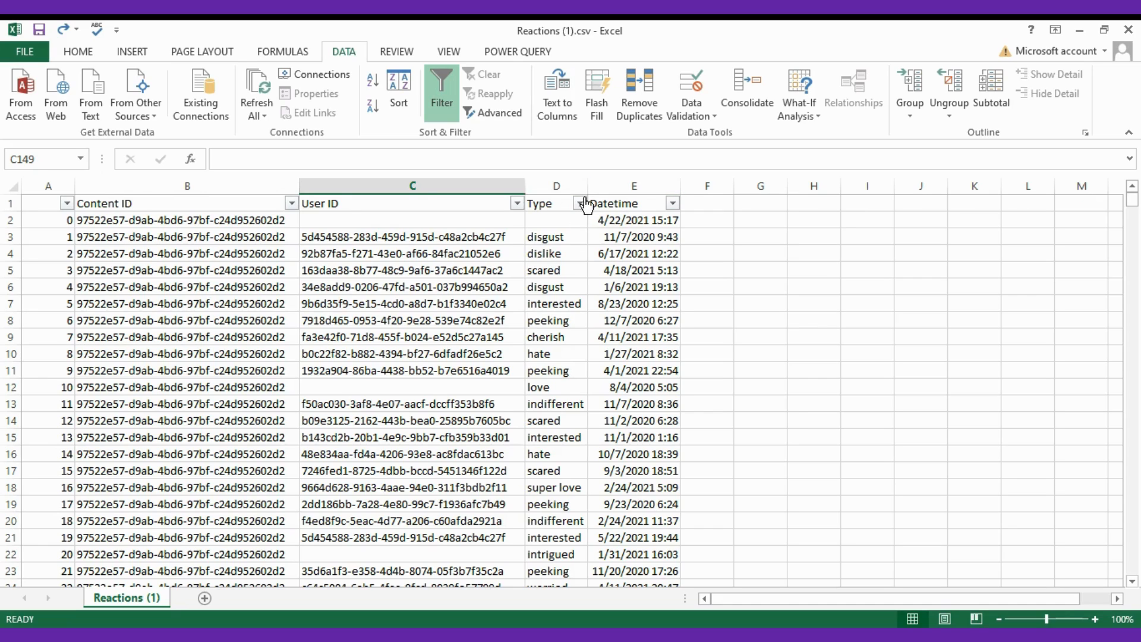
{"action": "mouse_move", "coordinate": [553, 202]}
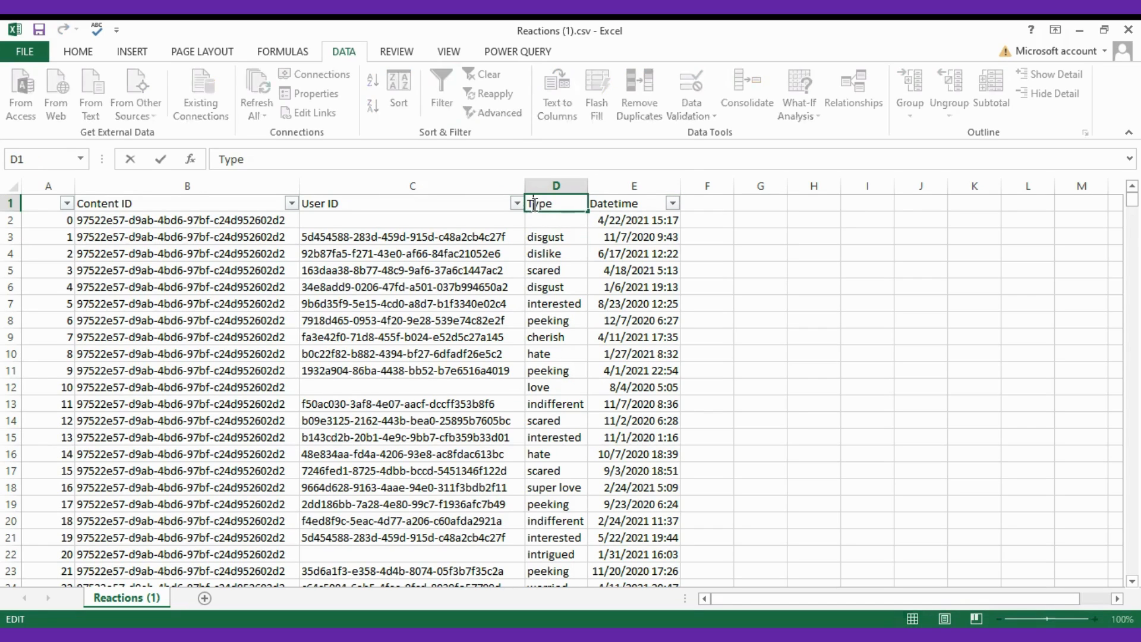
Rename the Type column to 'Reaction Type' and delete the rows with a blank reaction type.
{"action": "type", "text": "R"}
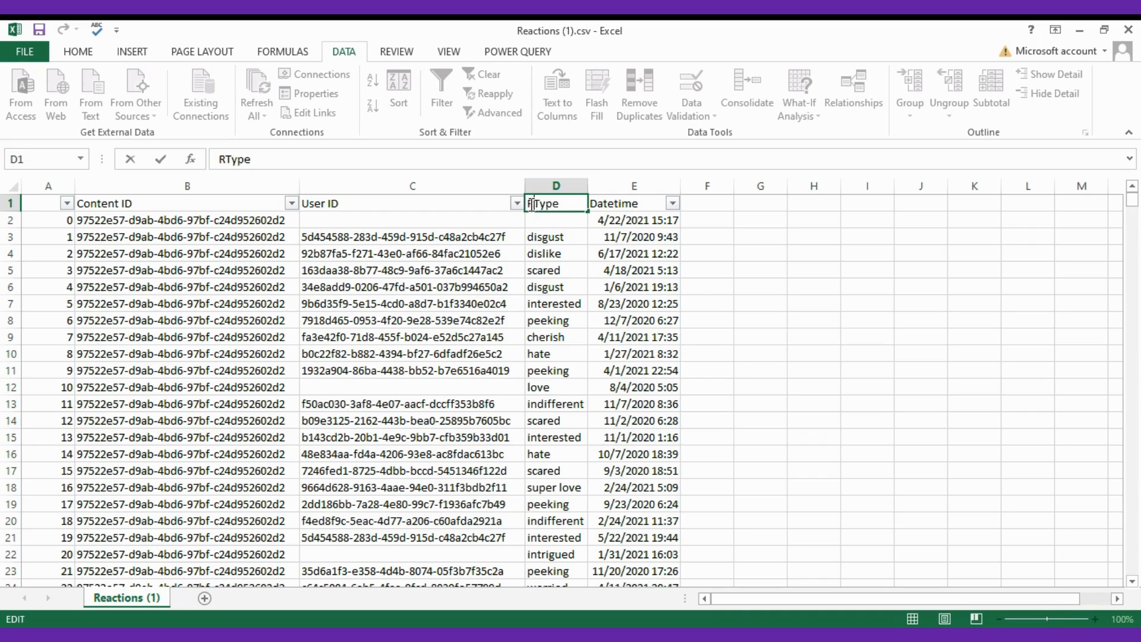
{"action": "type", "text": "Reaction Type"}
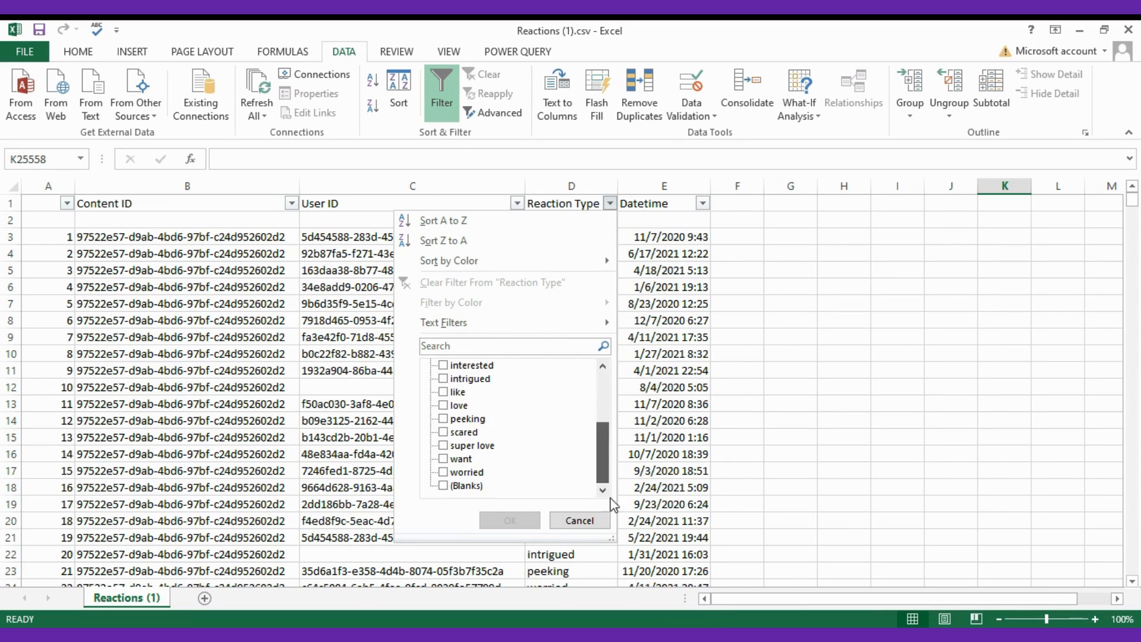
{"action": "left_click", "coordinate": [510, 521]}
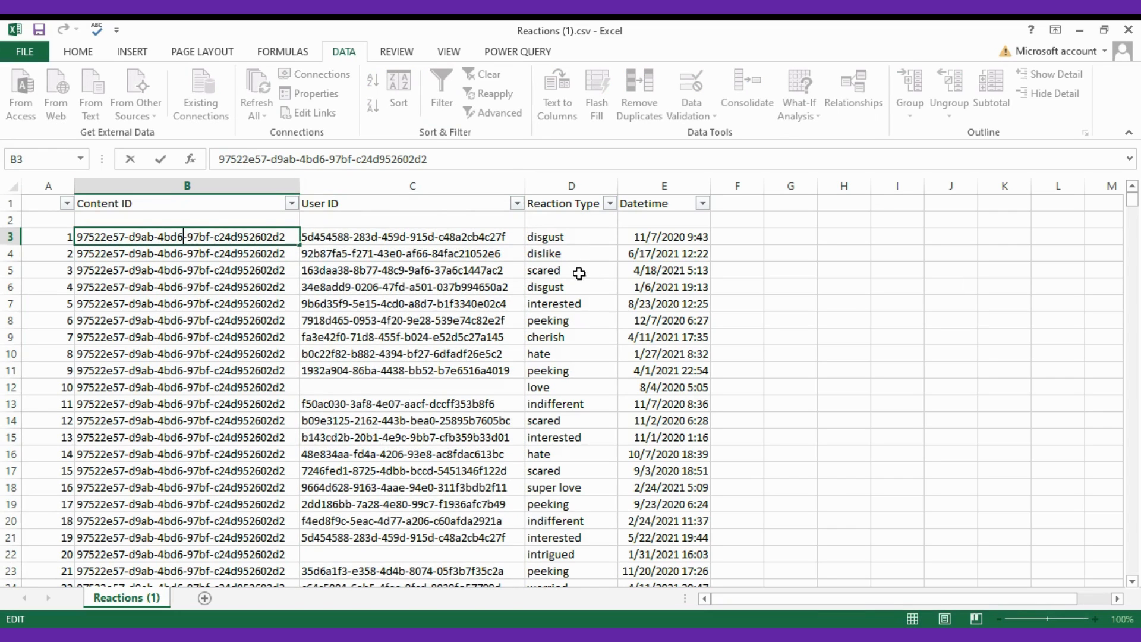
{"action": "right_click", "coordinate": [413, 186]}
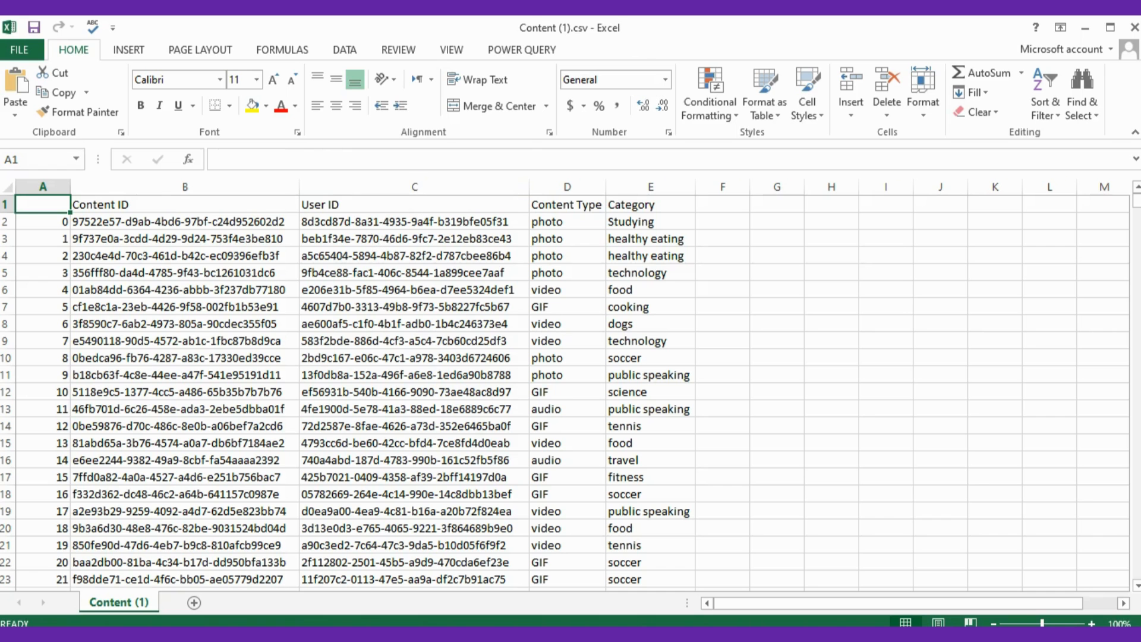
{"action": "mouse_move", "coordinate": [395, 180]}
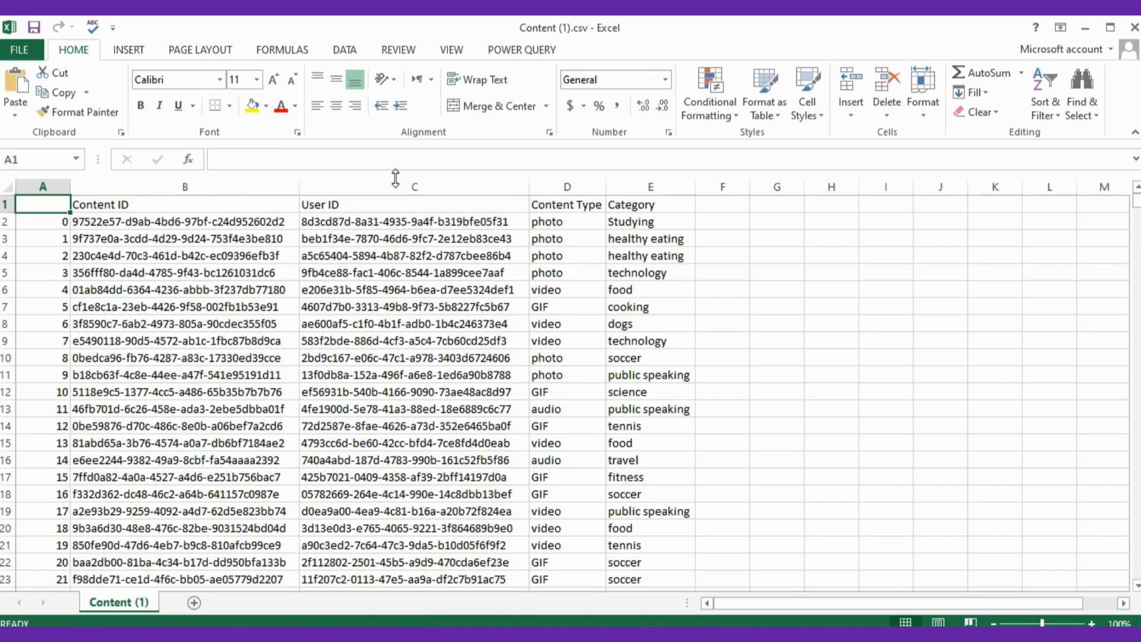
{"action": "right_click", "coordinate": [413, 187]}
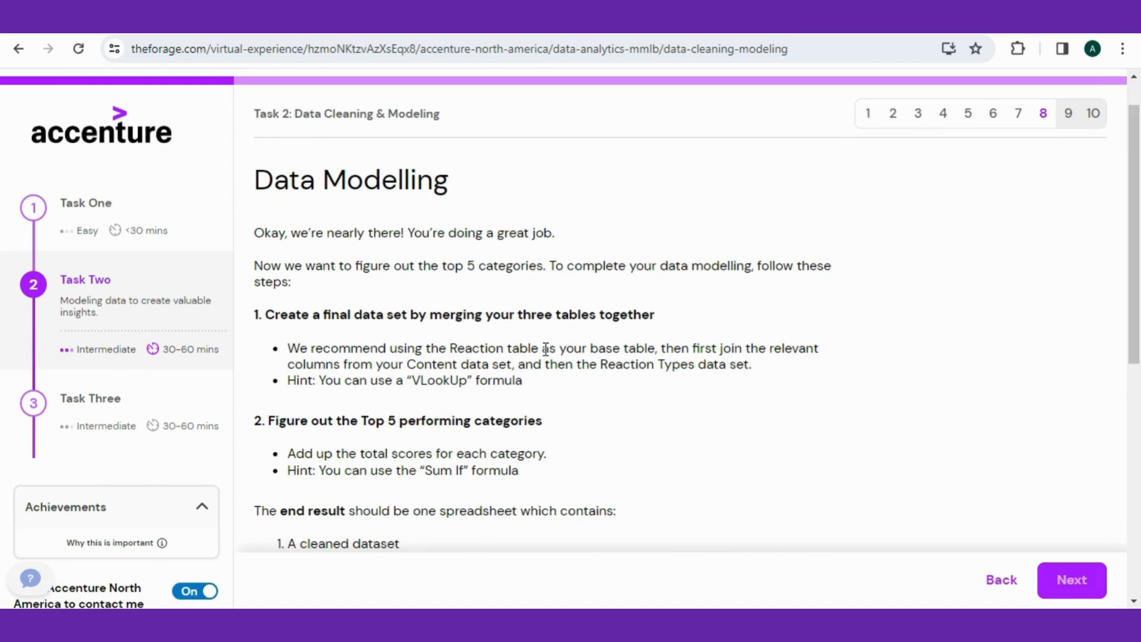
{"action": "mouse_move", "coordinate": [774, 349]}
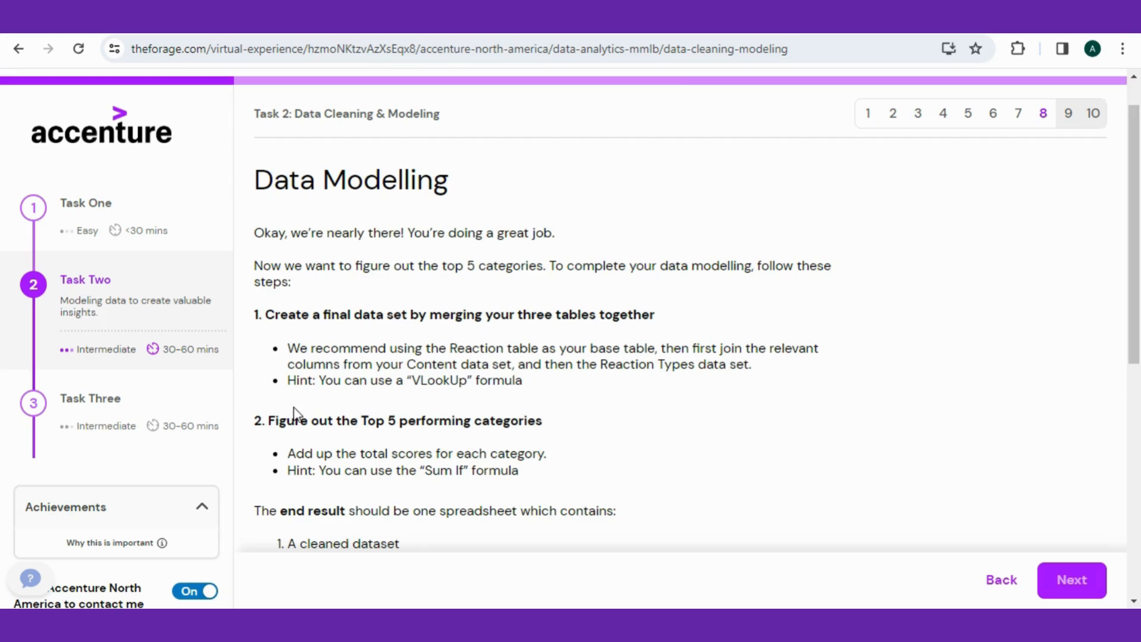
Scroll the Data Modelling instructions down to the Upload your clean data file box.
{"action": "scroll", "scroll_direction": "down", "scroll_amount": 3}
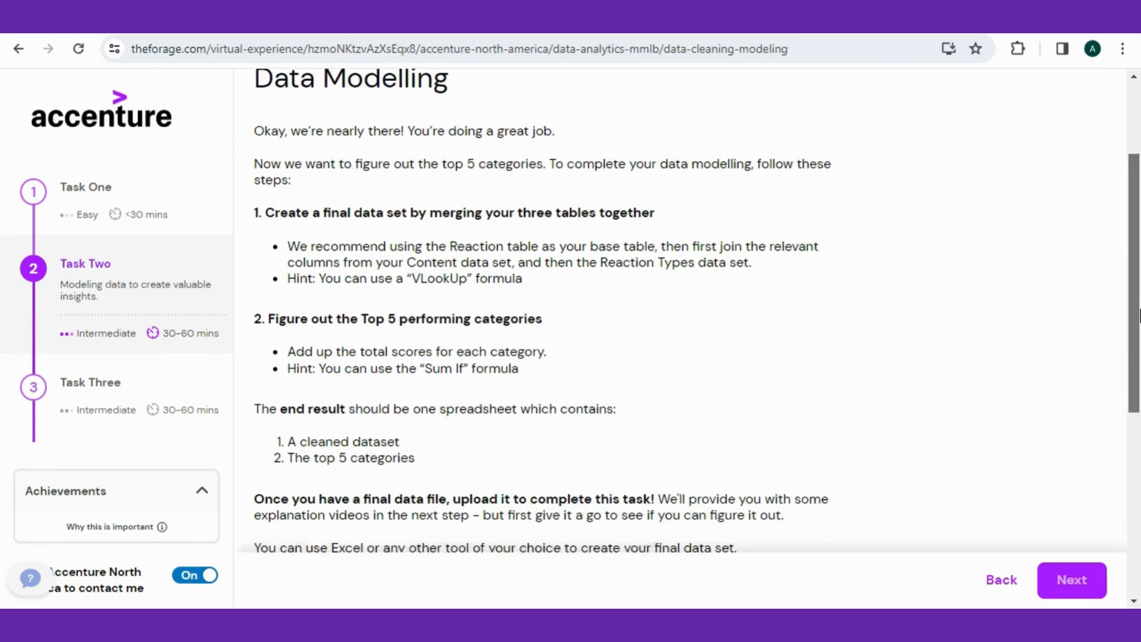
{"action": "scroll", "scroll_direction": "down", "scroll_amount": 3}
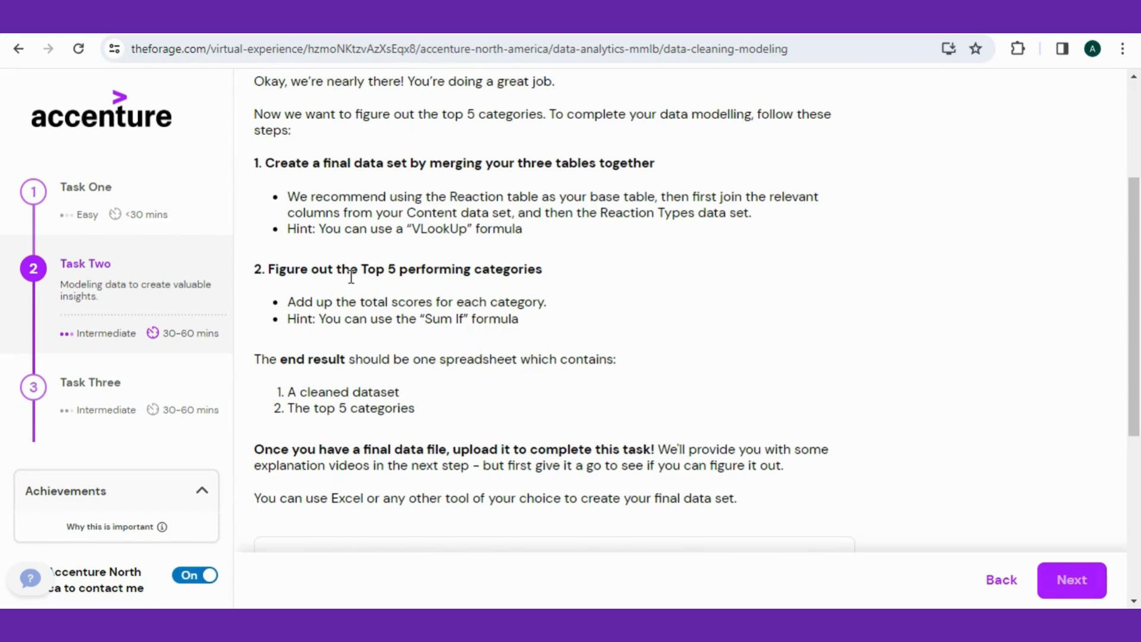
{"action": "mouse_move", "coordinate": [448, 274]}
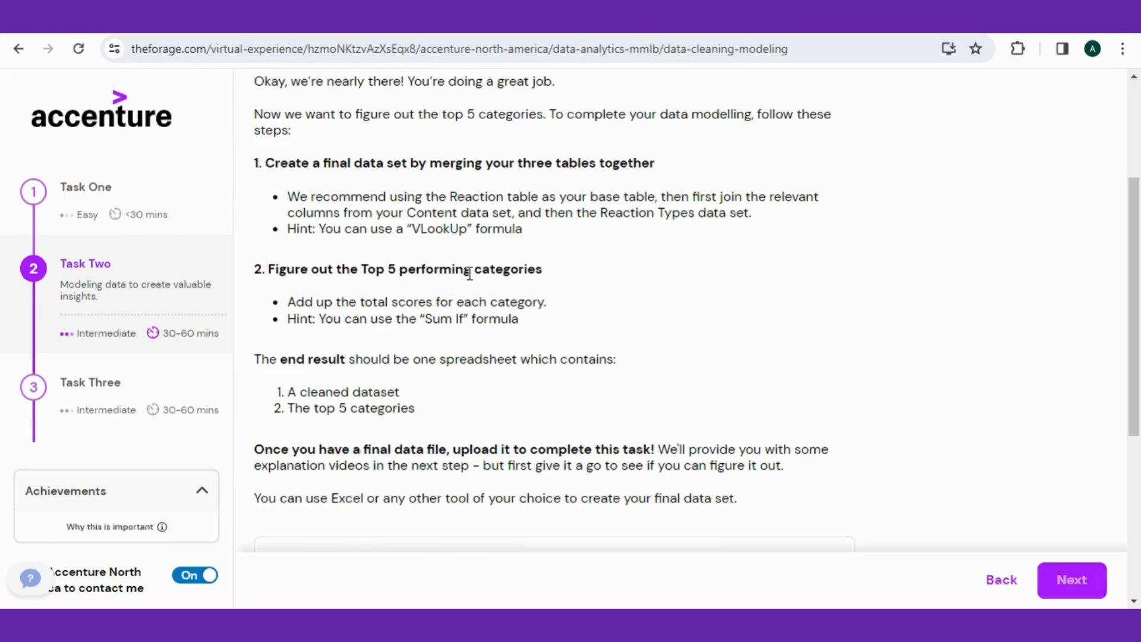
{"action": "mouse_move", "coordinate": [596, 455]}
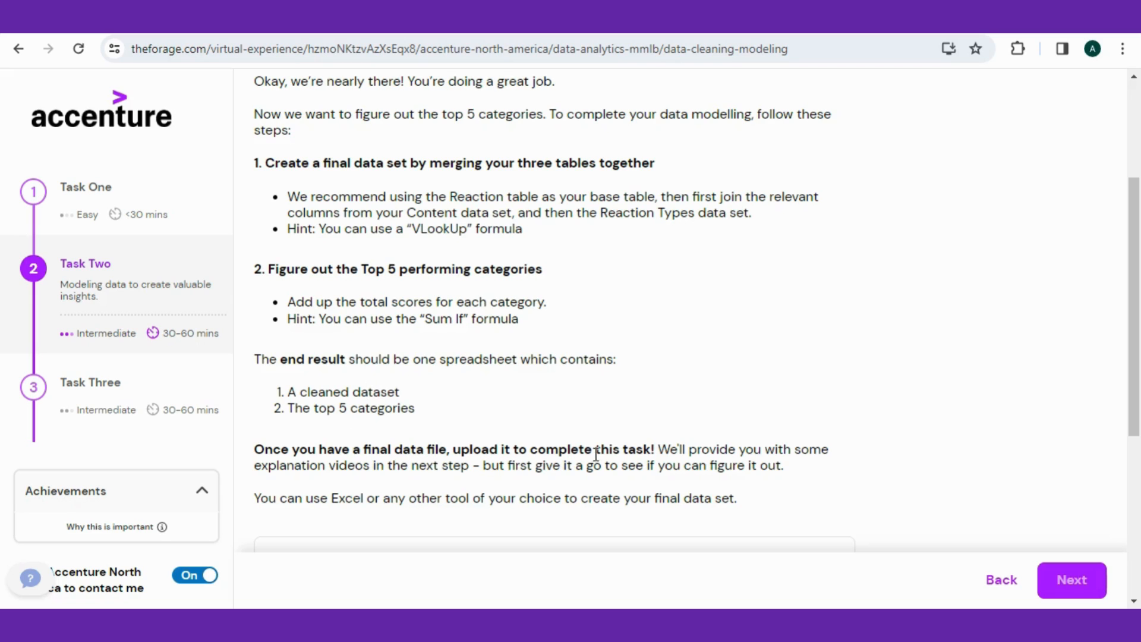
{"action": "scroll", "scroll_direction": "down", "scroll_amount": 3}
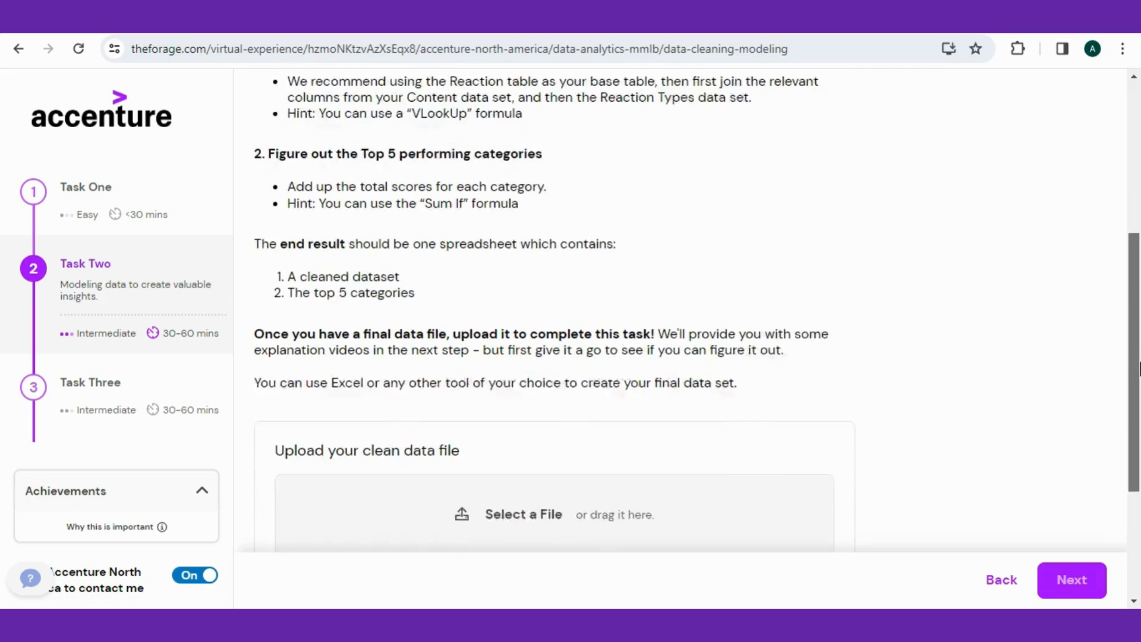
{"action": "scroll", "scroll_direction": "down", "scroll_amount": 3}
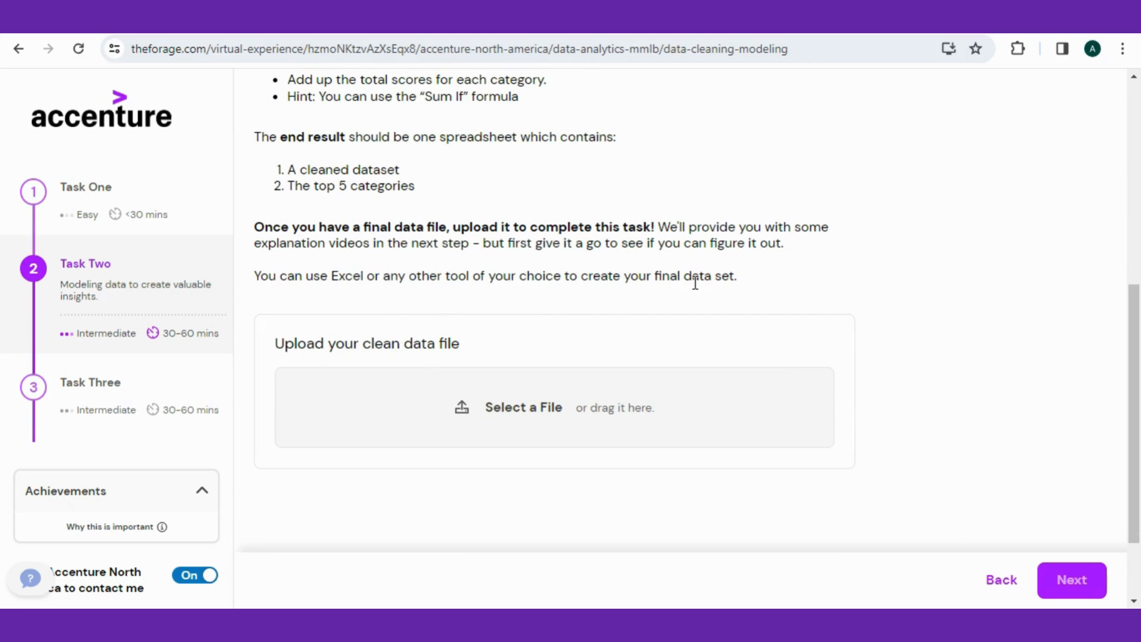
{"action": "mouse_move", "coordinate": [501, 385]}
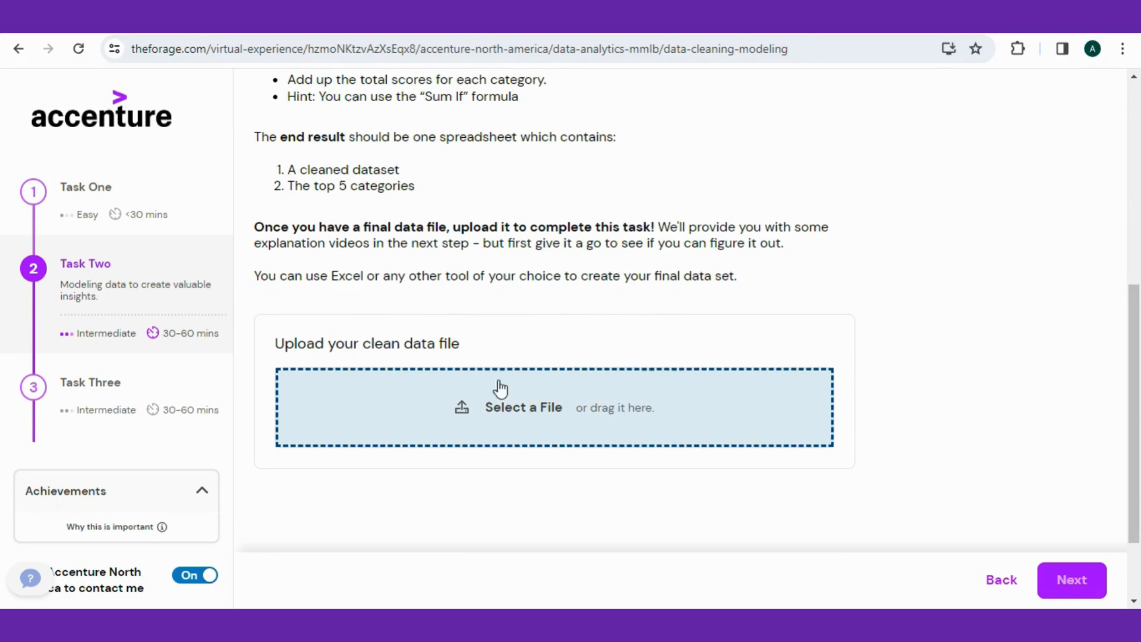
{"action": "mouse_move", "coordinate": [528, 426]}
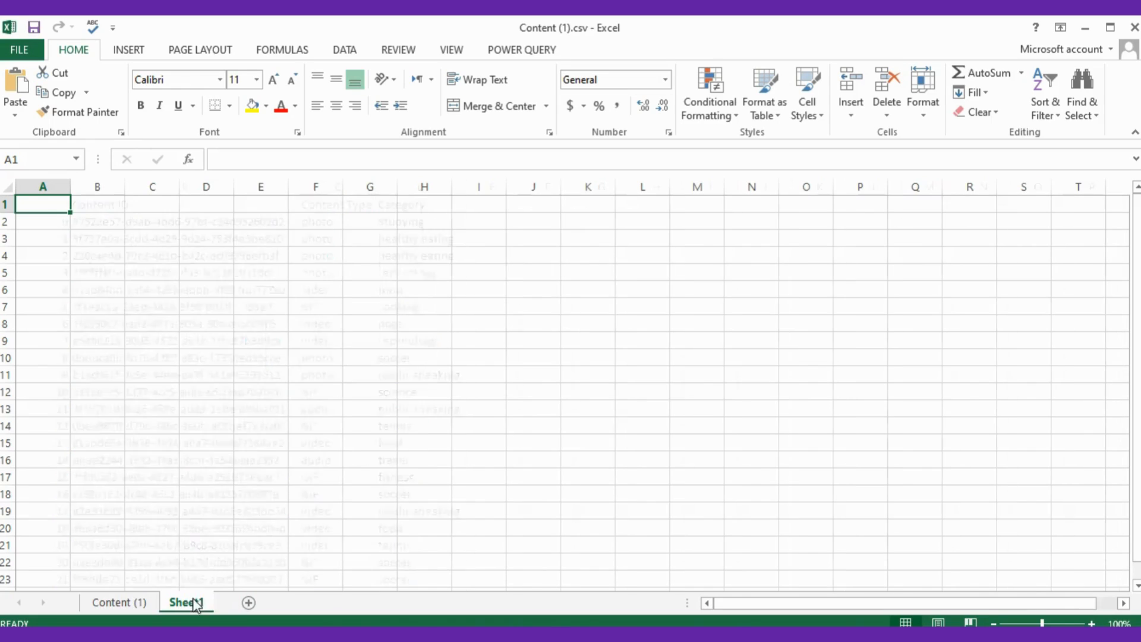
Switch to the newly inserted blank sheet that will hold the Reactions data.
{"action": "left_click", "coordinate": [185, 601]}
{"action": "type", "text": "Reaction"}
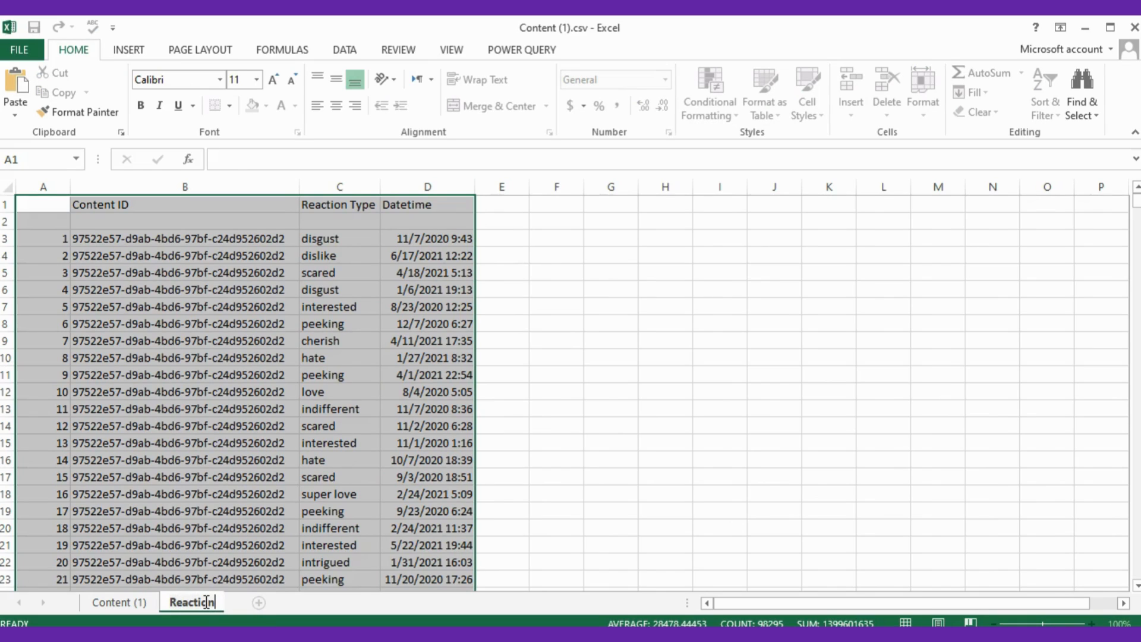
Copy the Content Type and Category headings from Content and return to the Reaction sheet.
{"action": "left_click", "coordinate": [345, 50]}
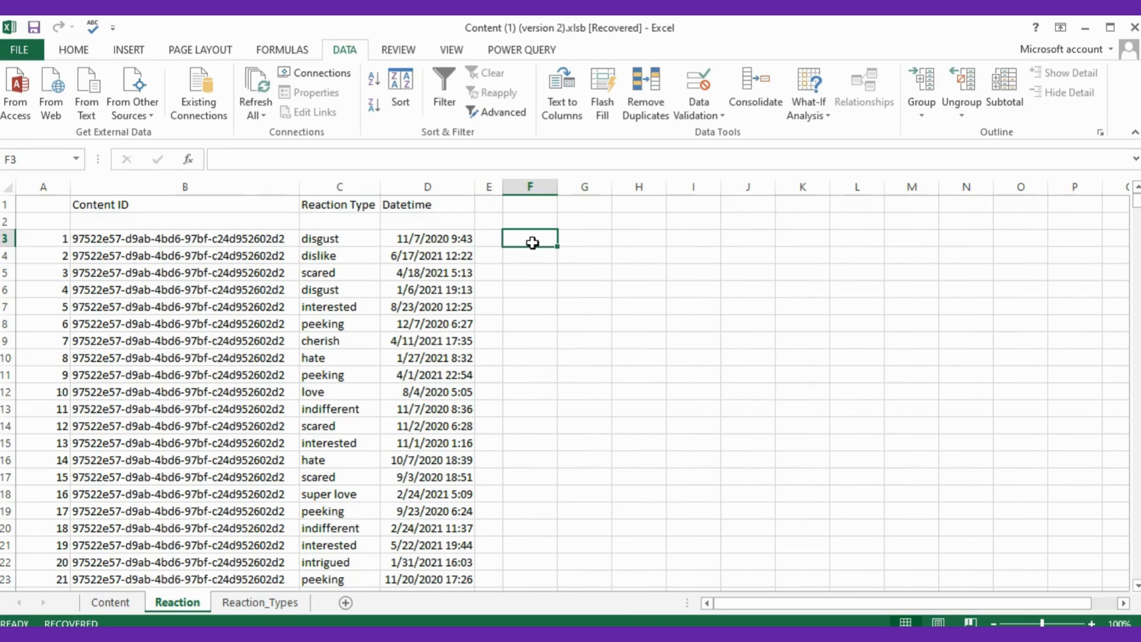
{"action": "left_click", "coordinate": [111, 602]}
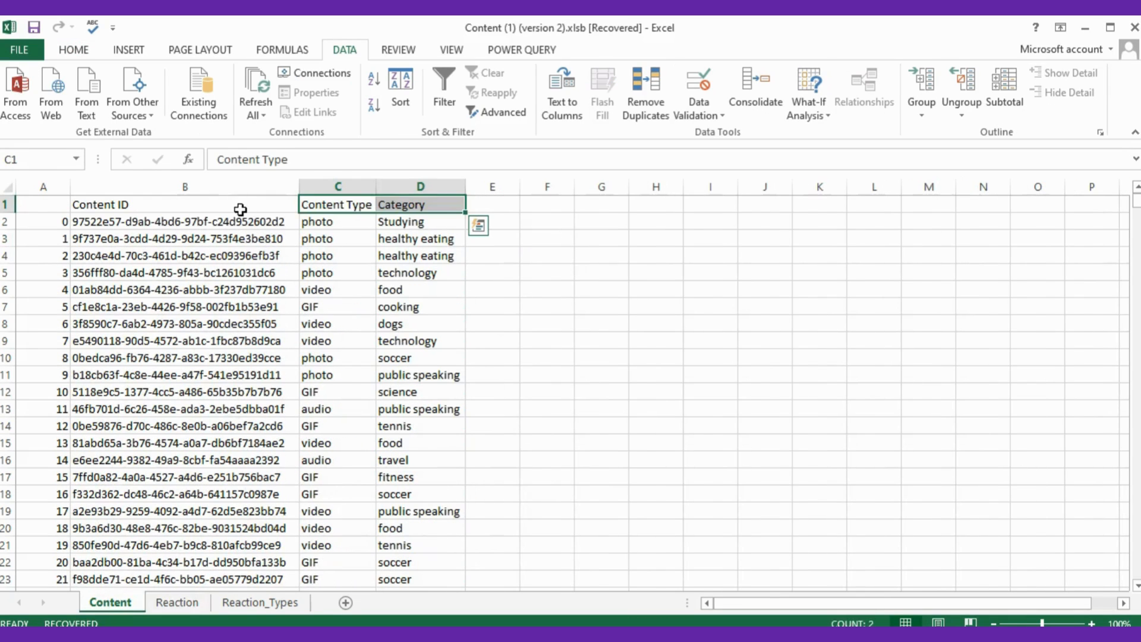
{"action": "left_click", "coordinate": [184, 205]}
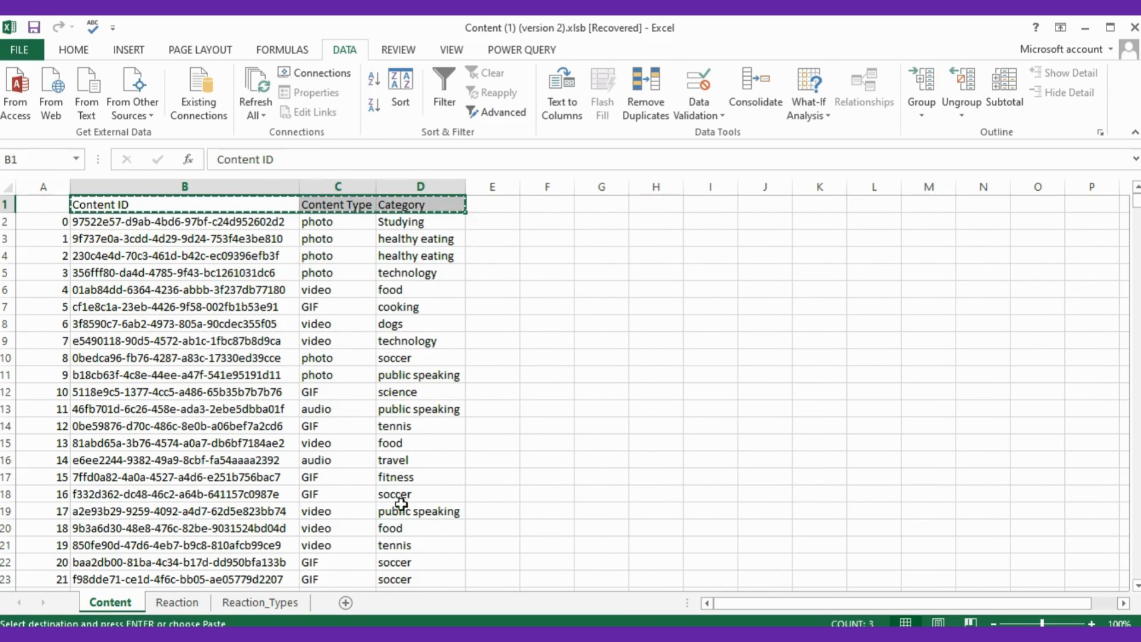
{"action": "left_click", "coordinate": [177, 602]}
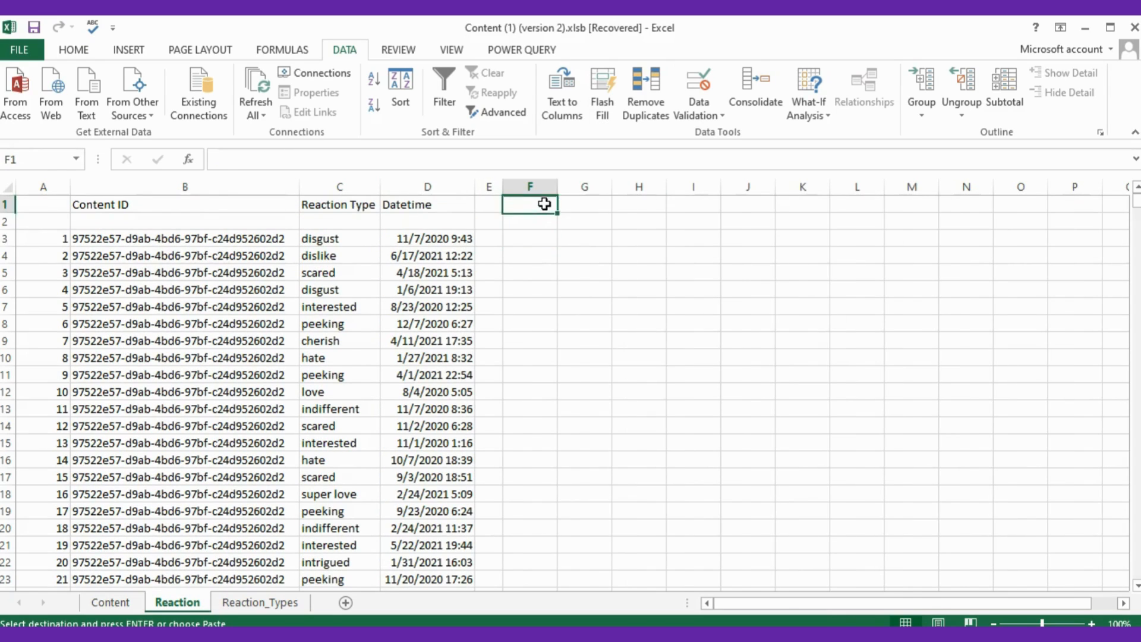
Enter =VLOOKUP($B3,'Content'!$B$2:$D$1001,2,FALSE) for Content Type and fill it down column F.
{"action": "type", "text": "=VLOOKUP("}
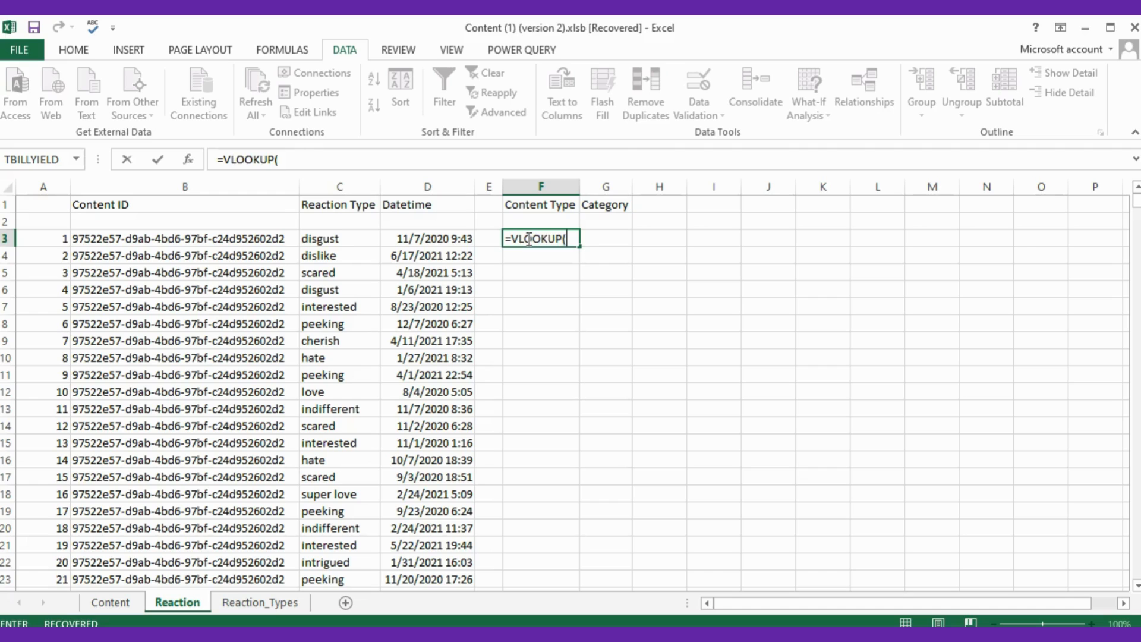
{"action": "left_click", "coordinate": [184, 238]}
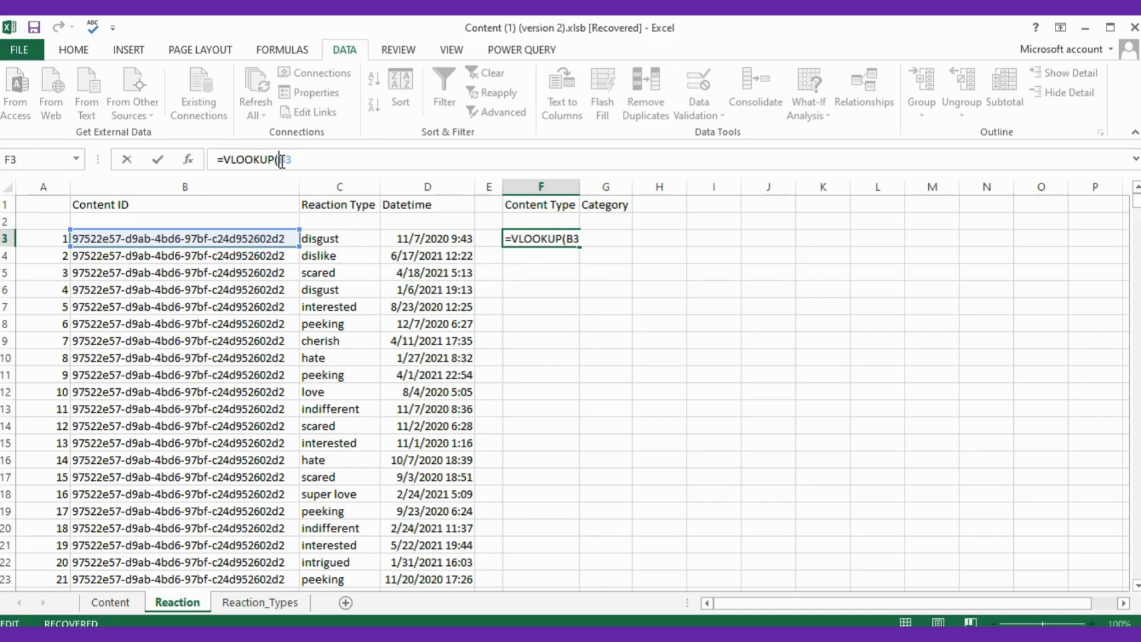
{"action": "key", "text": "f4"}
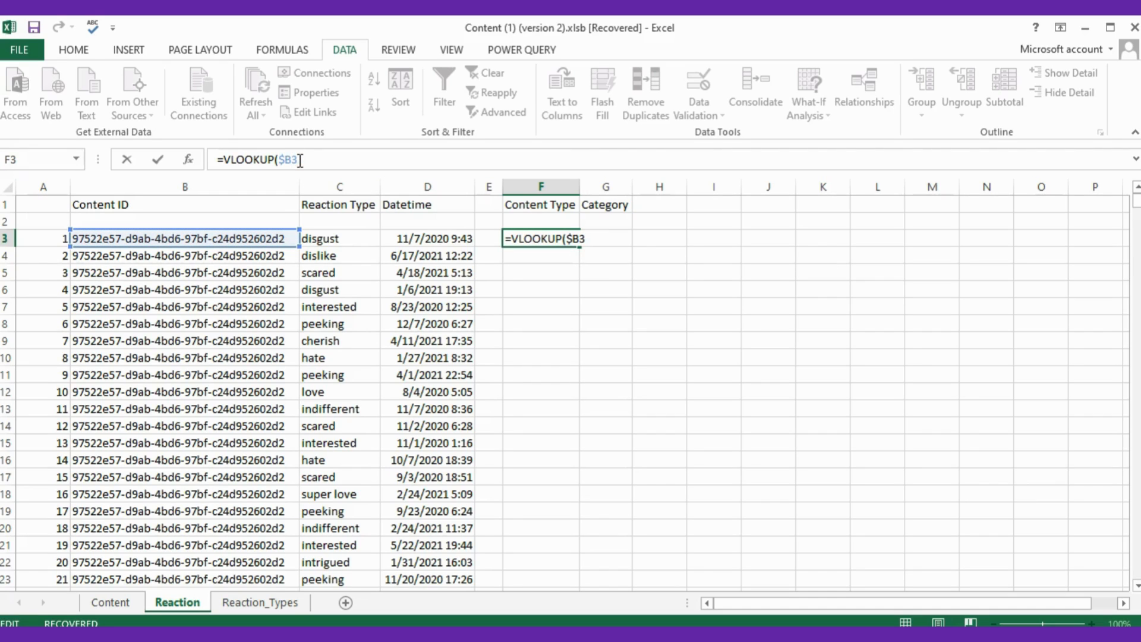
{"action": "left_click", "coordinate": [111, 602]}
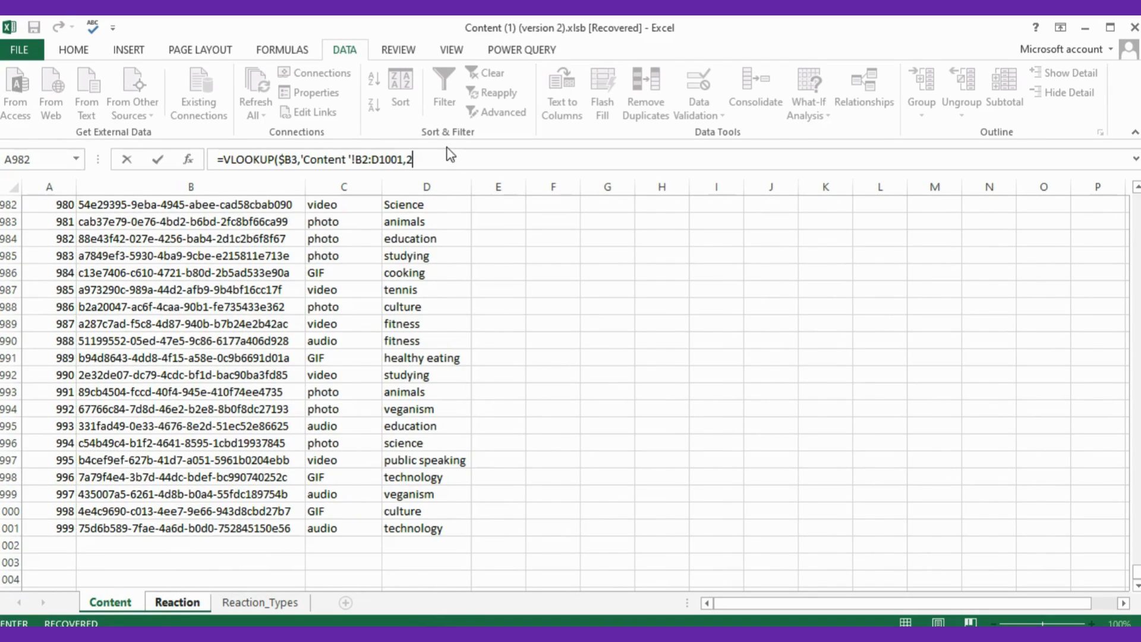
{"action": "type", "text": ",Fa"}
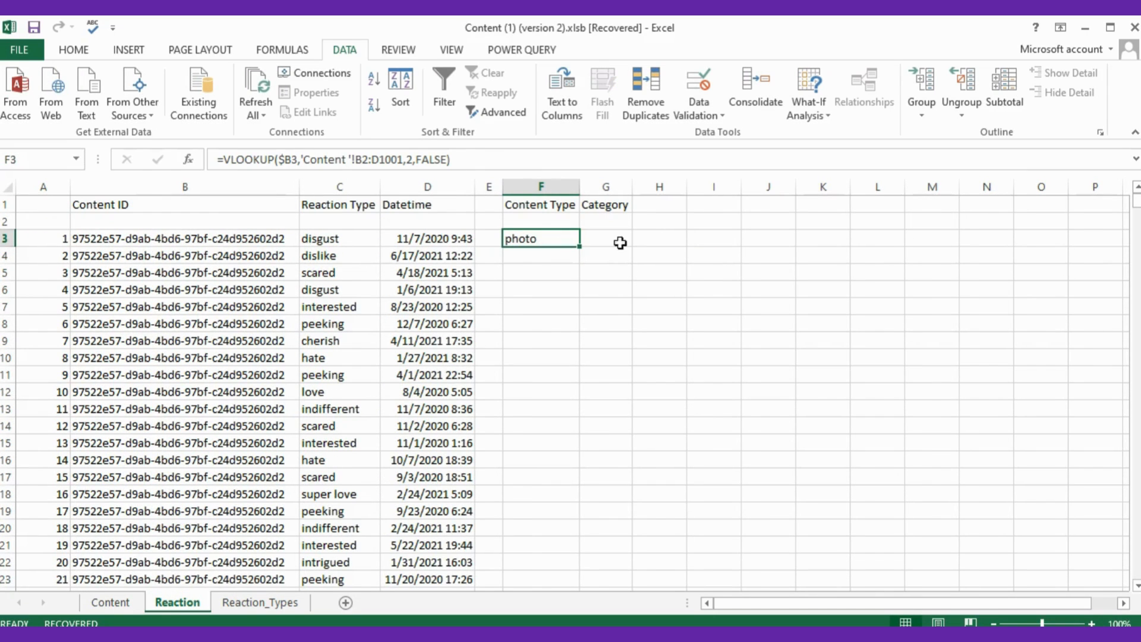
{"action": "left_click_drag", "start_coordinate": [581, 248], "coordinate": [581, 452]}
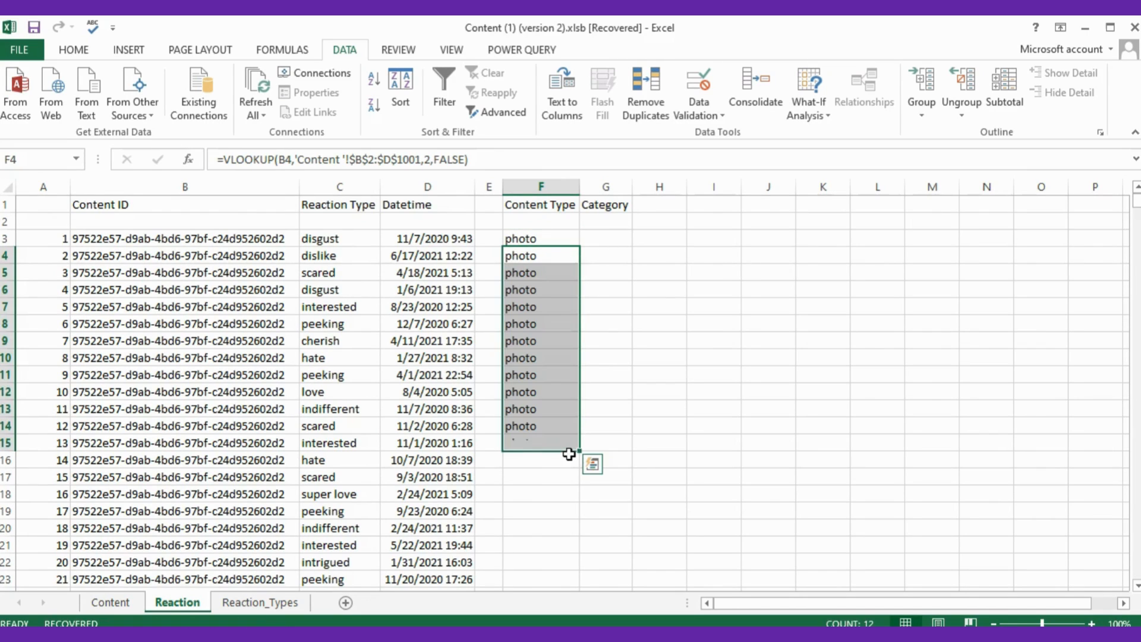
{"action": "scroll", "scroll_direction": "down", "scroll_amount": 3}
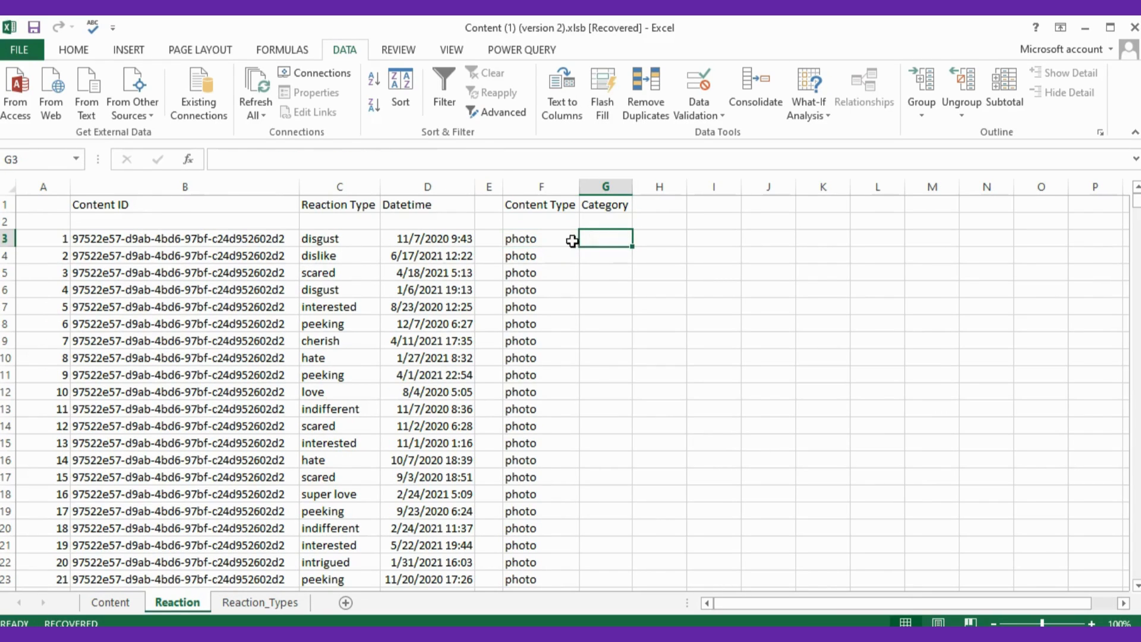
Enter the column-3 VLOOKUP for Category in G3, fill it down, and go to Reaction_Types.
{"action": "left_click", "coordinate": [541, 238]}
{"action": "type", "text": "Studying"}
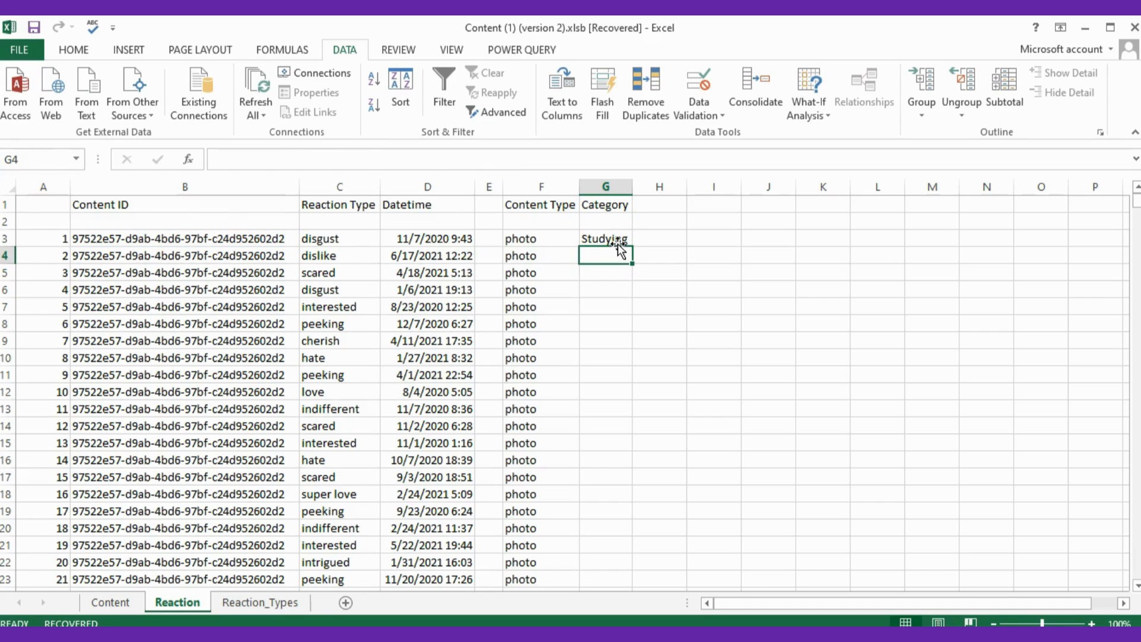
{"action": "left_click", "coordinate": [605, 239]}
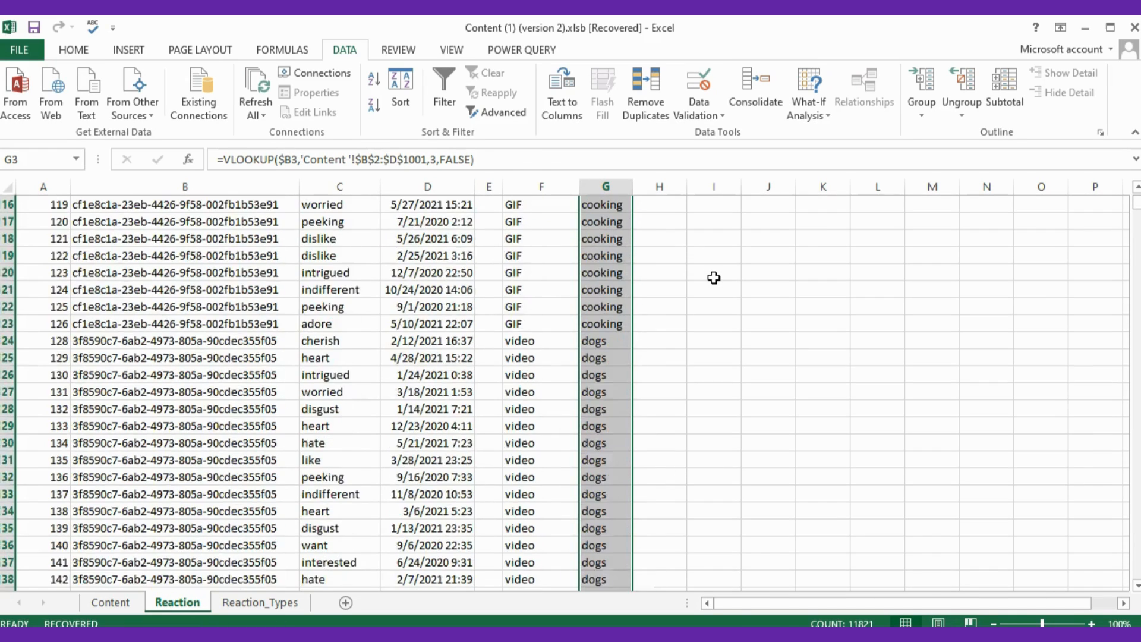
{"action": "scroll", "scroll_direction": "down", "scroll_amount": 3}
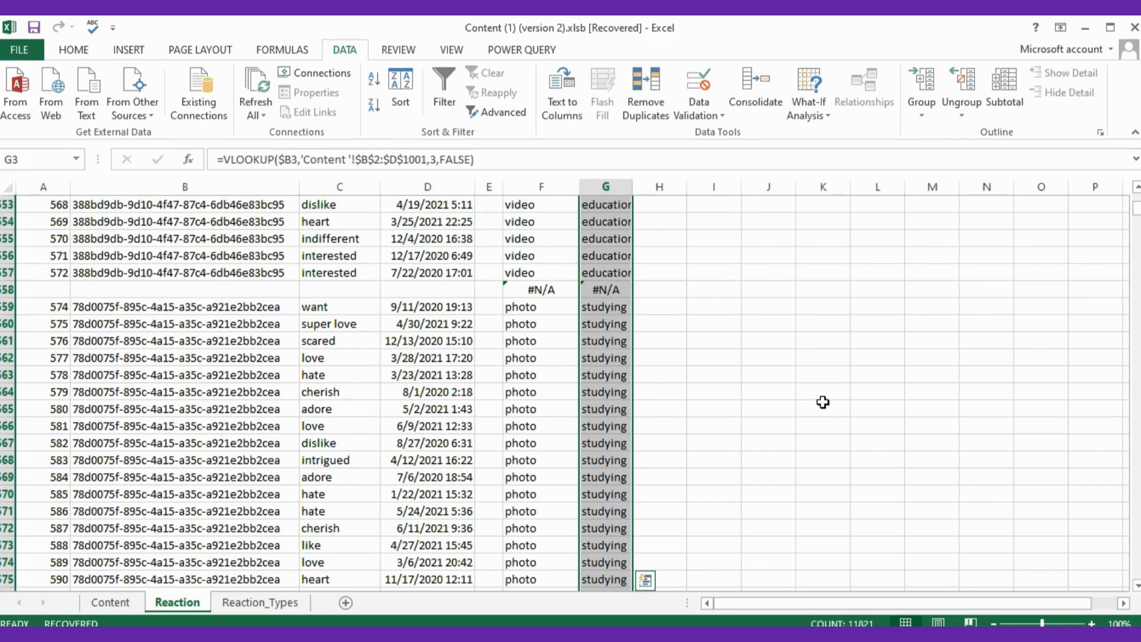
{"action": "left_click", "coordinate": [260, 602]}
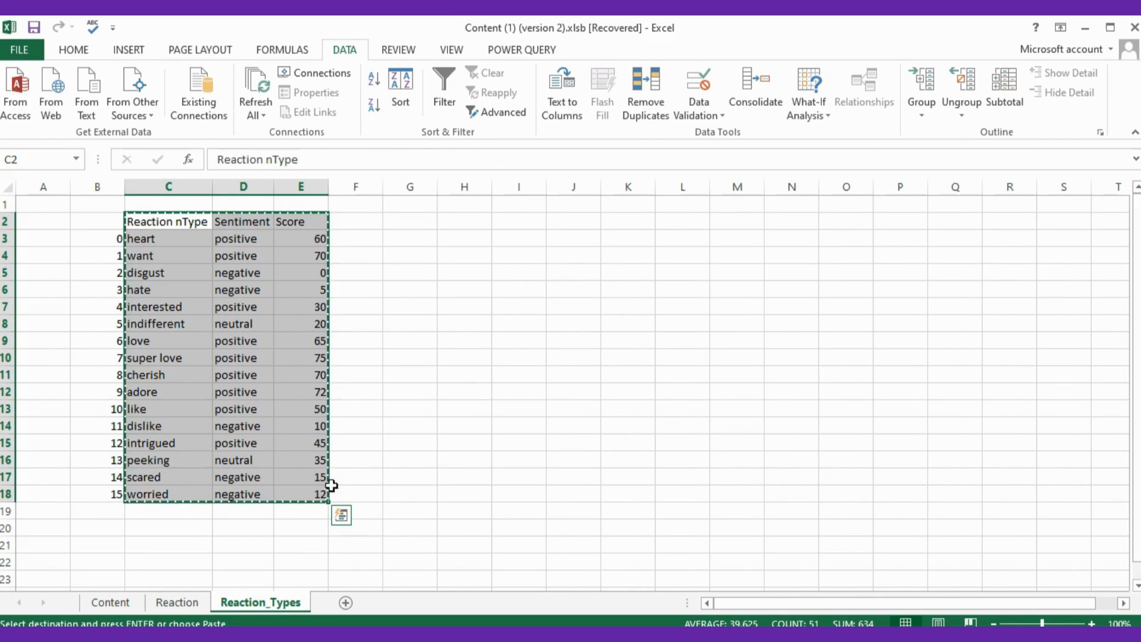
On the Reaction sheet, check the score column and copy the Category column into column J.
{"action": "left_click", "coordinate": [176, 601]}
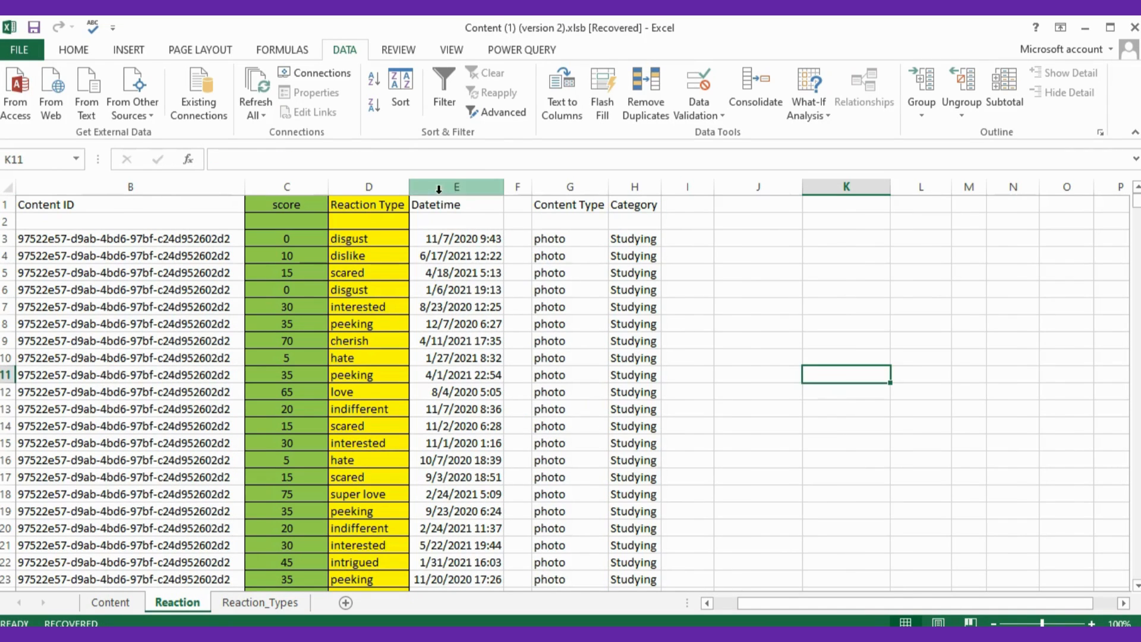
{"action": "left_click", "coordinate": [368, 186]}
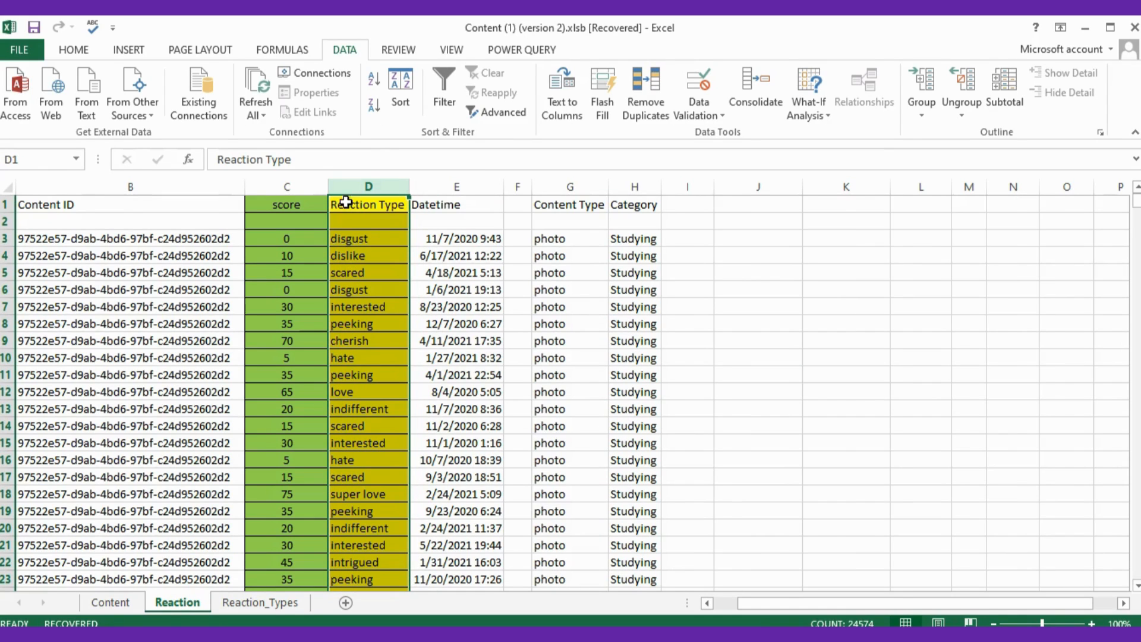
{"action": "left_click", "coordinate": [286, 205]}
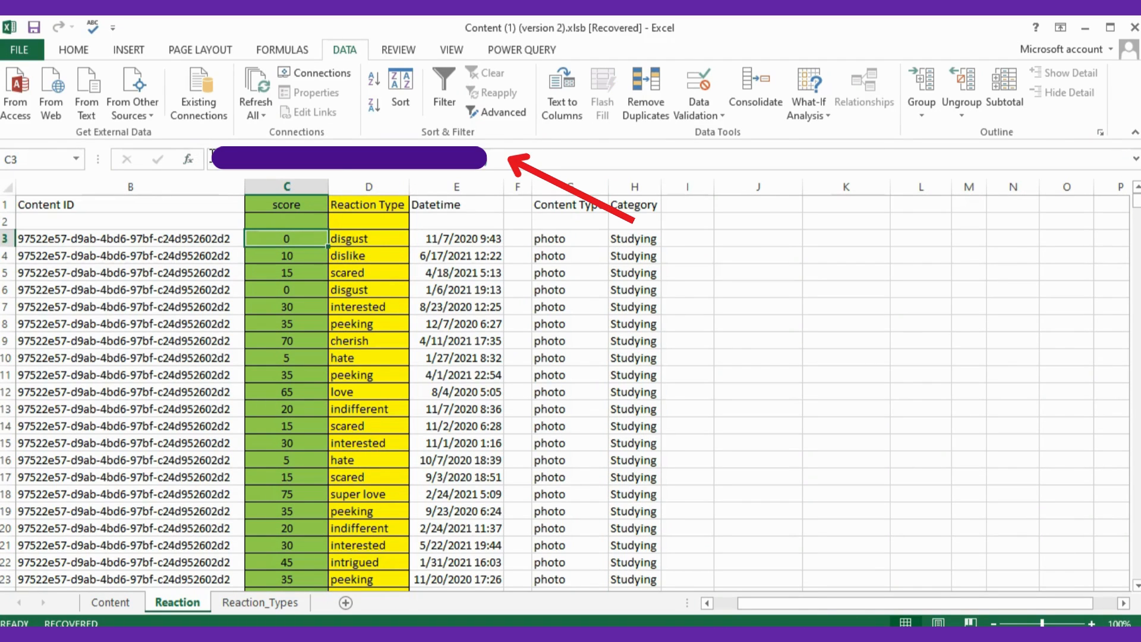
{"action": "mouse_move", "coordinate": [339, 145]}
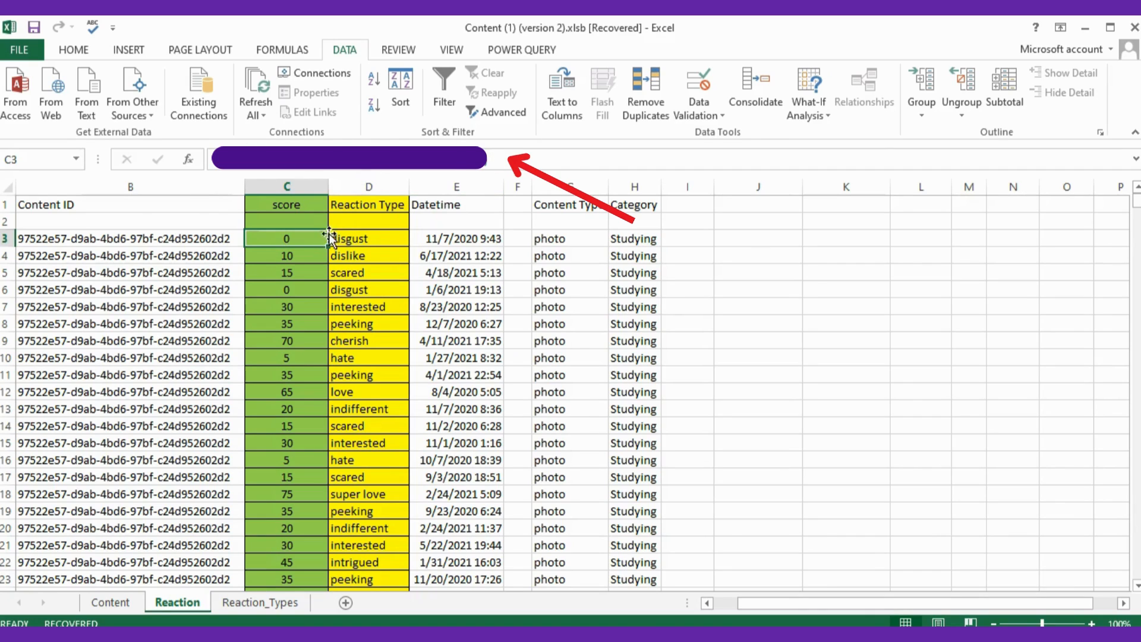
{"action": "right_click", "coordinate": [634, 187]}
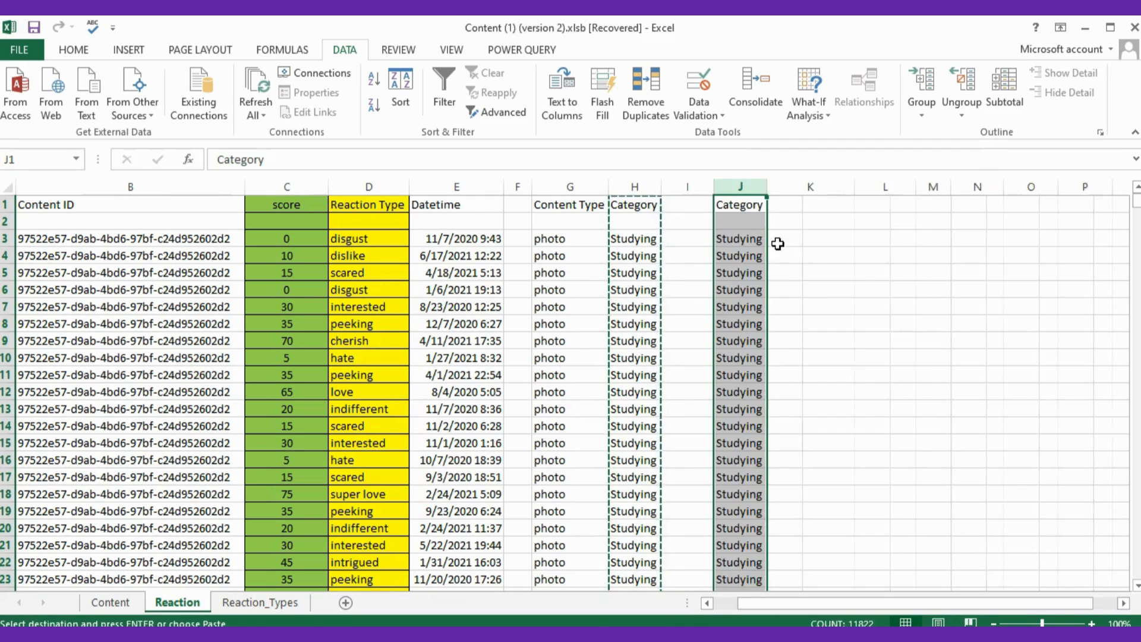
Remove duplicates from column J, leaving the 19 unique categories.
{"action": "left_click", "coordinate": [634, 205]}
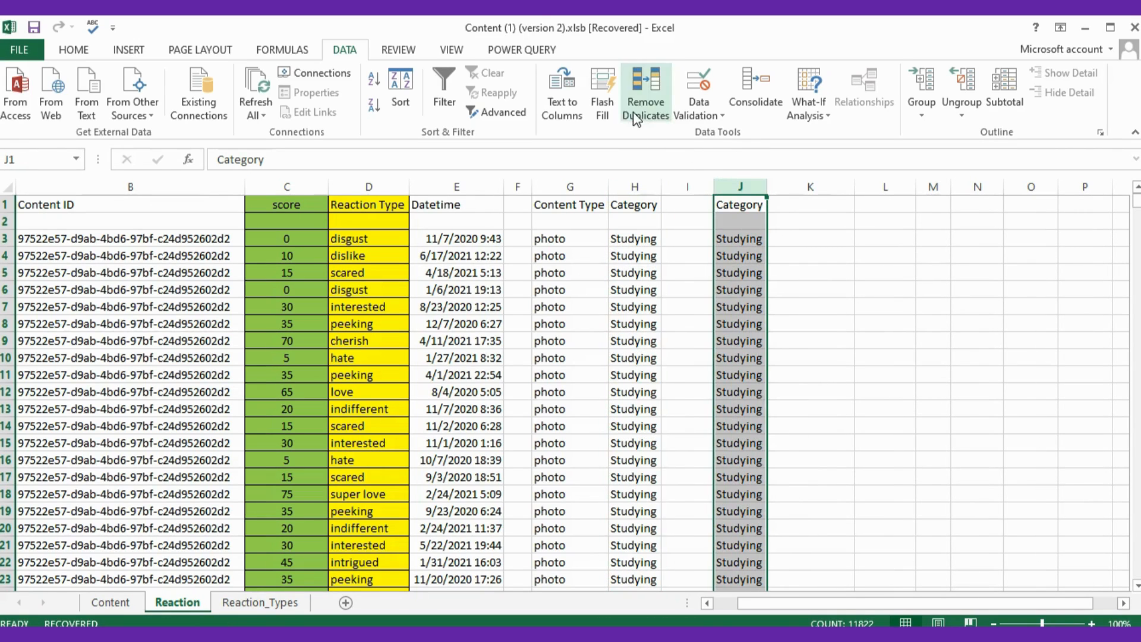
{"action": "left_click", "coordinate": [644, 92]}
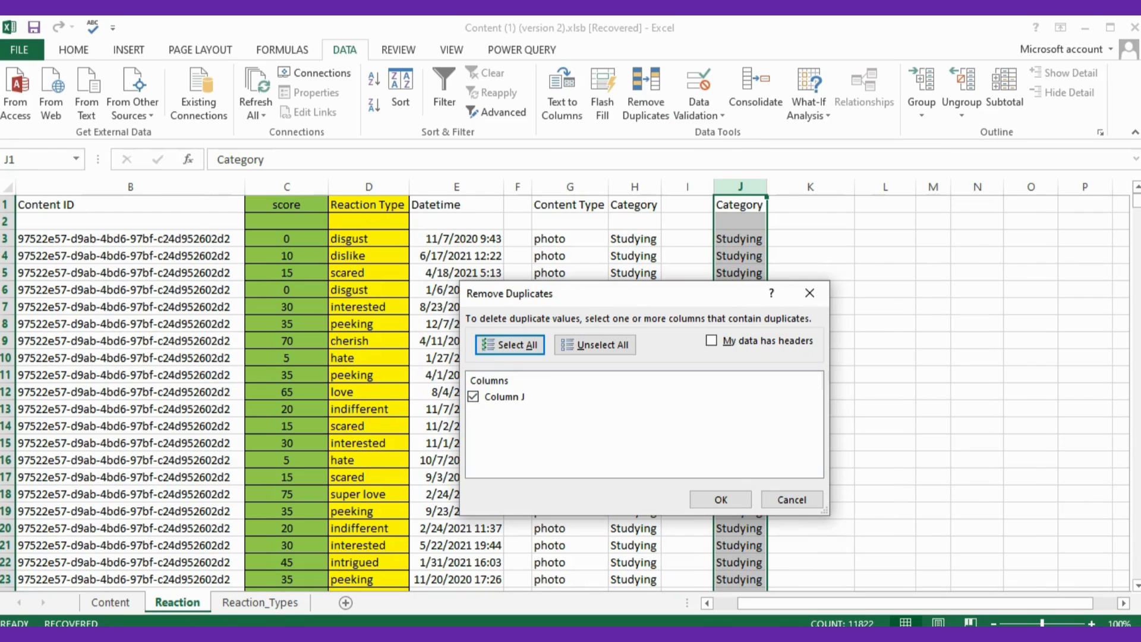
{"action": "left_click", "coordinate": [720, 499]}
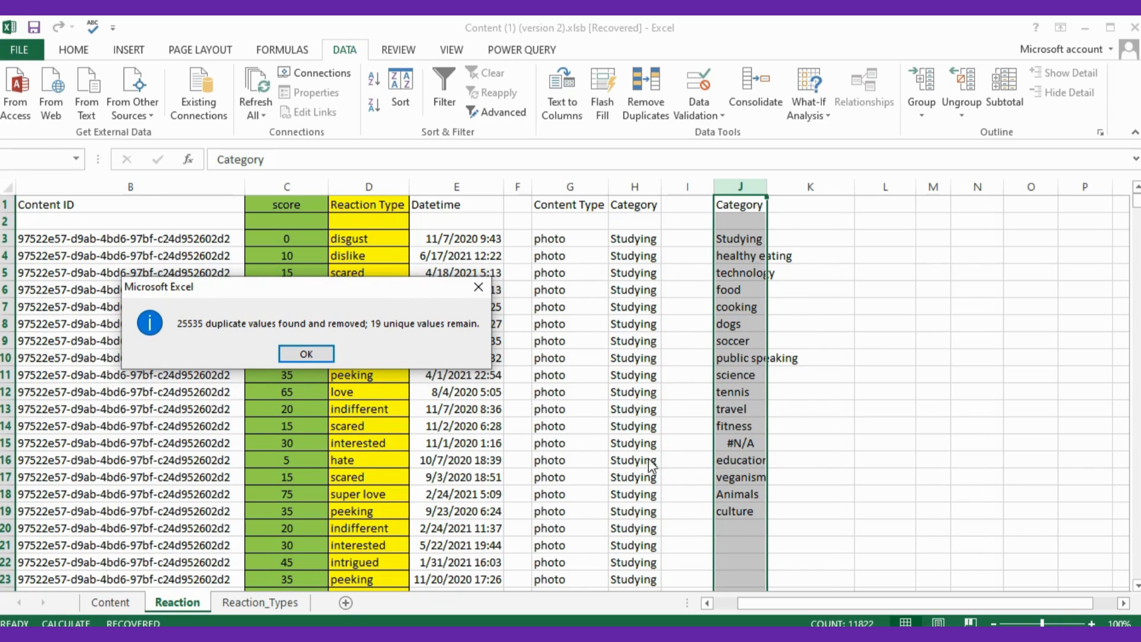
{"action": "left_click", "coordinate": [306, 354]}
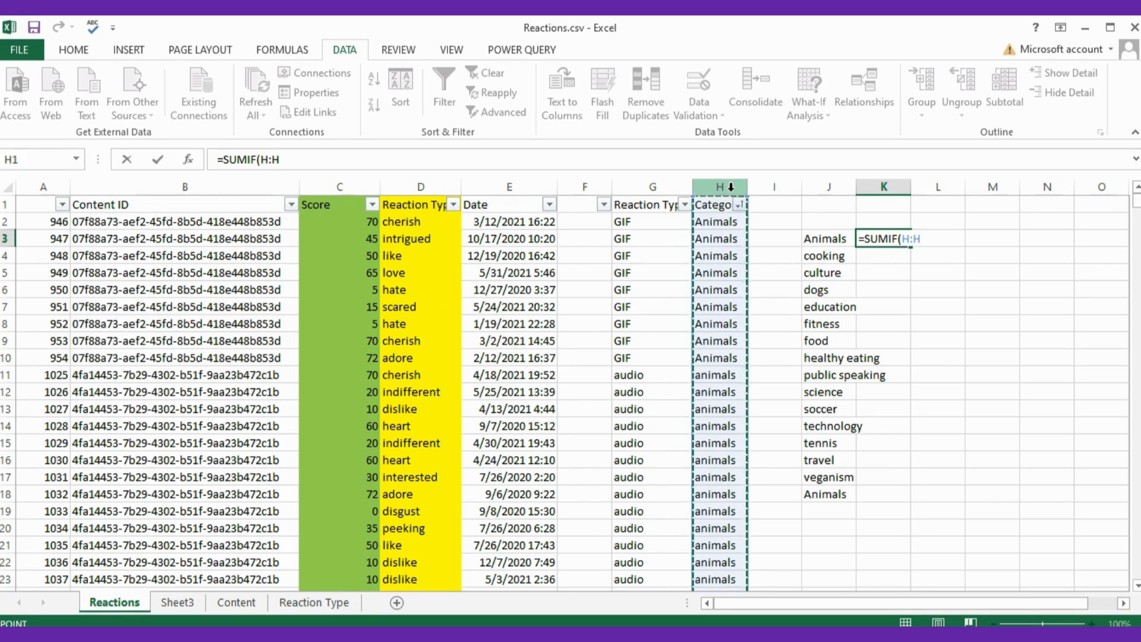
Enter =SUMIF(H:H,J3,C:C) for the category totals, fill down, and head the column Score.
{"action": "left_click", "coordinate": [825, 238]}
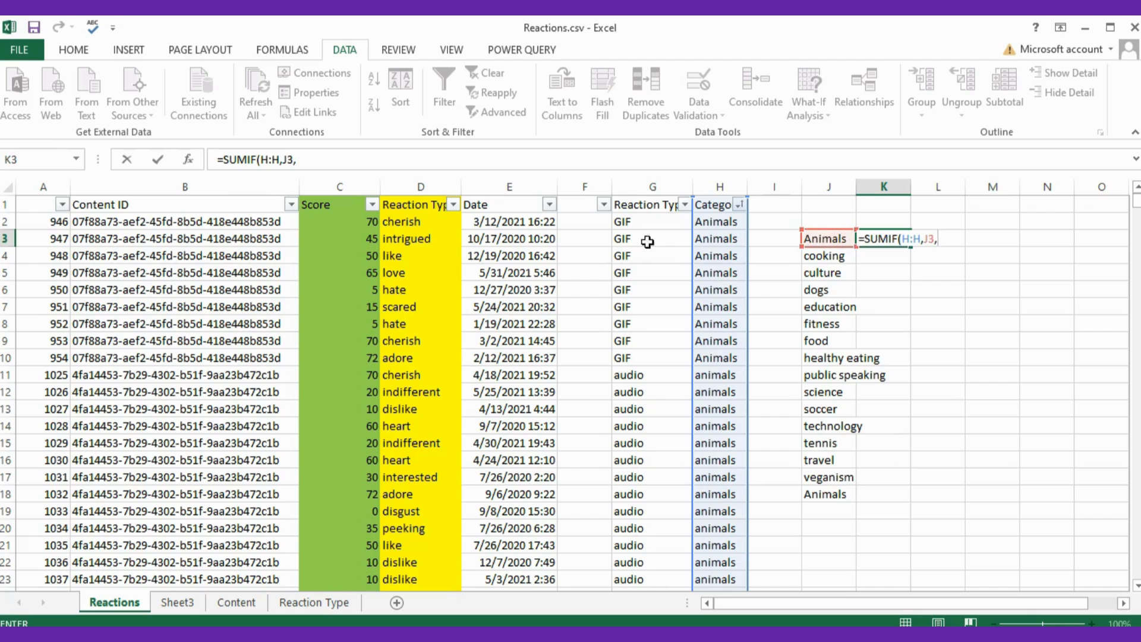
{"action": "left_click", "coordinate": [339, 187]}
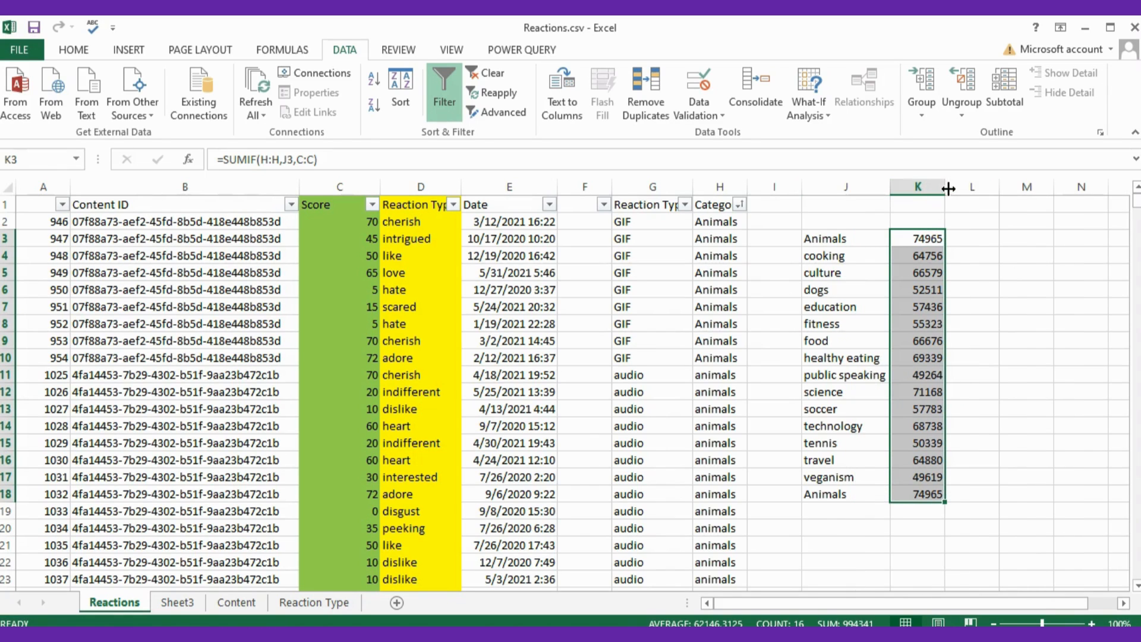
{"action": "type", "text": "Scor"}
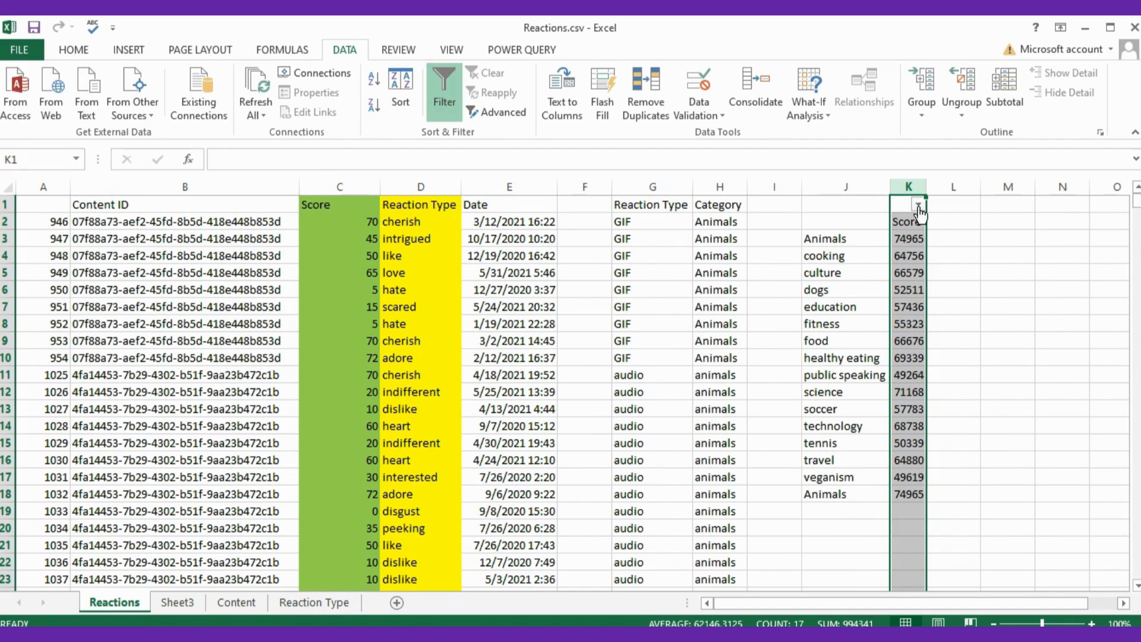
Sort the category totals largest to smallest with expanded selection and fill the top five orange.
{"action": "left_click", "coordinate": [918, 205]}
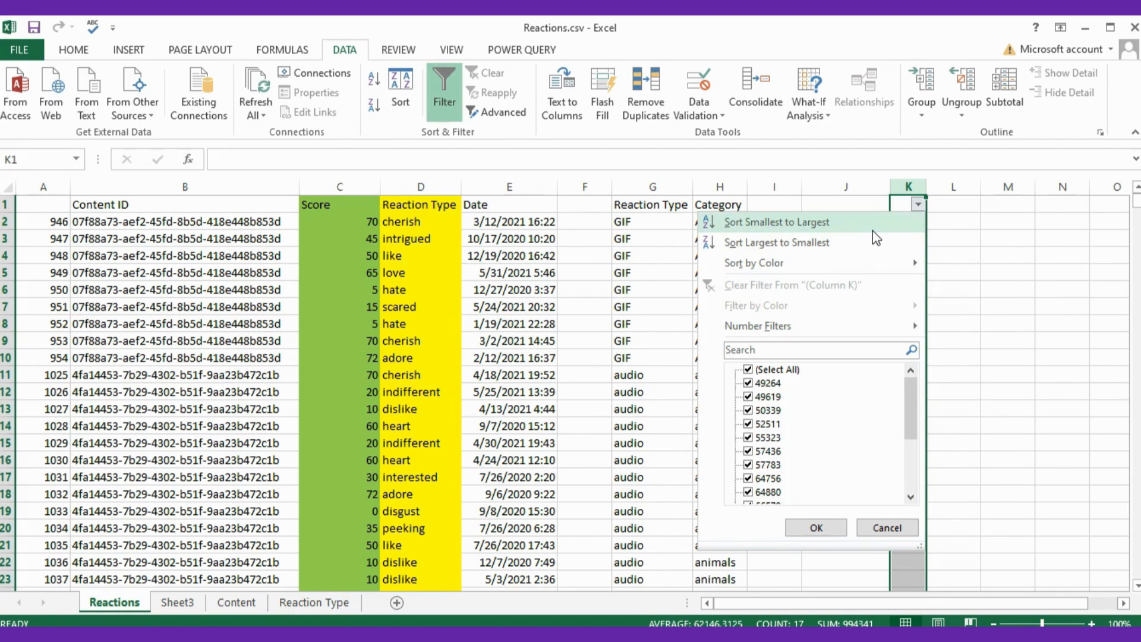
{"action": "left_click", "coordinate": [776, 222]}
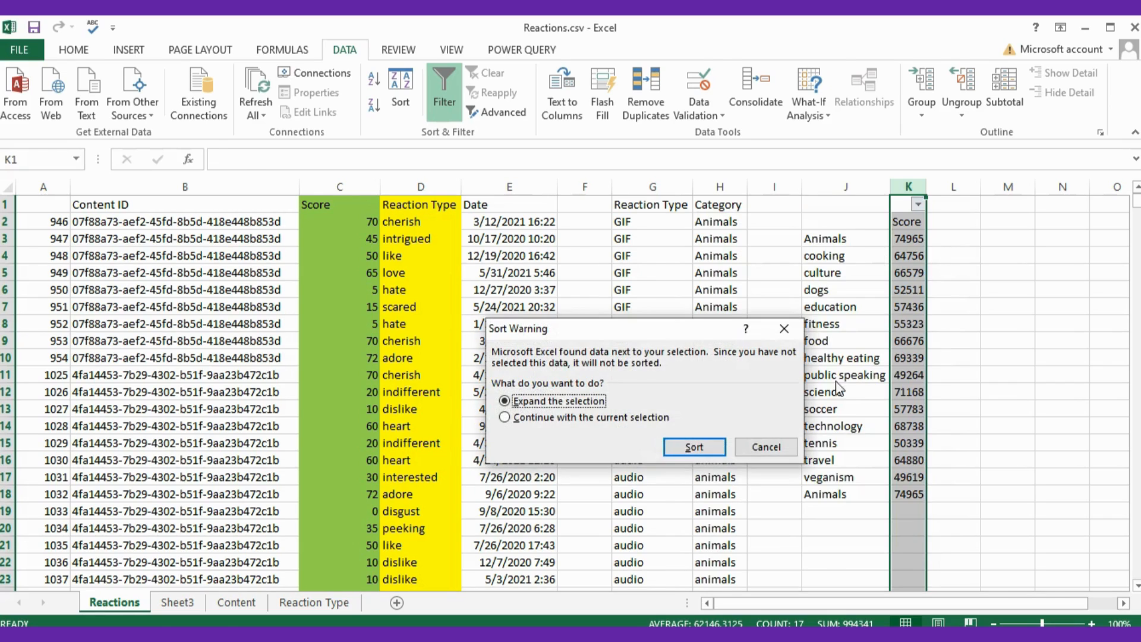
{"action": "left_click", "coordinate": [692, 447]}
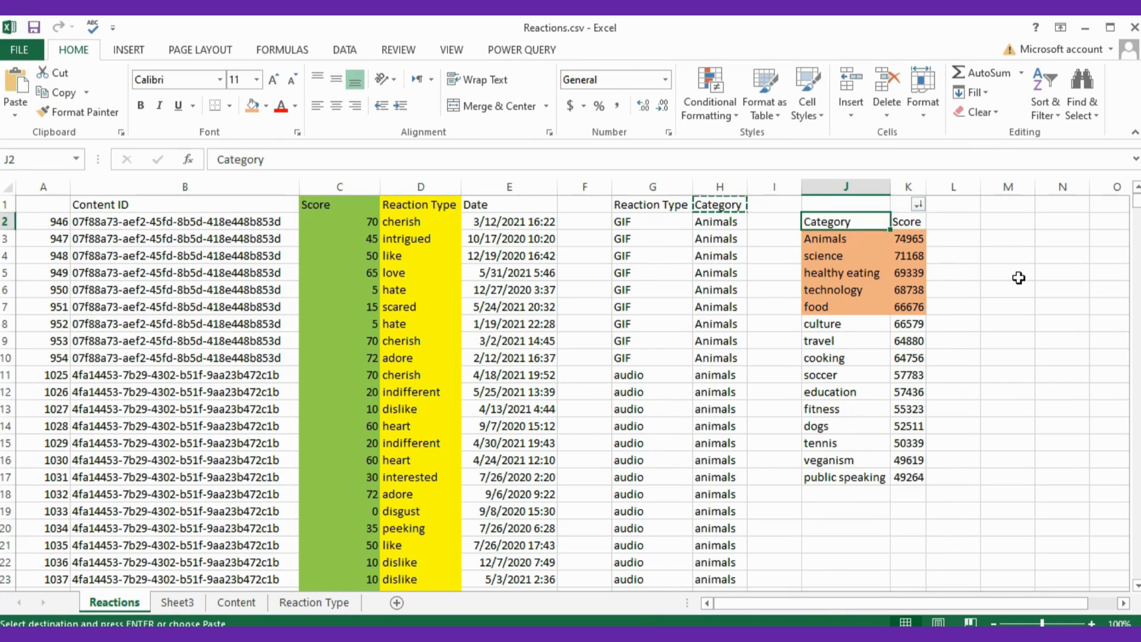
{"action": "left_click", "coordinate": [1007, 290]}
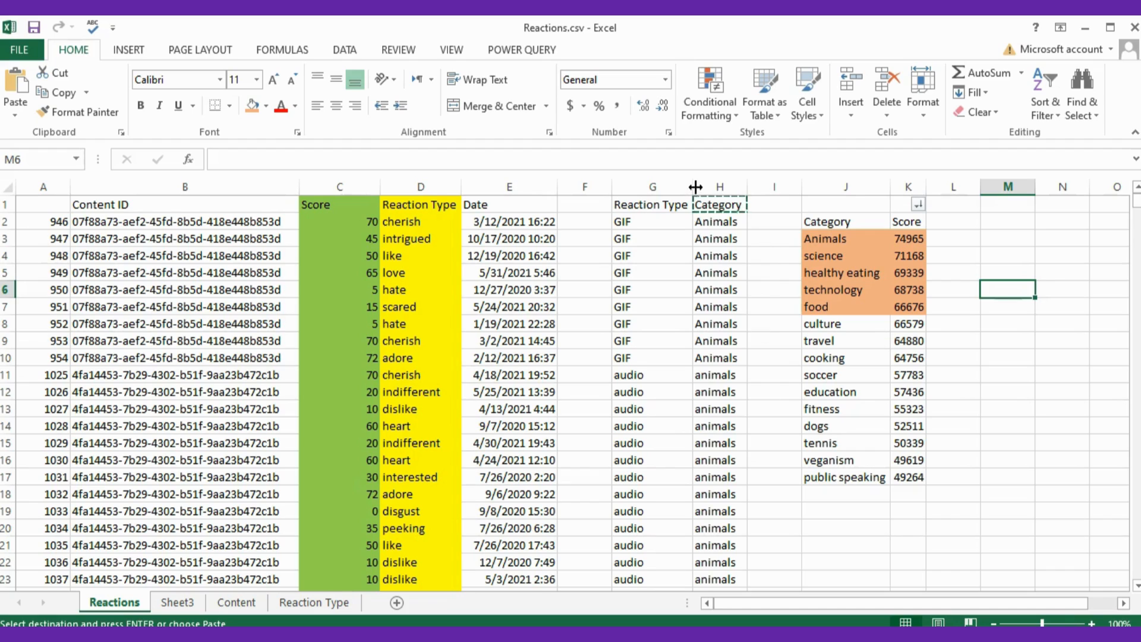
{"action": "left_click", "coordinate": [720, 205]}
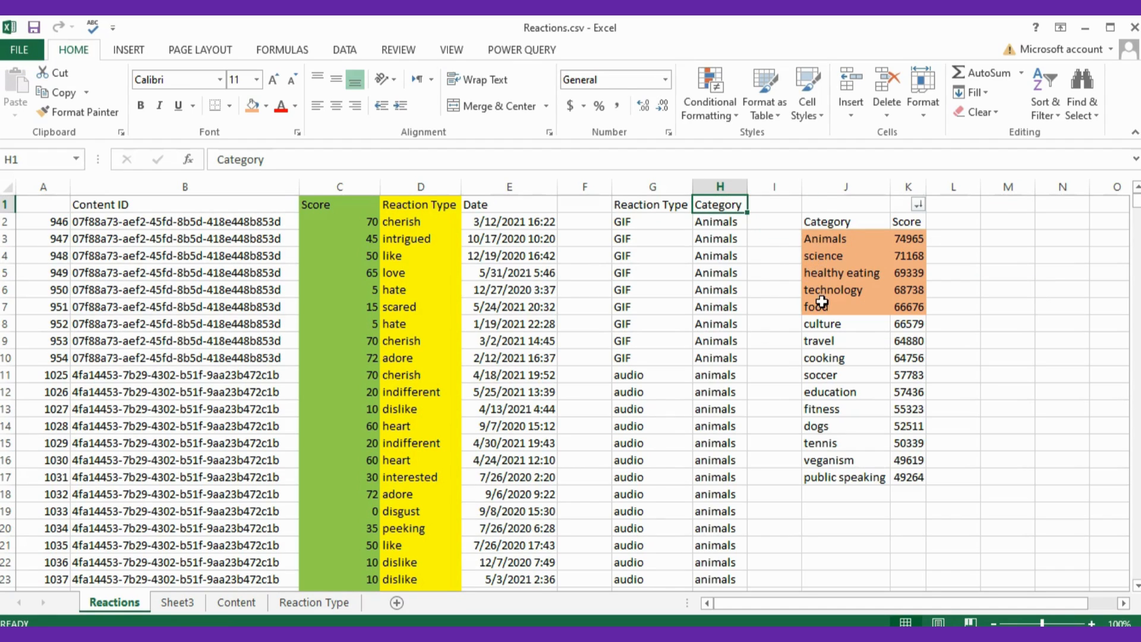
{"action": "mouse_move", "coordinate": [822, 301]}
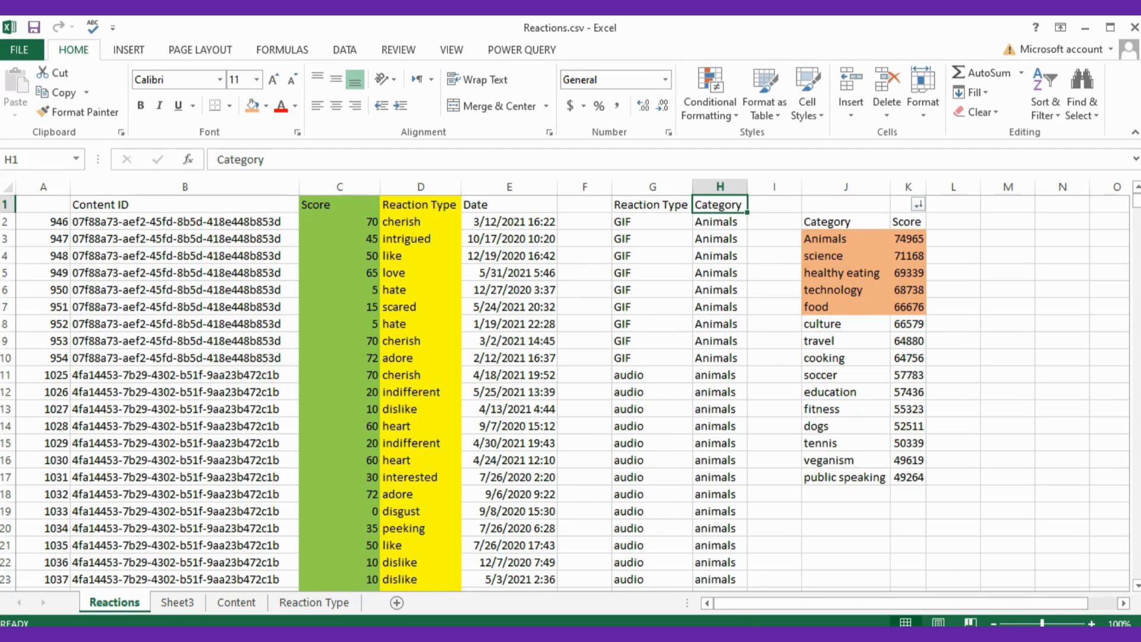